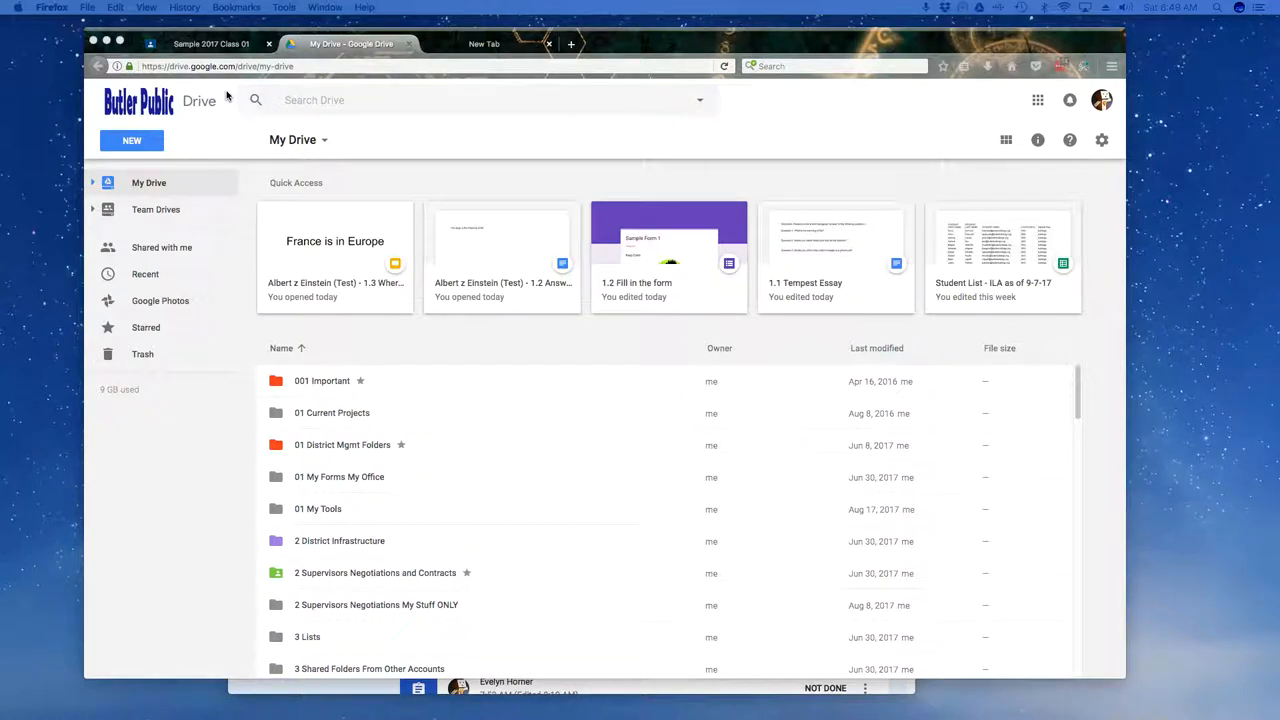
pyautogui.moveTo(419, 274)
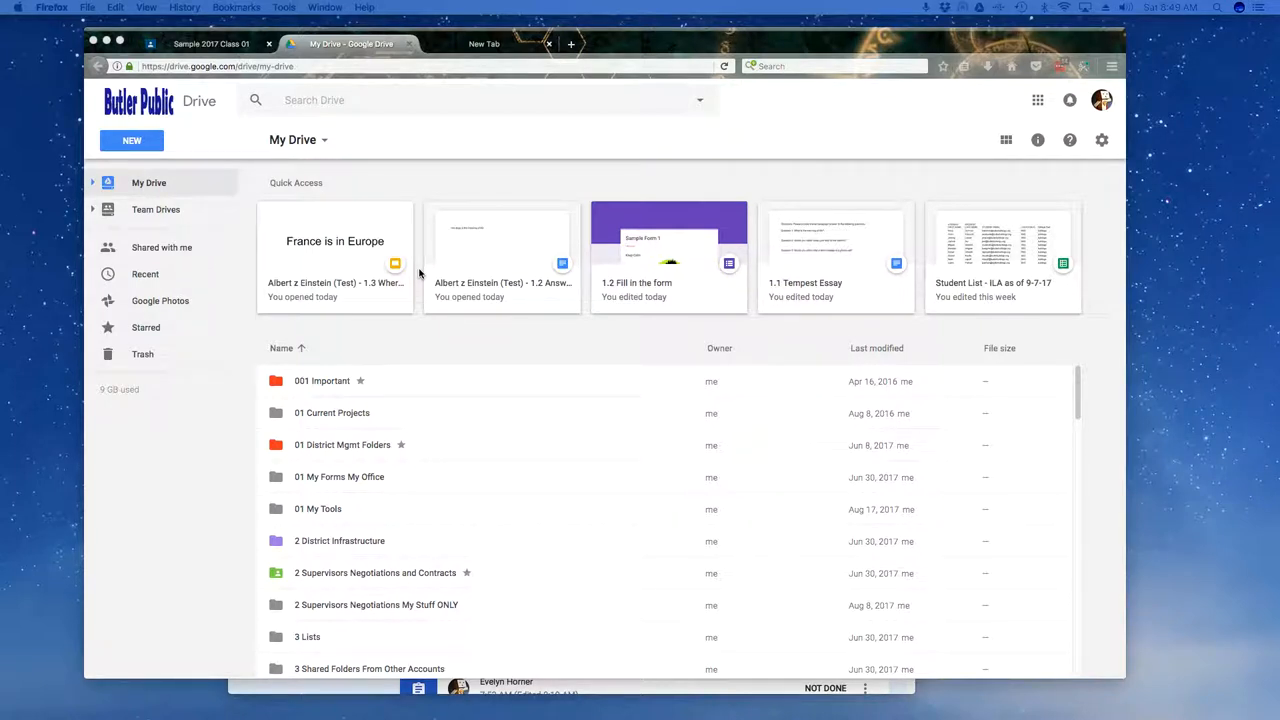
pyautogui.moveTo(745, 302)
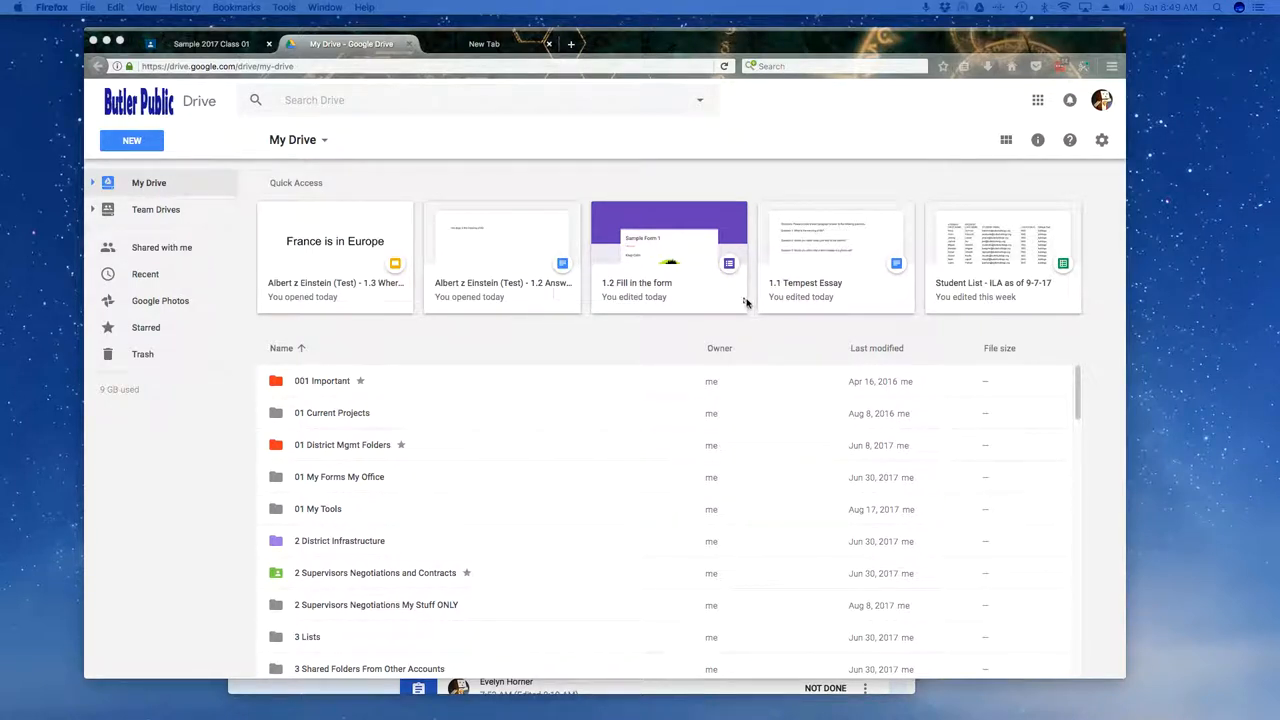
pyautogui.moveTo(670, 217)
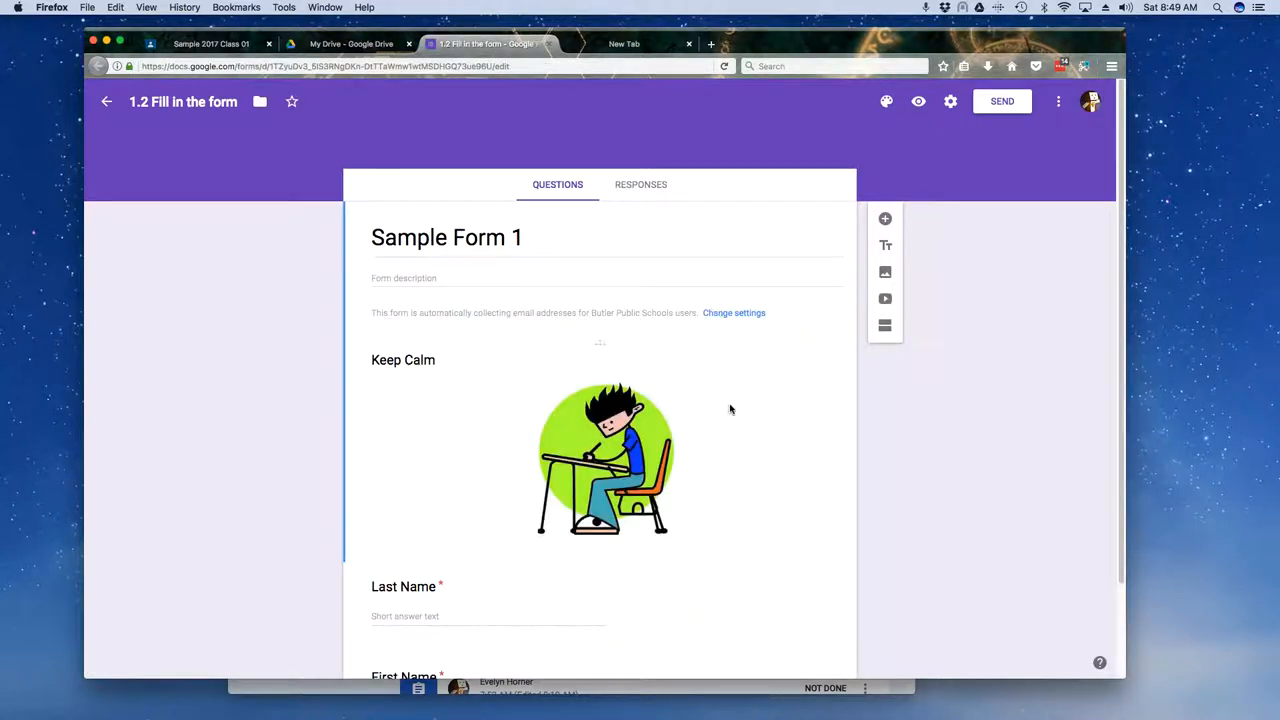
pyautogui.moveTo(728, 398)
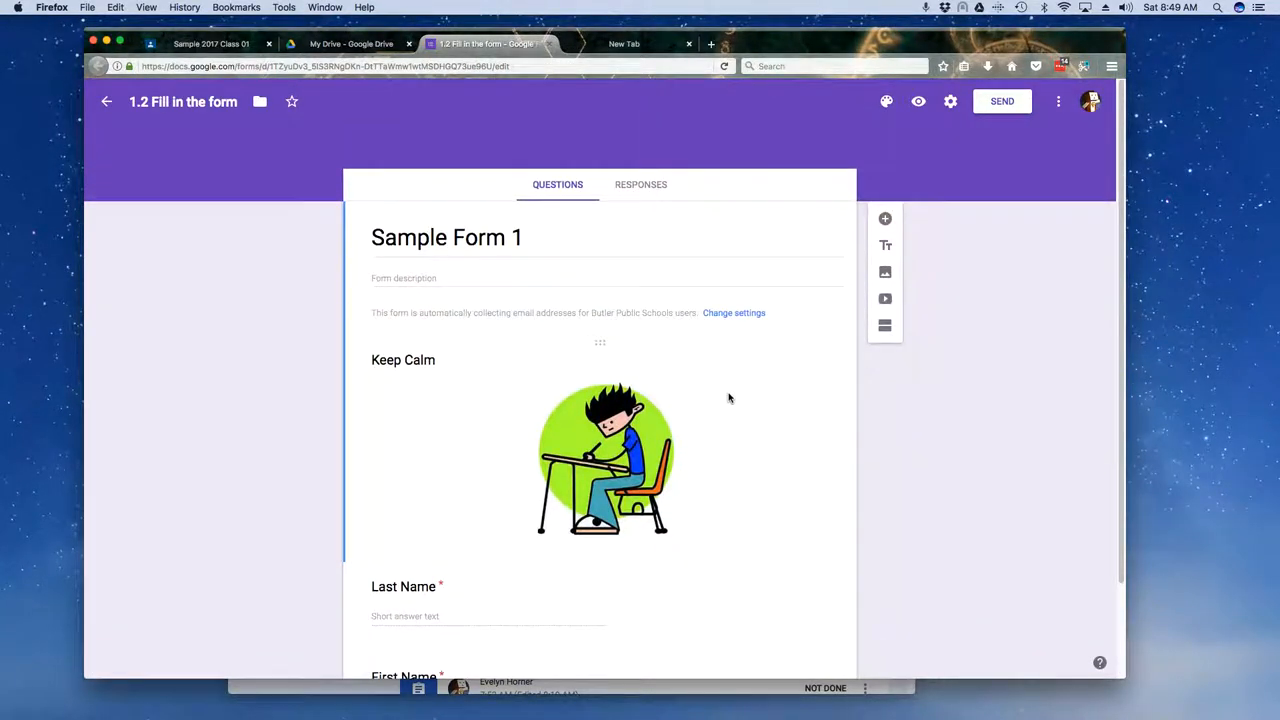
pyautogui.moveTo(610, 167)
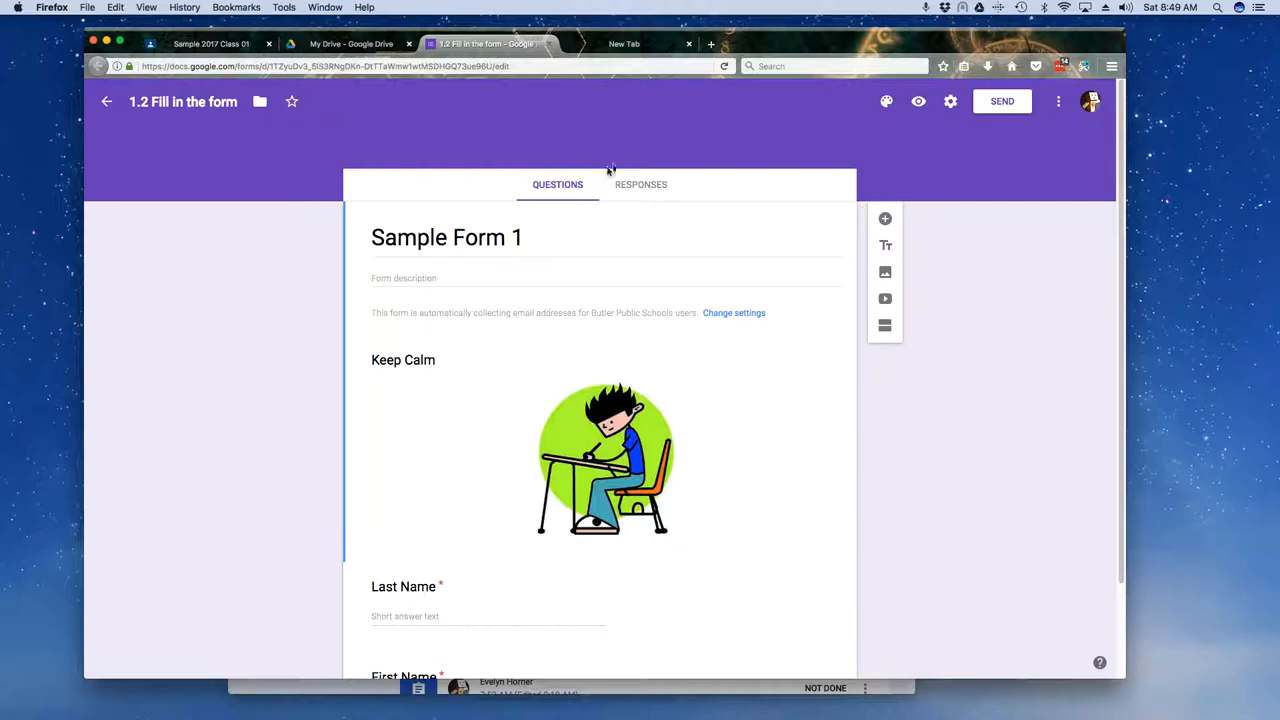
pyautogui.moveTo(925, 143)
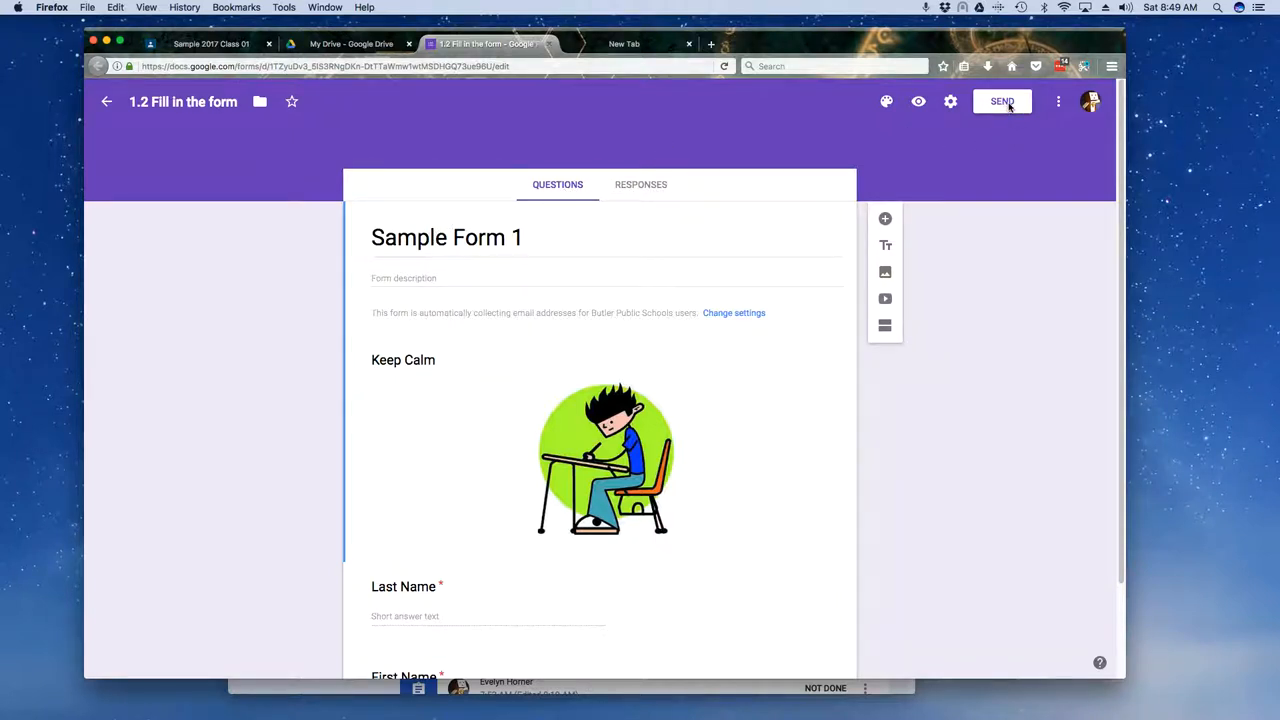
# Step: Copy Sample Form 1's shareable link from the Send dialog, then close the dialog
pyautogui.click(1001, 101)
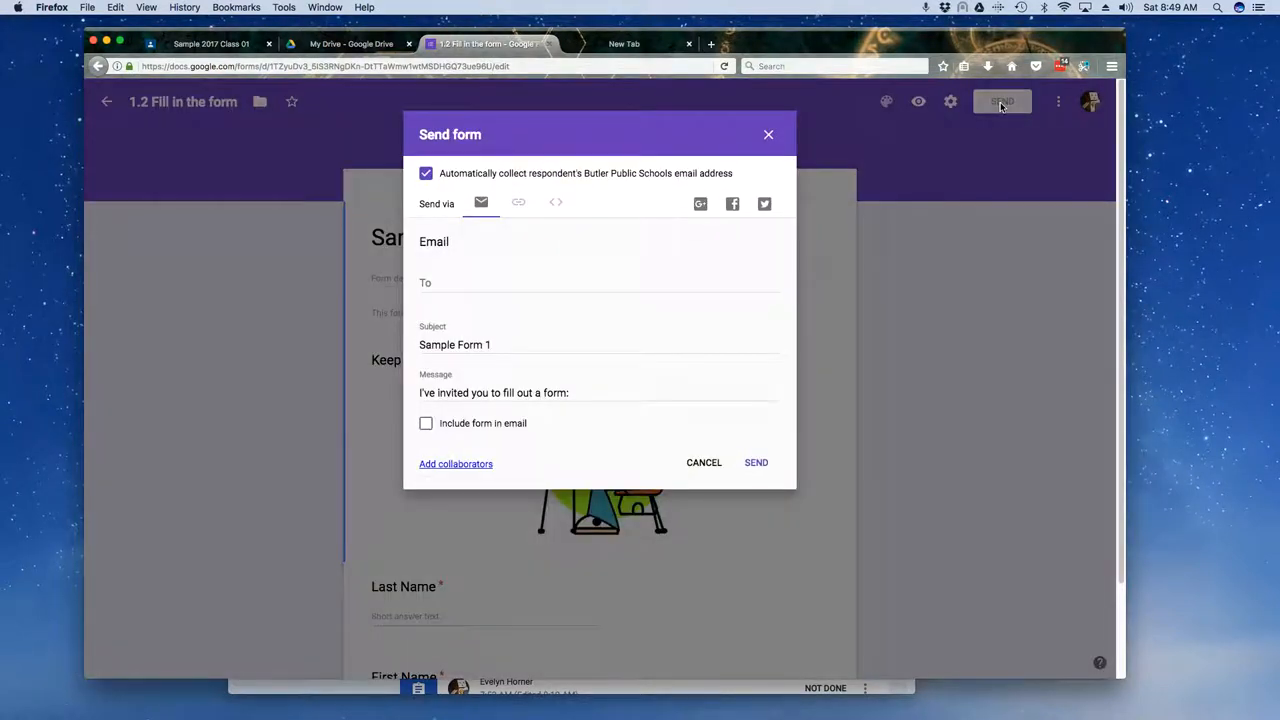
pyautogui.moveTo(481, 203)
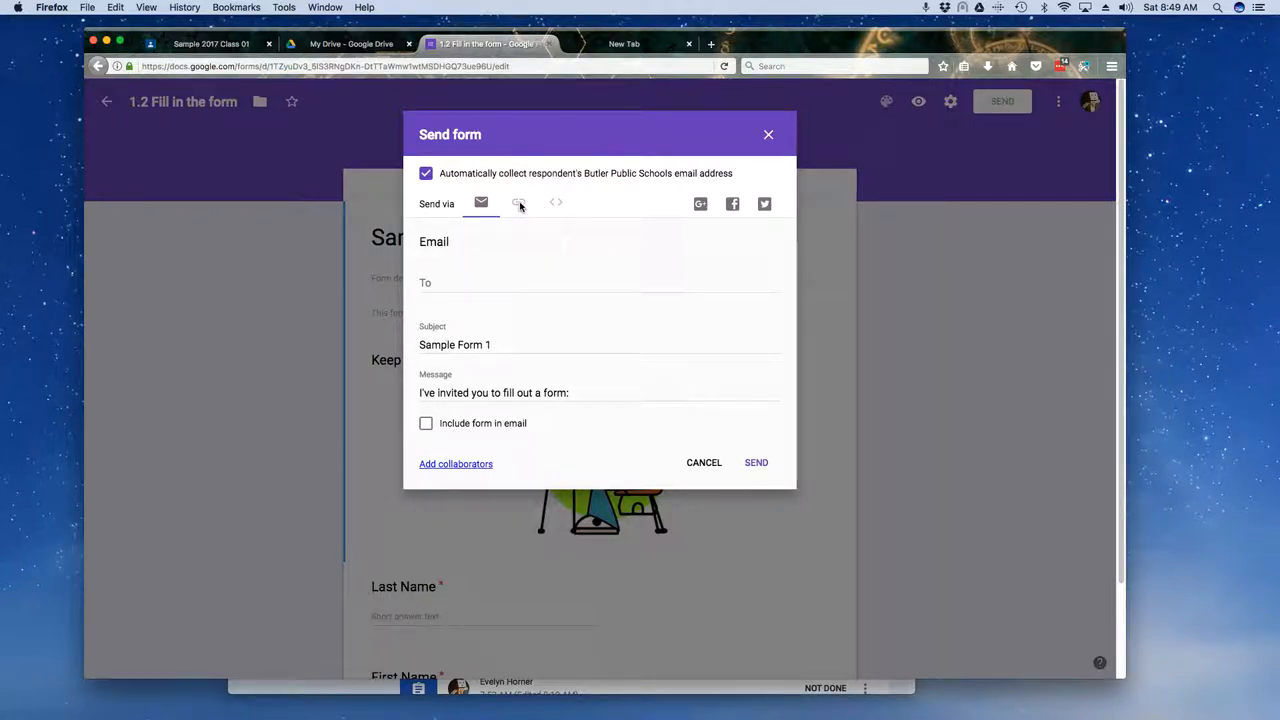
pyautogui.click(518, 204)
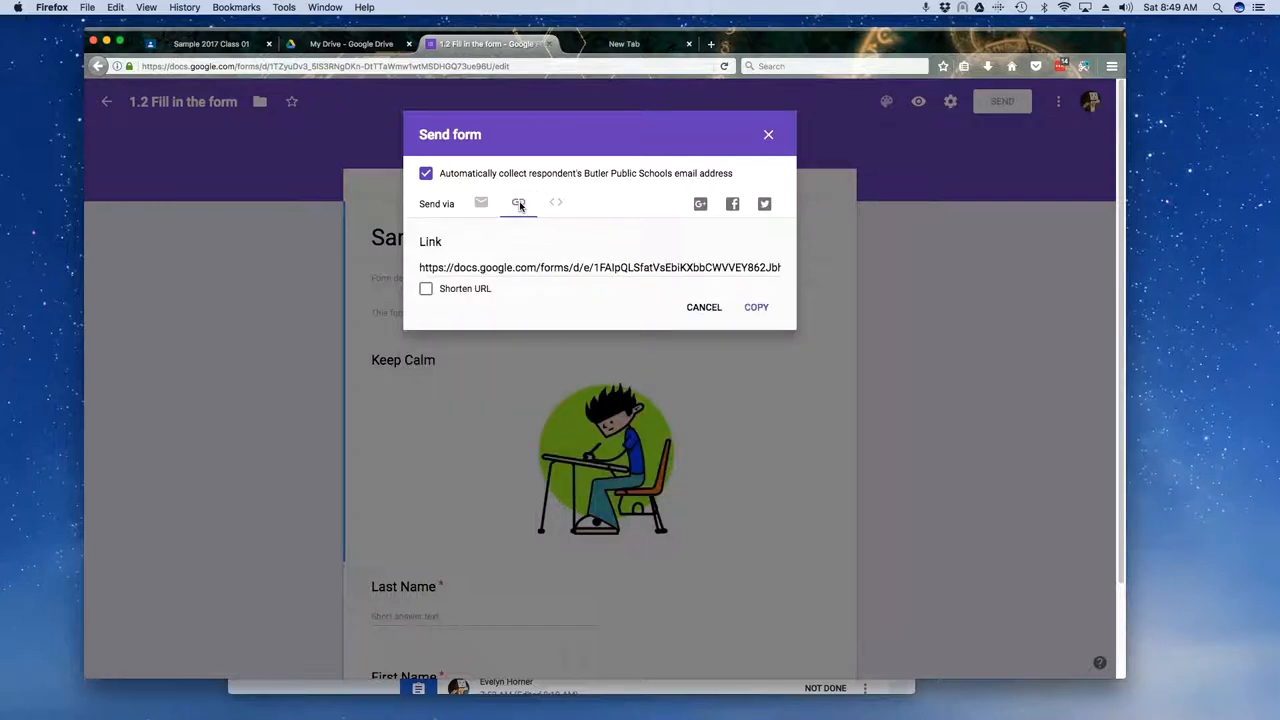
pyautogui.click(756, 307)
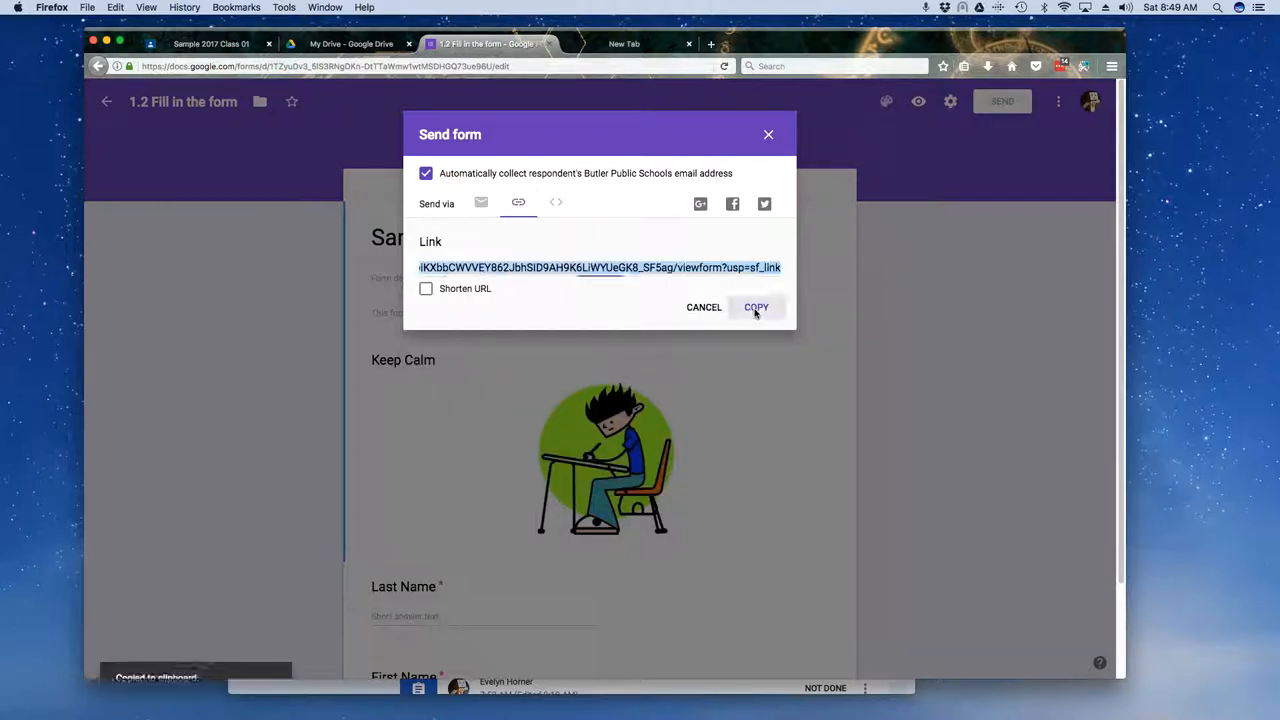
pyautogui.click(756, 307)
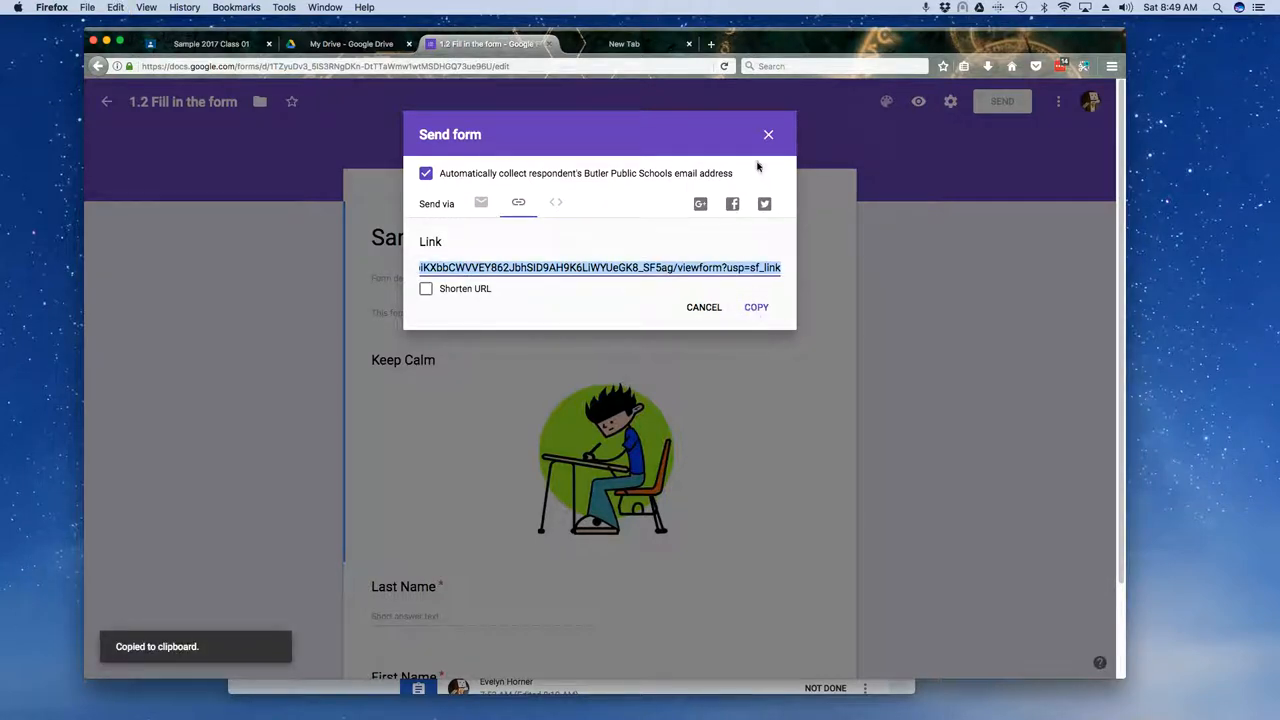
pyautogui.click(768, 134)
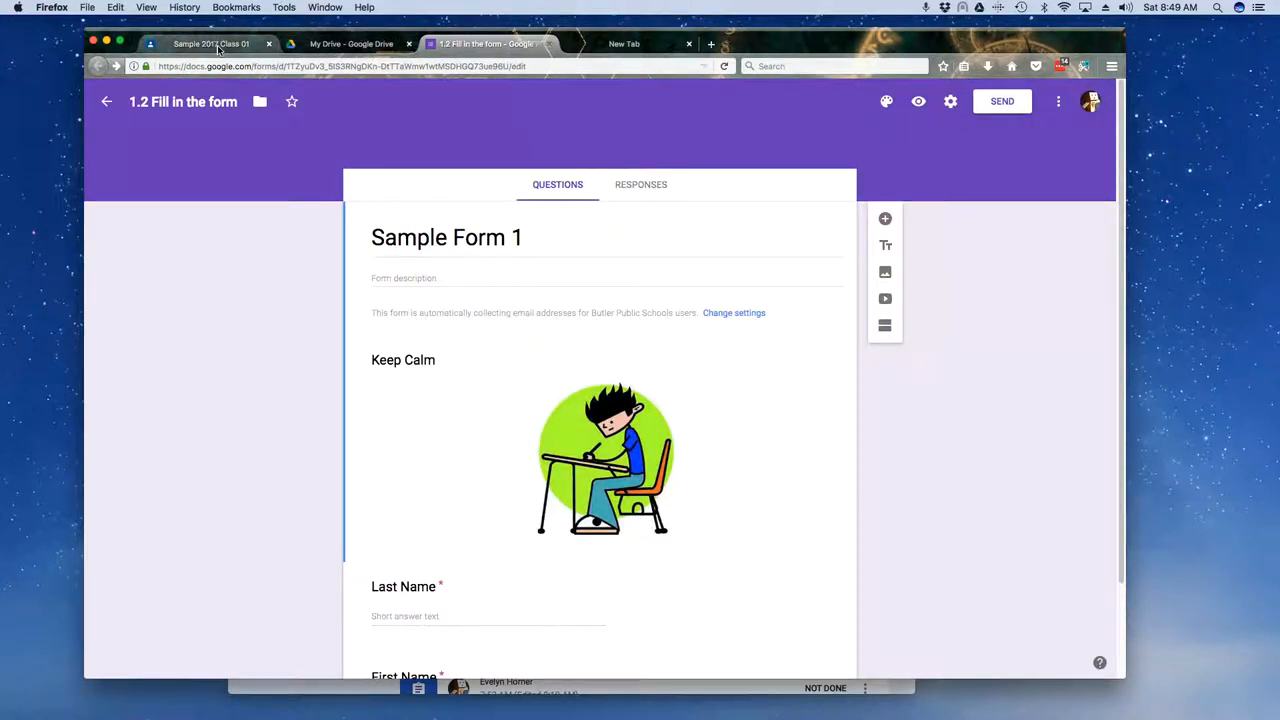
# Step: Back in Classroom, start a new assignment titled '2.1 Fill in the form'
pyautogui.click(210, 43)
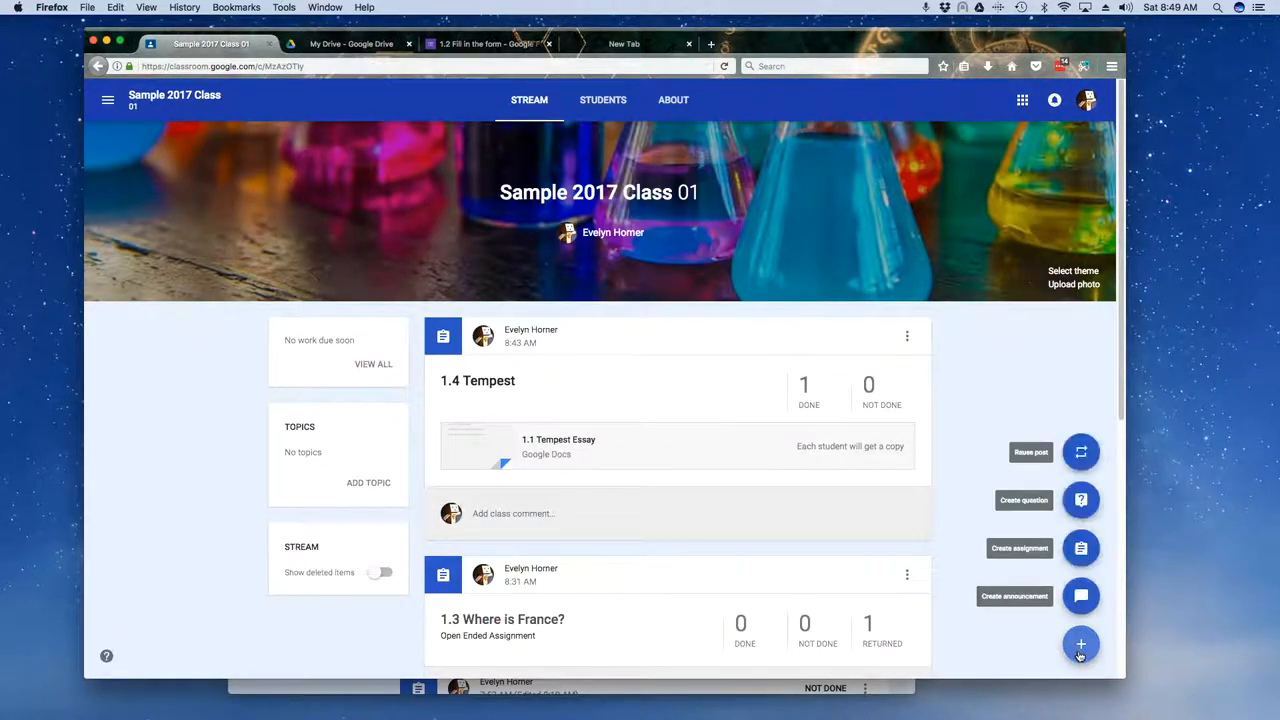
pyautogui.click(1080, 547)
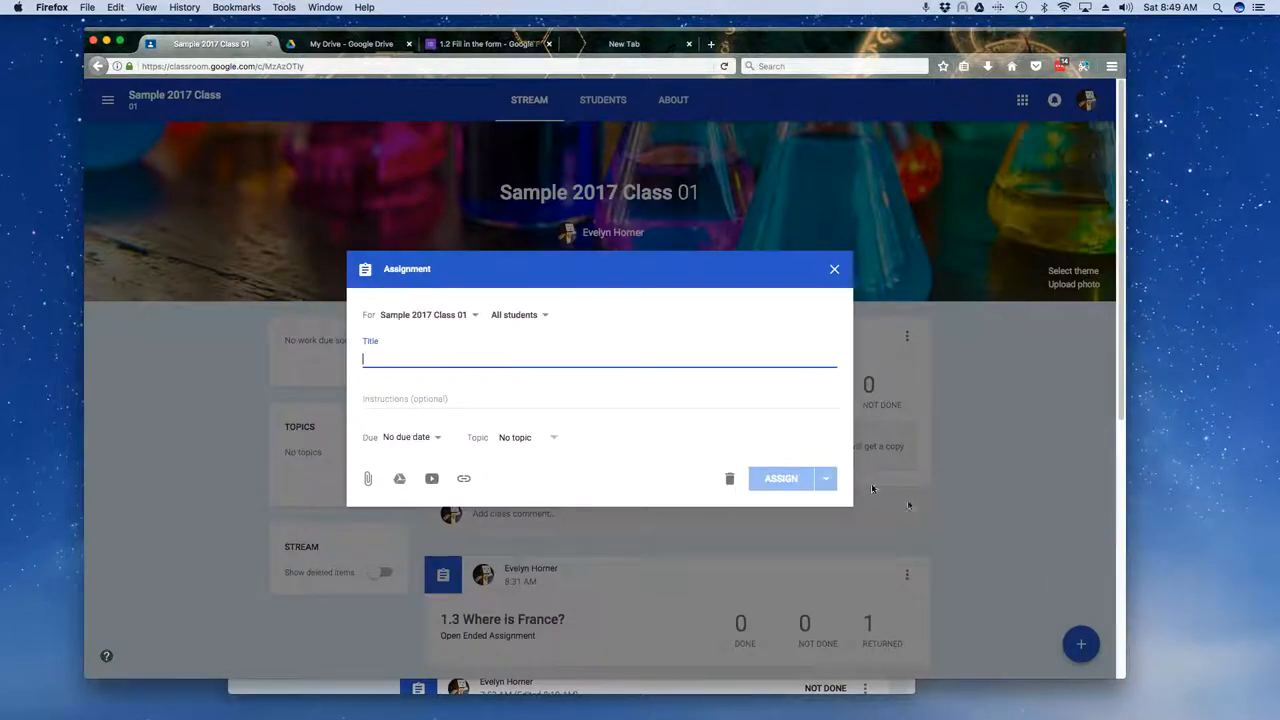
pyautogui.write('1')
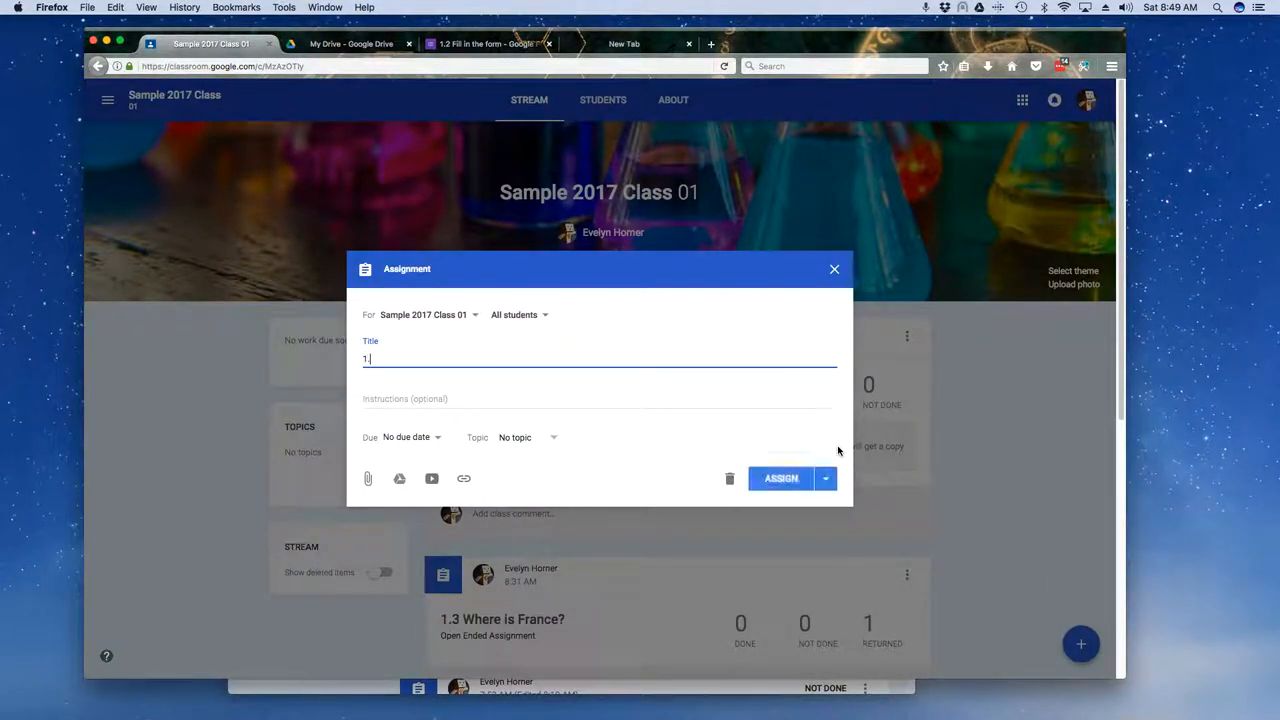
pyautogui.write('.5')
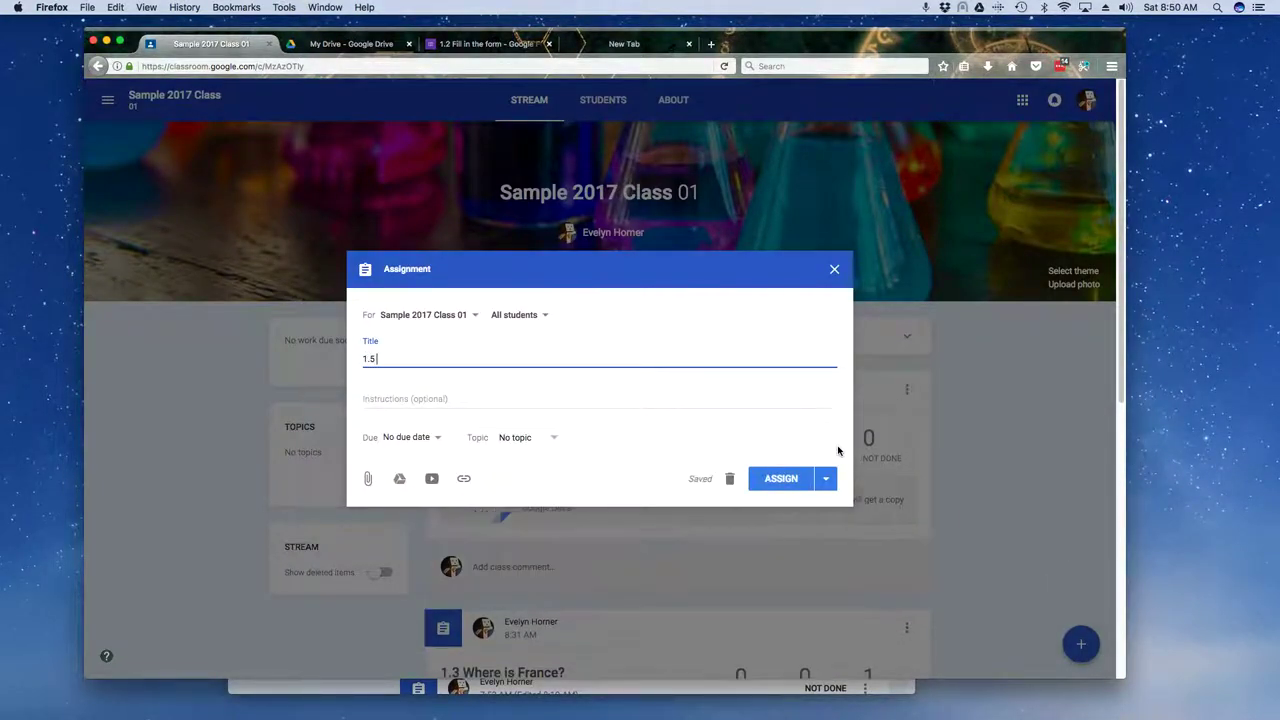
pyautogui.press('Backspace')
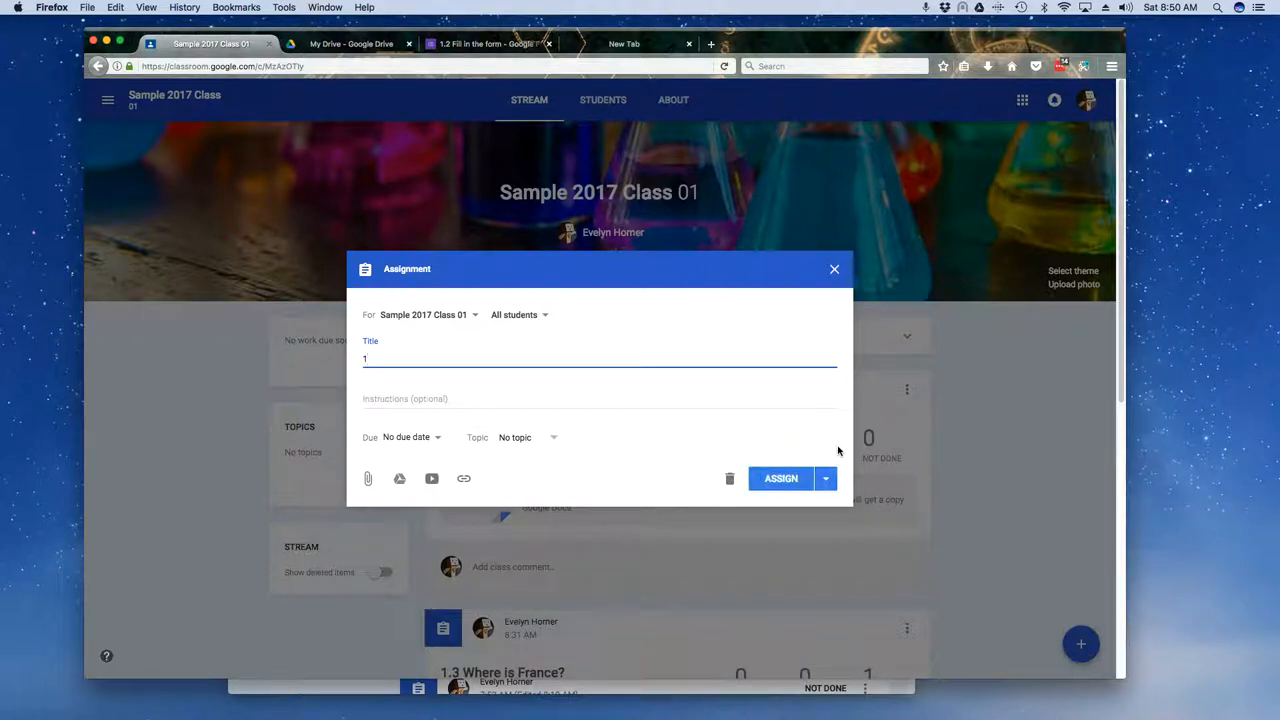
pyautogui.write('2.1')
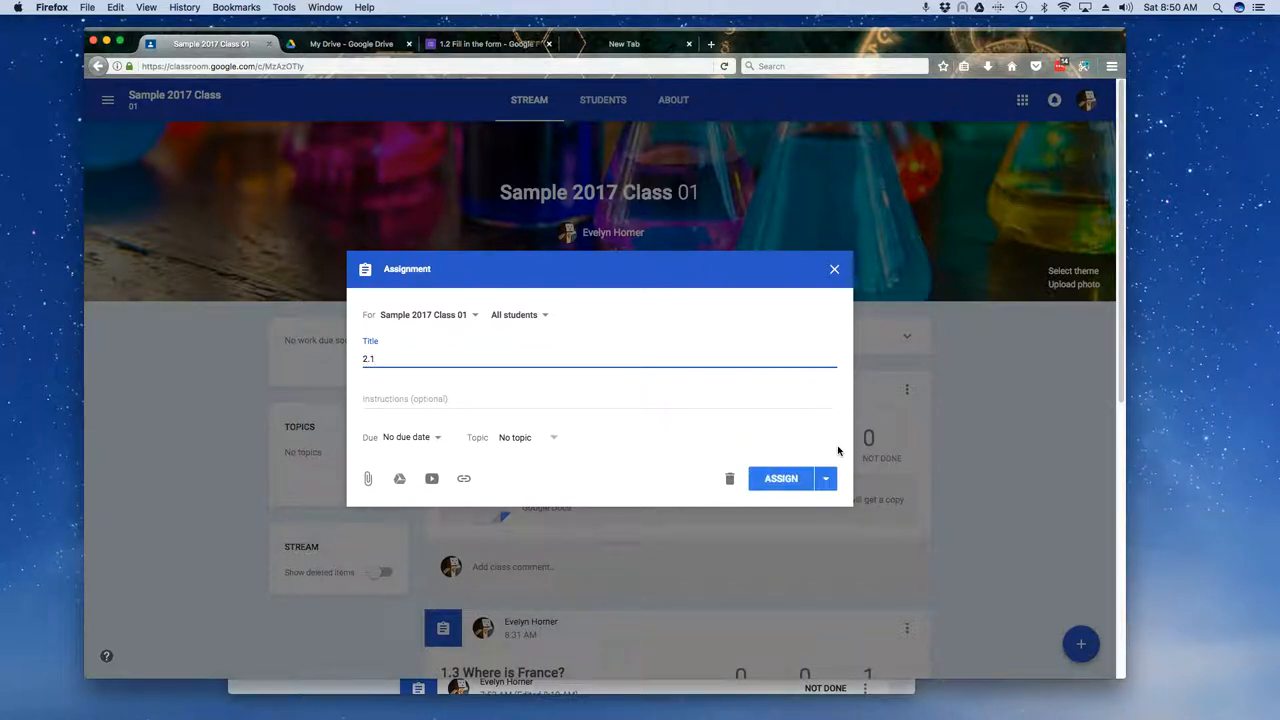
pyautogui.write('Fill in the')
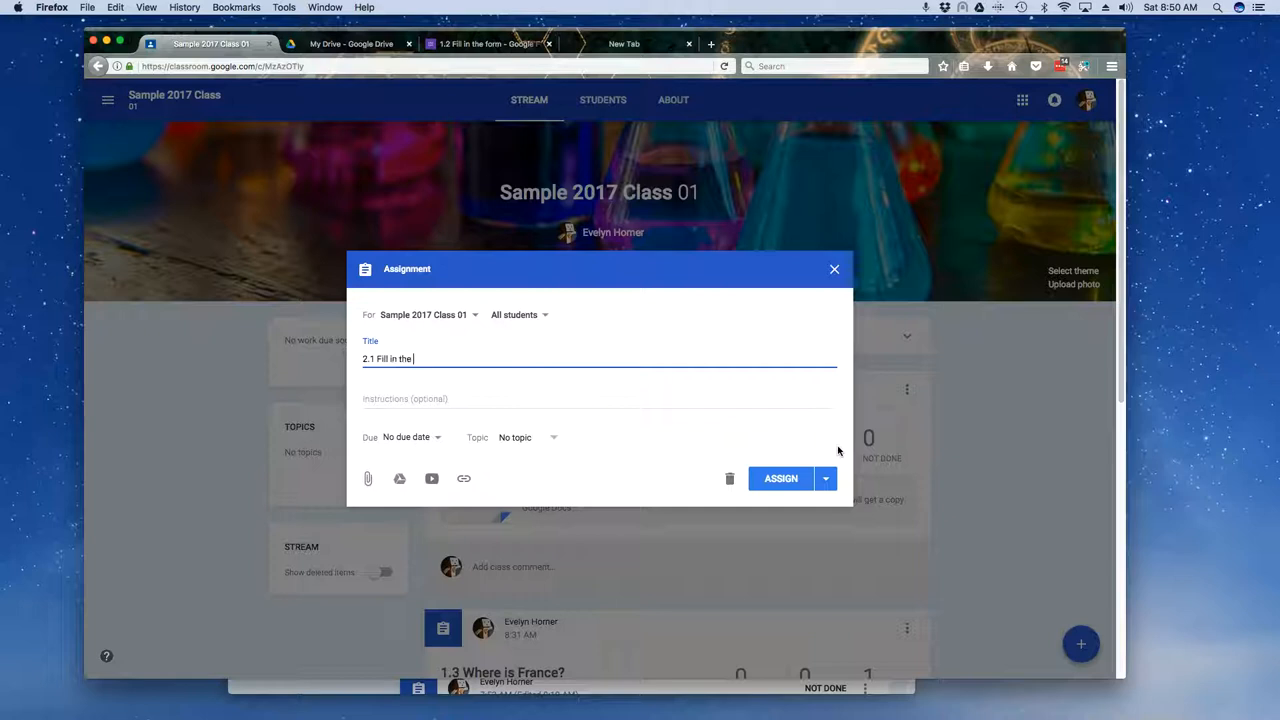
pyautogui.write('fomr')
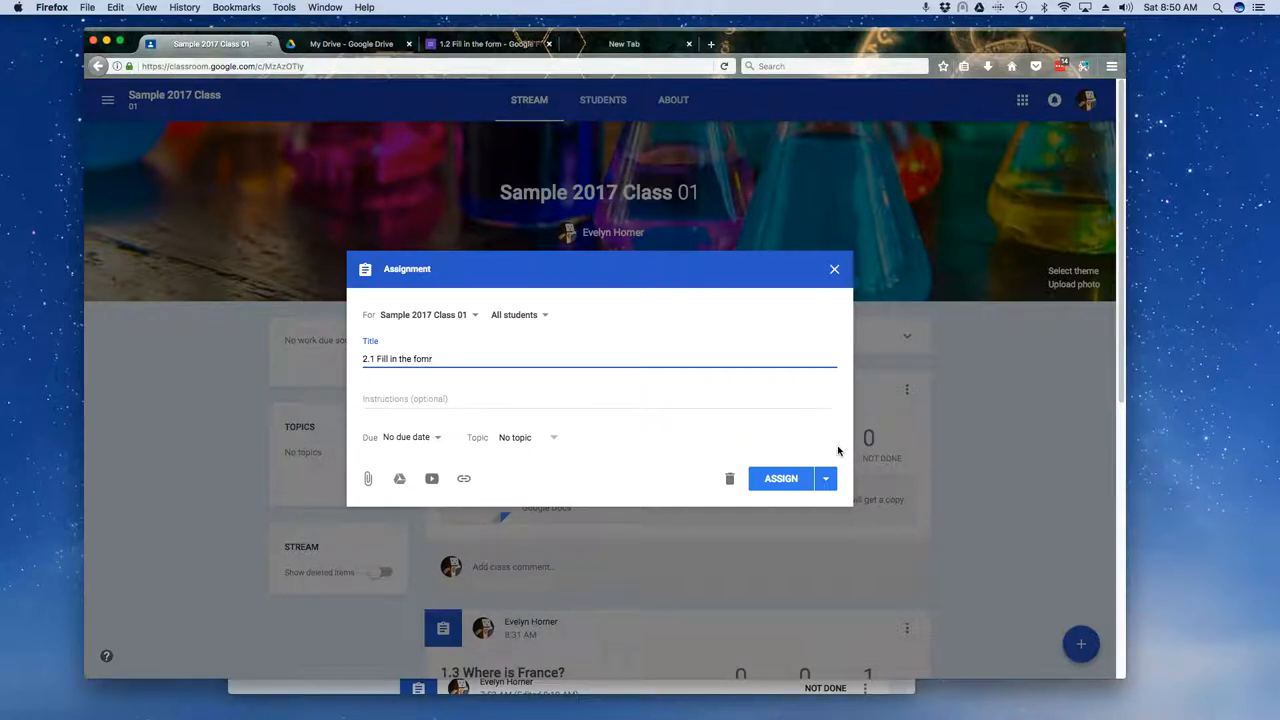
pyautogui.write('form')
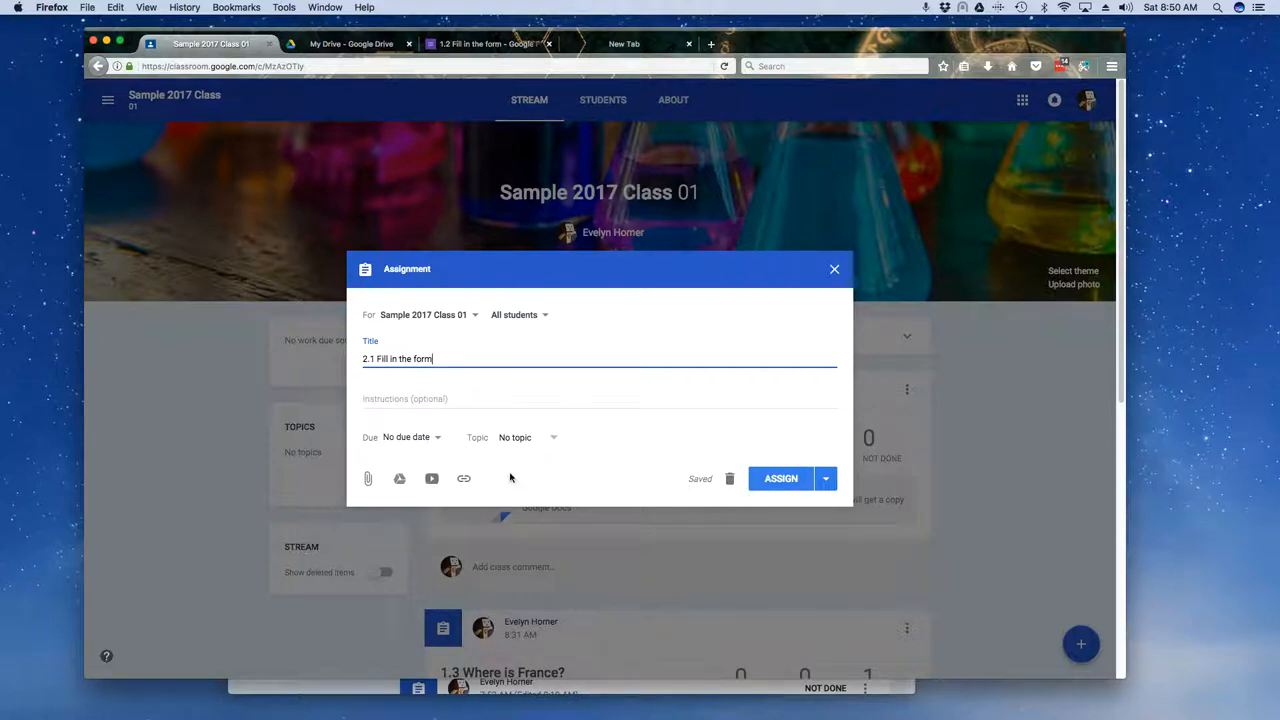
pyautogui.moveTo(463, 478)
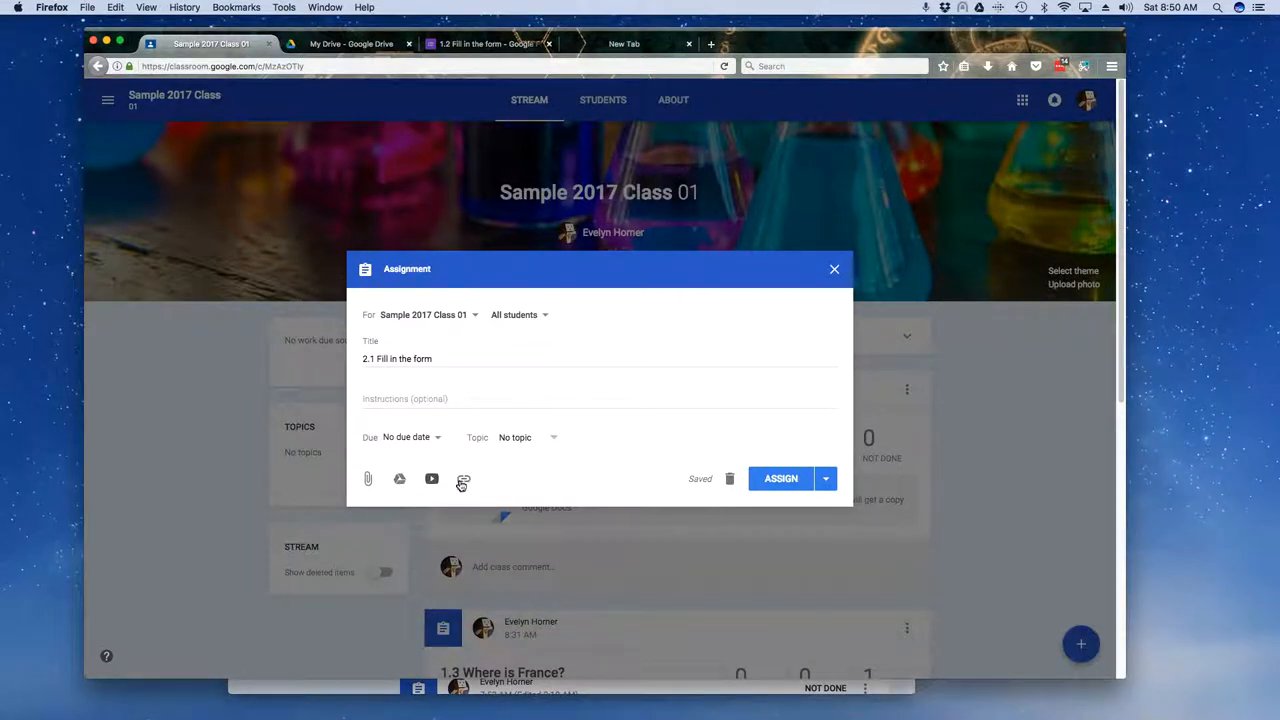
# Step: Attach the copied Google Form link to the assignment draft
pyautogui.click(463, 479)
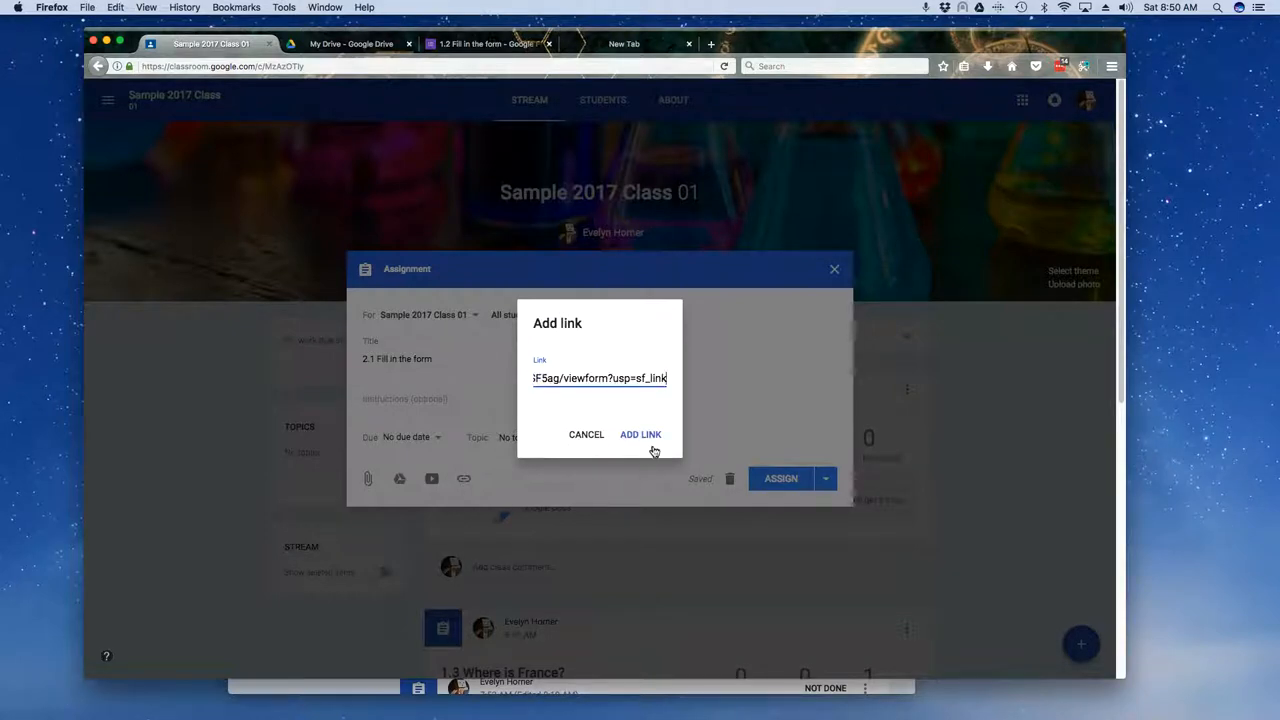
pyautogui.click(640, 434)
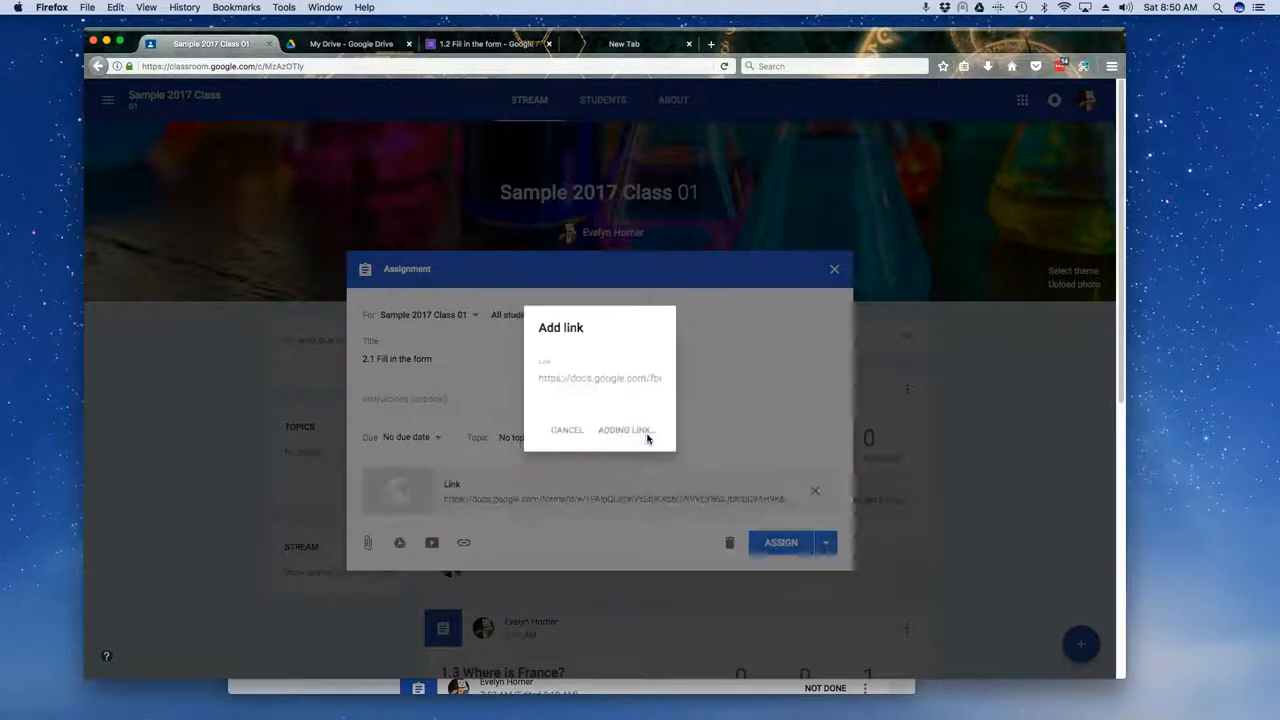
pyautogui.click(625, 430)
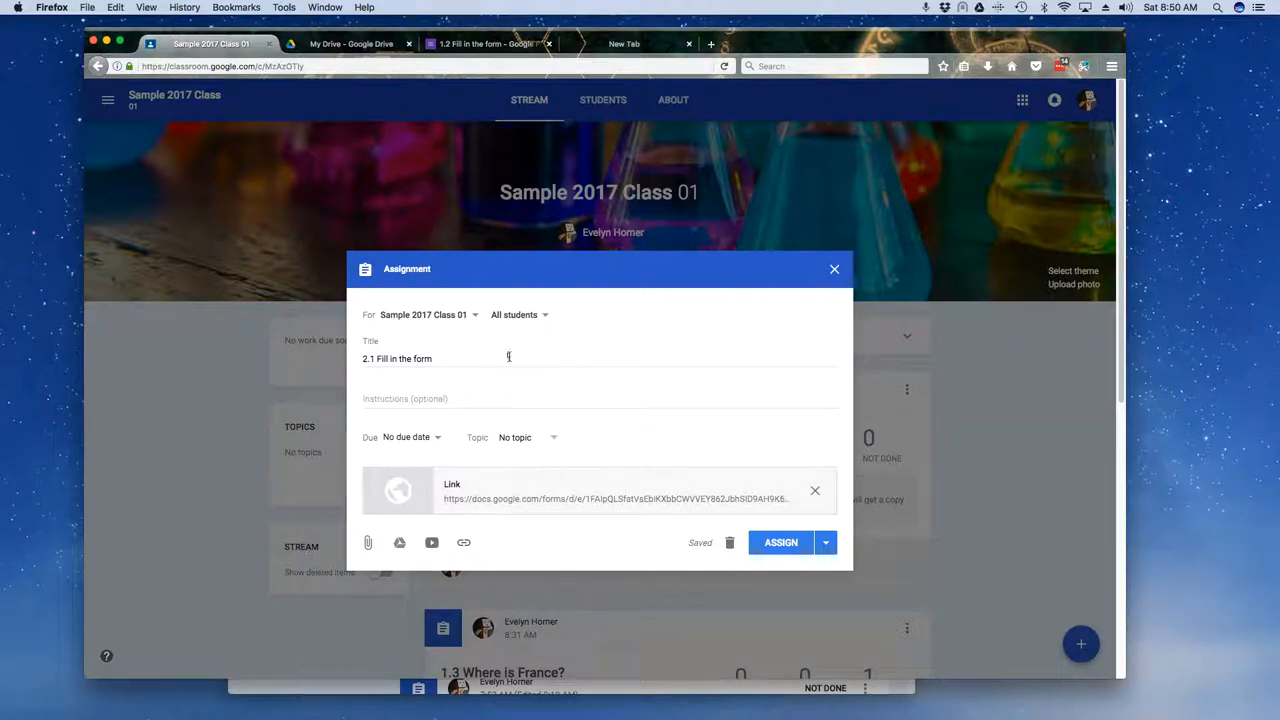
pyautogui.moveTo(578, 393)
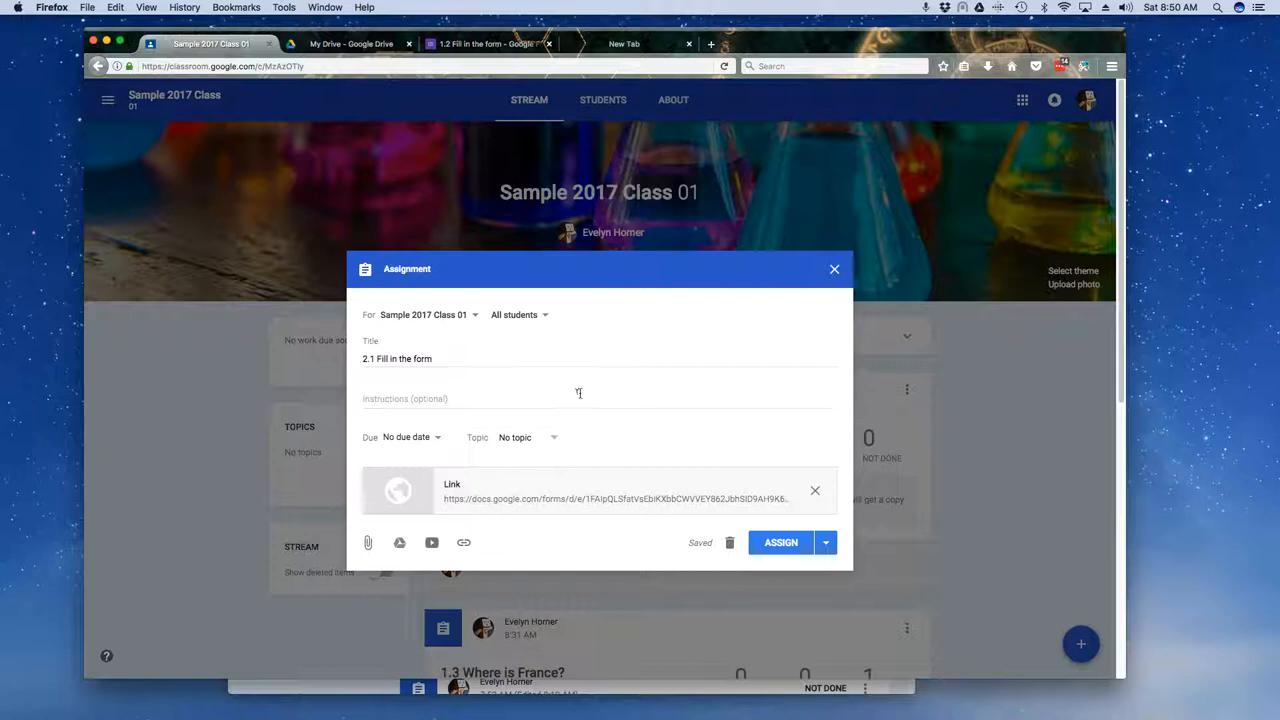
pyautogui.moveTo(518, 522)
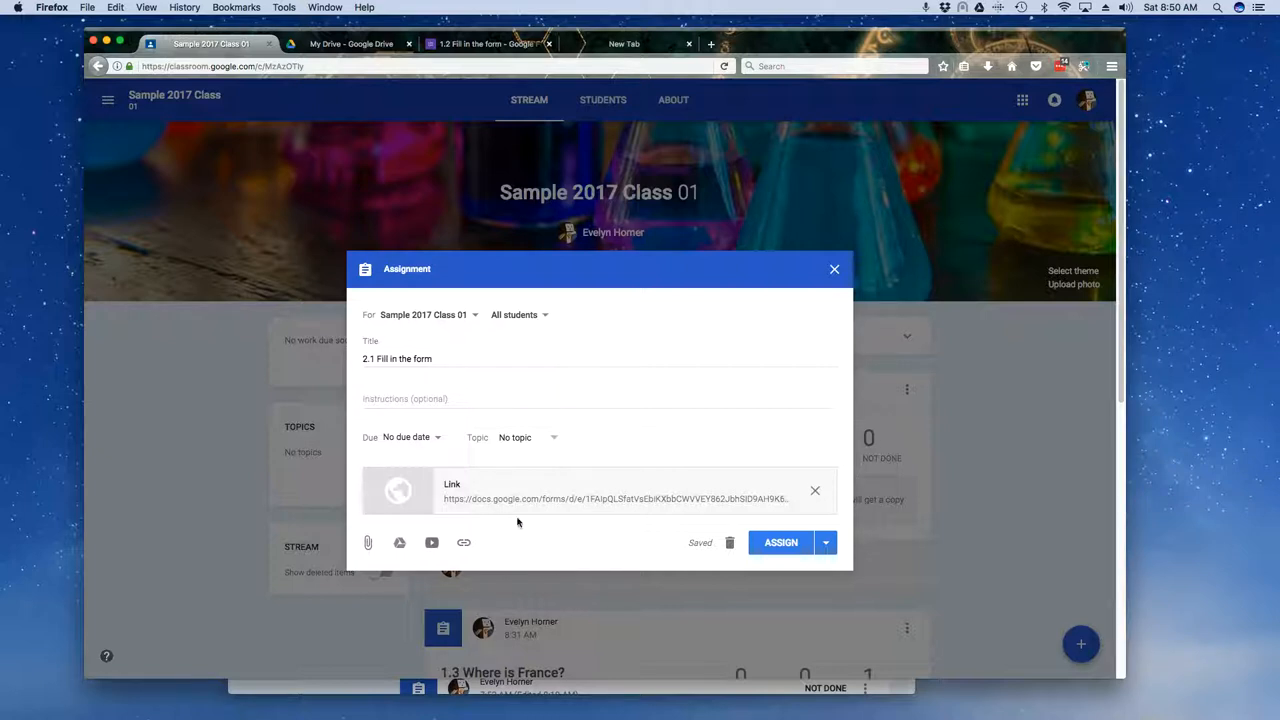
pyautogui.moveTo(570, 555)
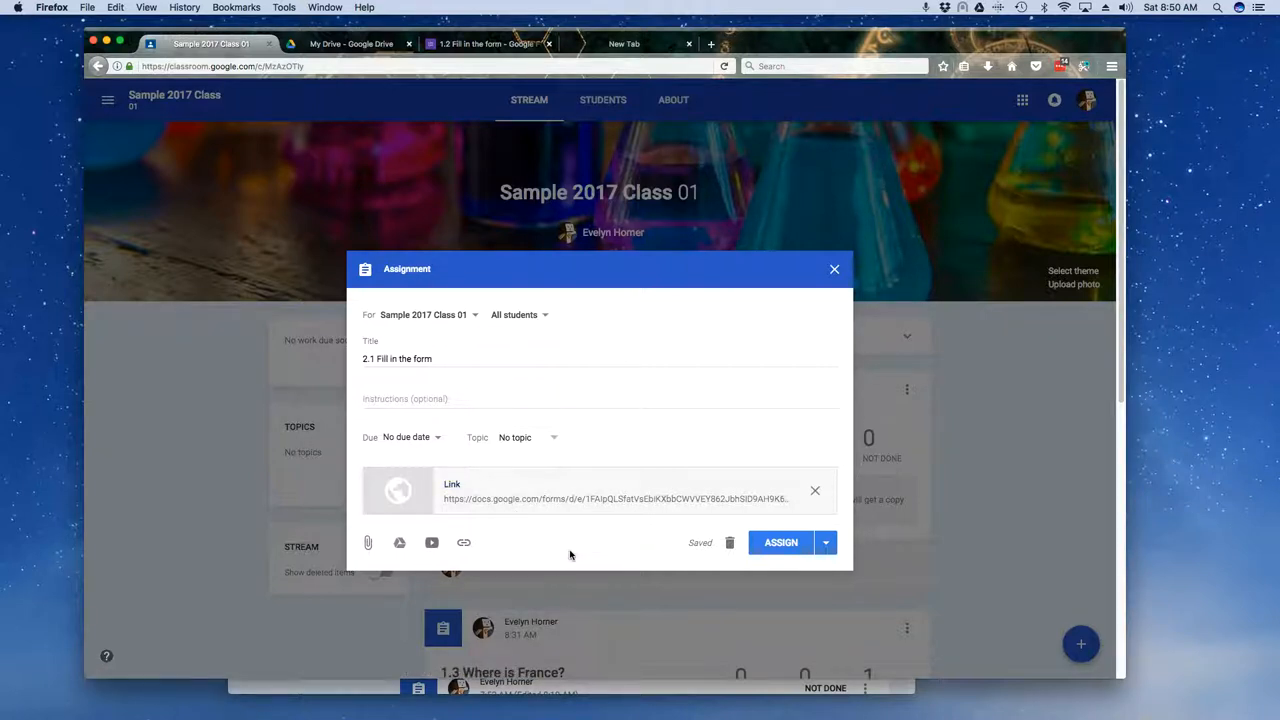
pyautogui.moveTo(555, 499)
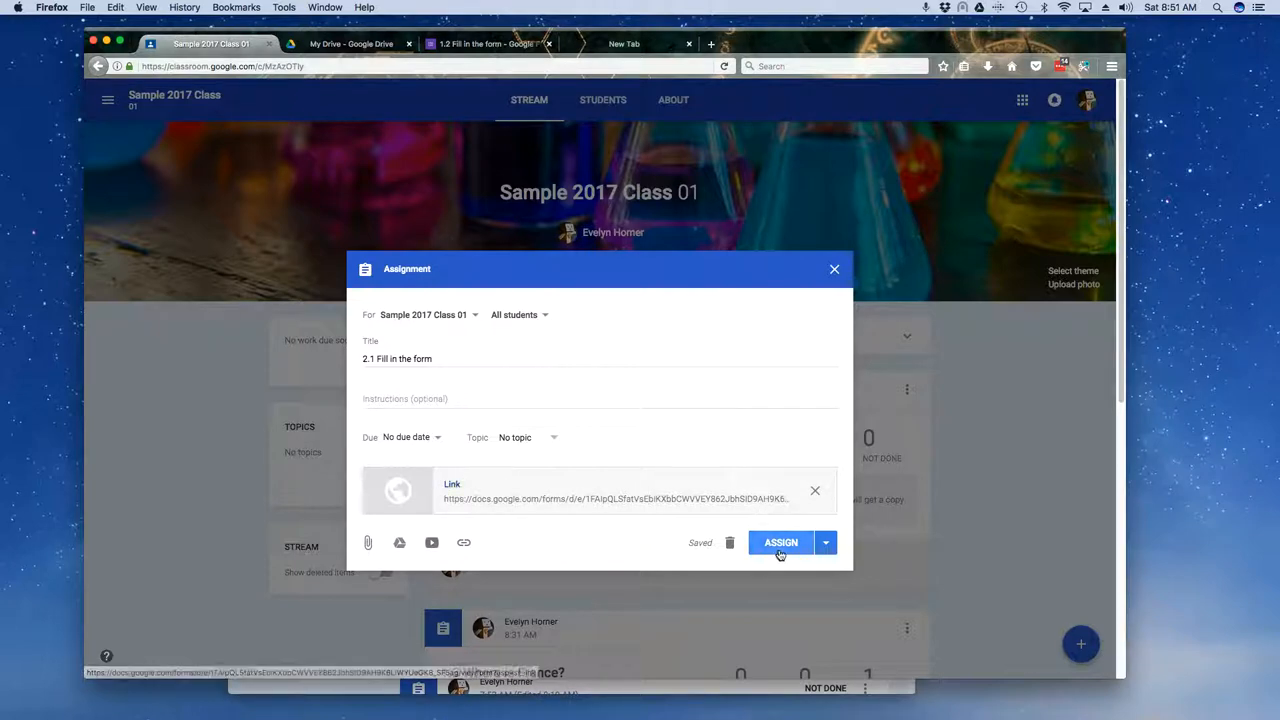
# Step: Assign '2.1 Fill in the form' to the stream and switch to the student's tab
pyautogui.click(780, 542)
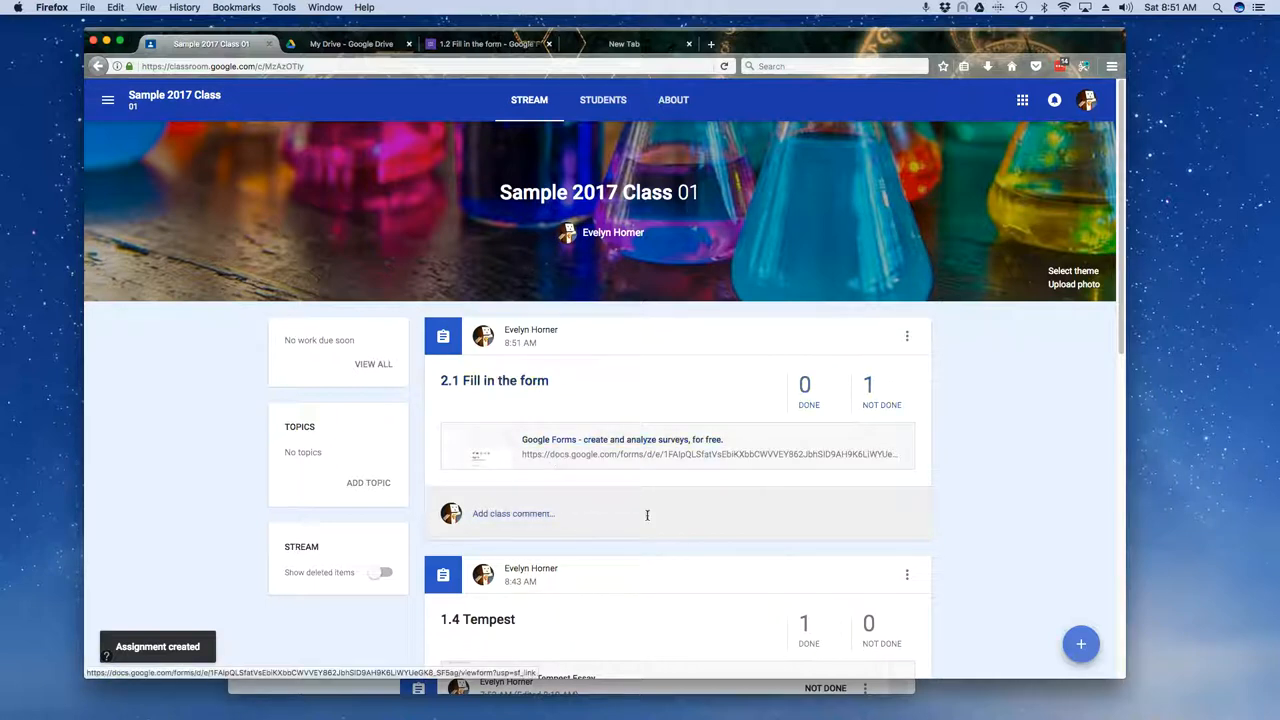
pyautogui.moveTo(548, 447)
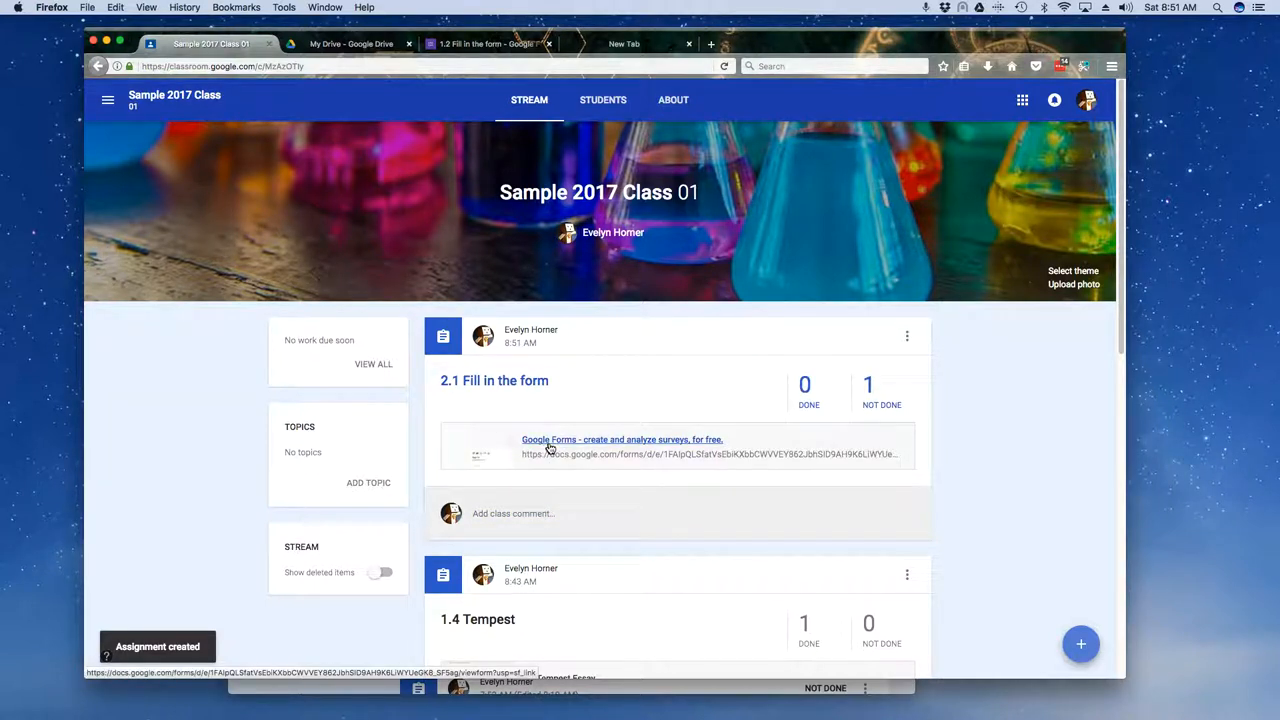
pyautogui.moveTo(494, 380)
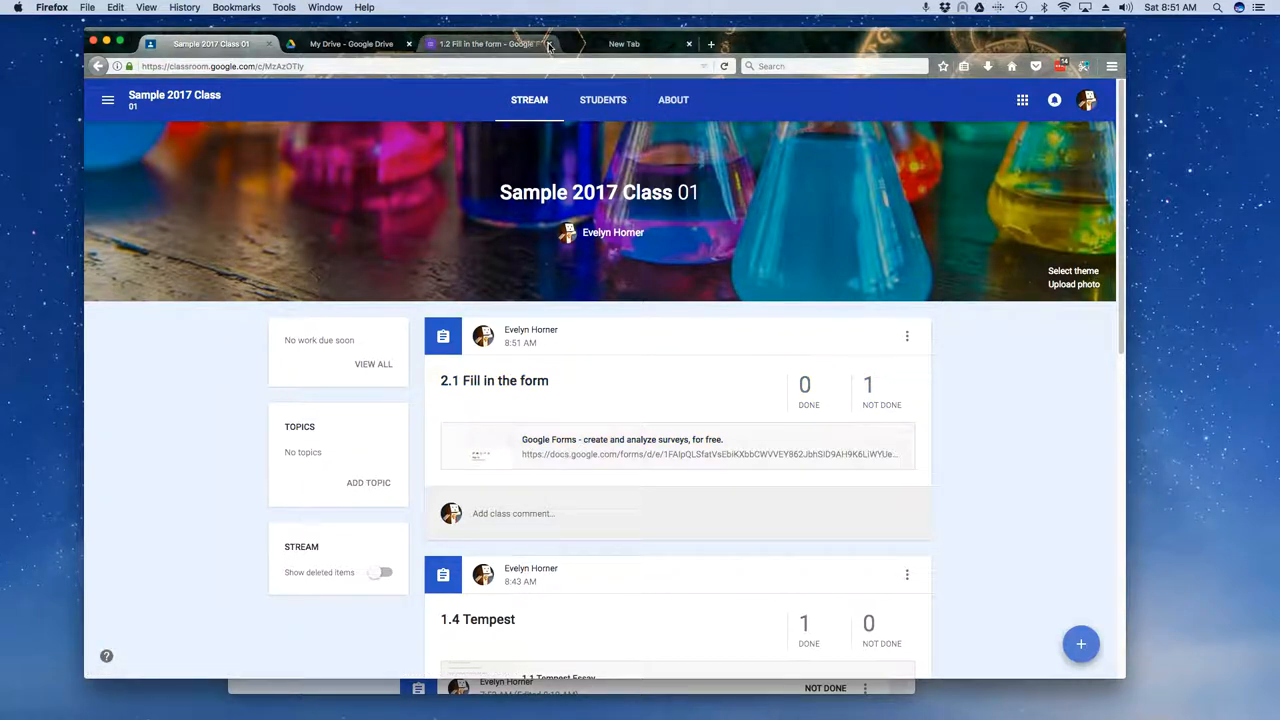
pyautogui.click(549, 43)
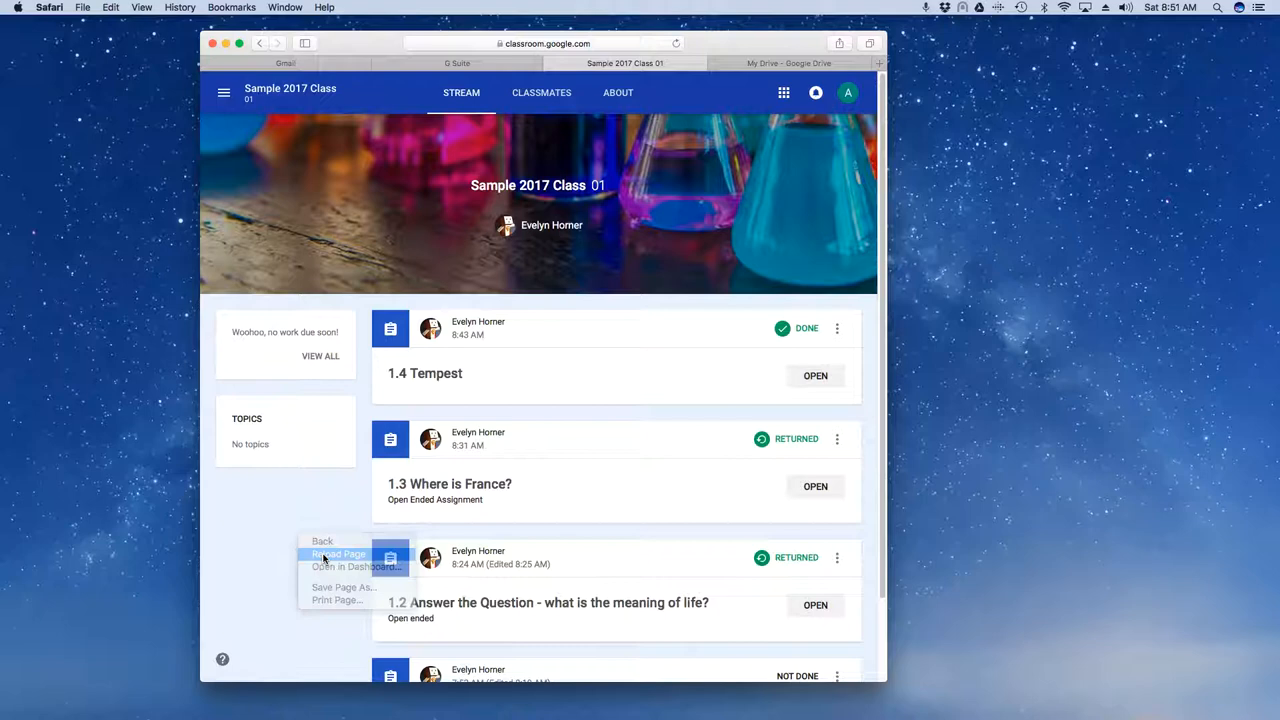
# Step: Reload the student's stream so '2.1 Fill in the form' appears as not done
pyautogui.click(338, 554)
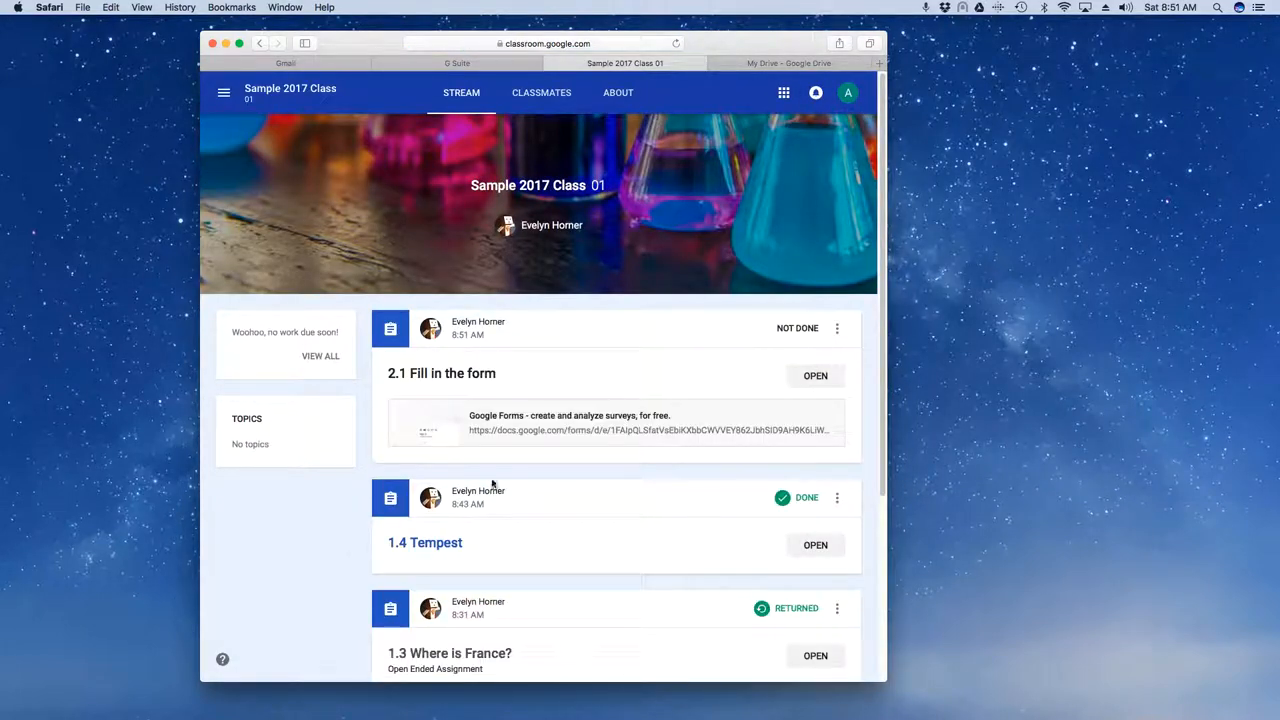
pyautogui.moveTo(441, 373)
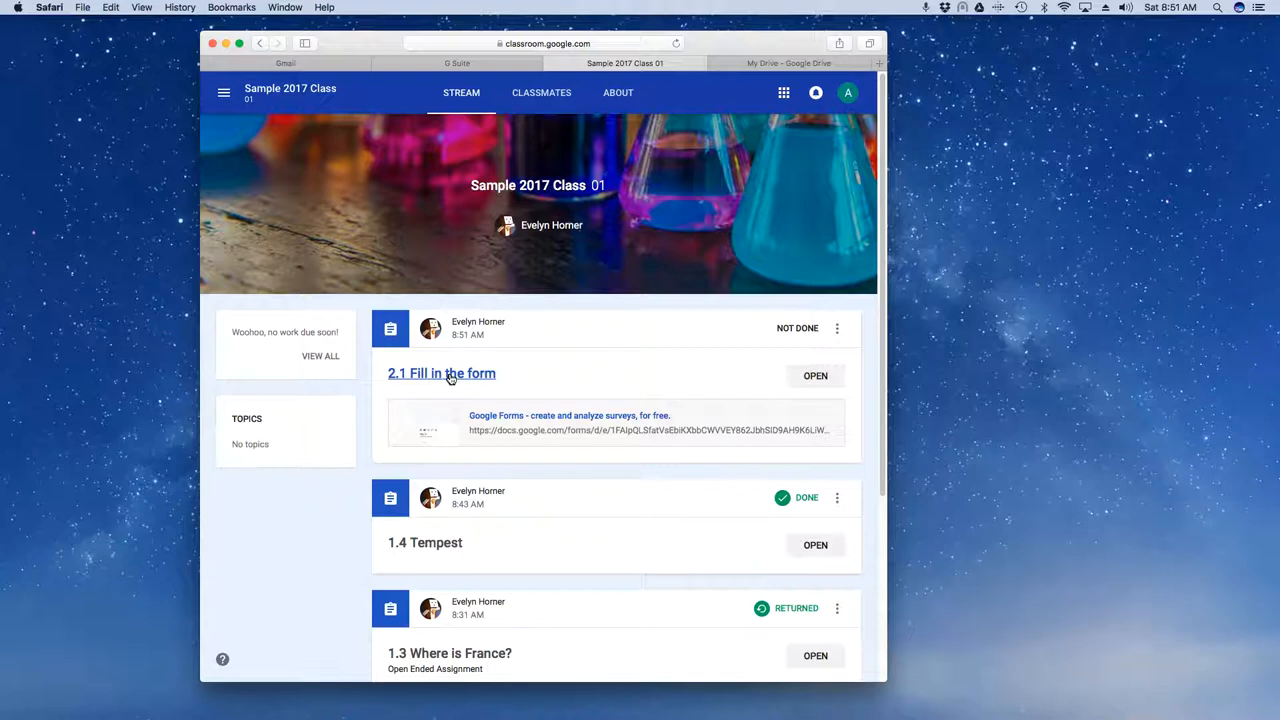
pyautogui.moveTo(816, 375)
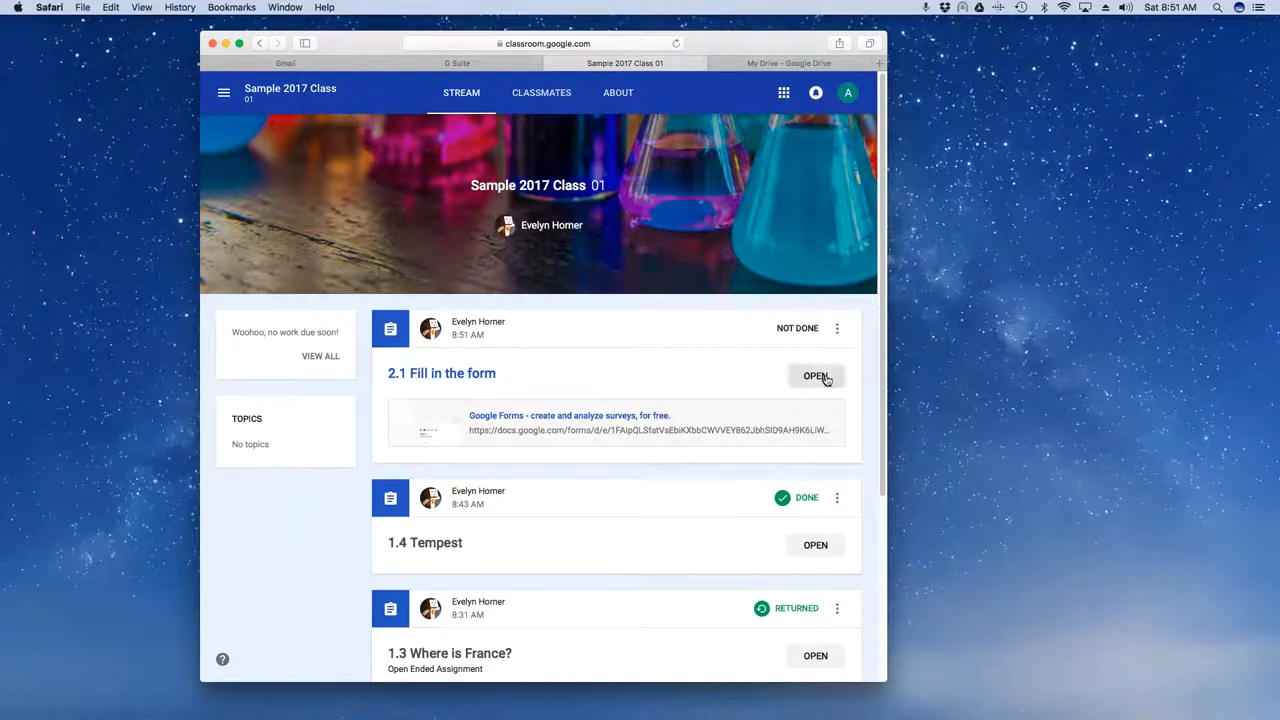
pyautogui.click(815, 376)
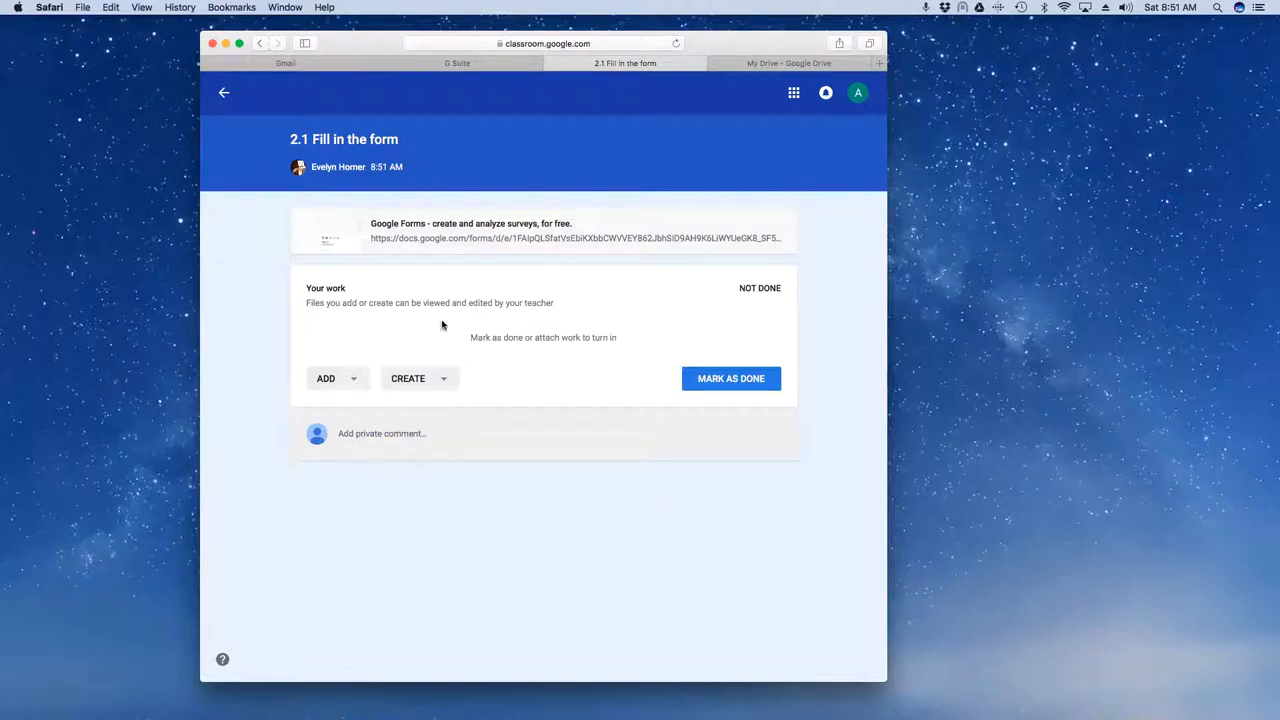
pyautogui.moveTo(551, 321)
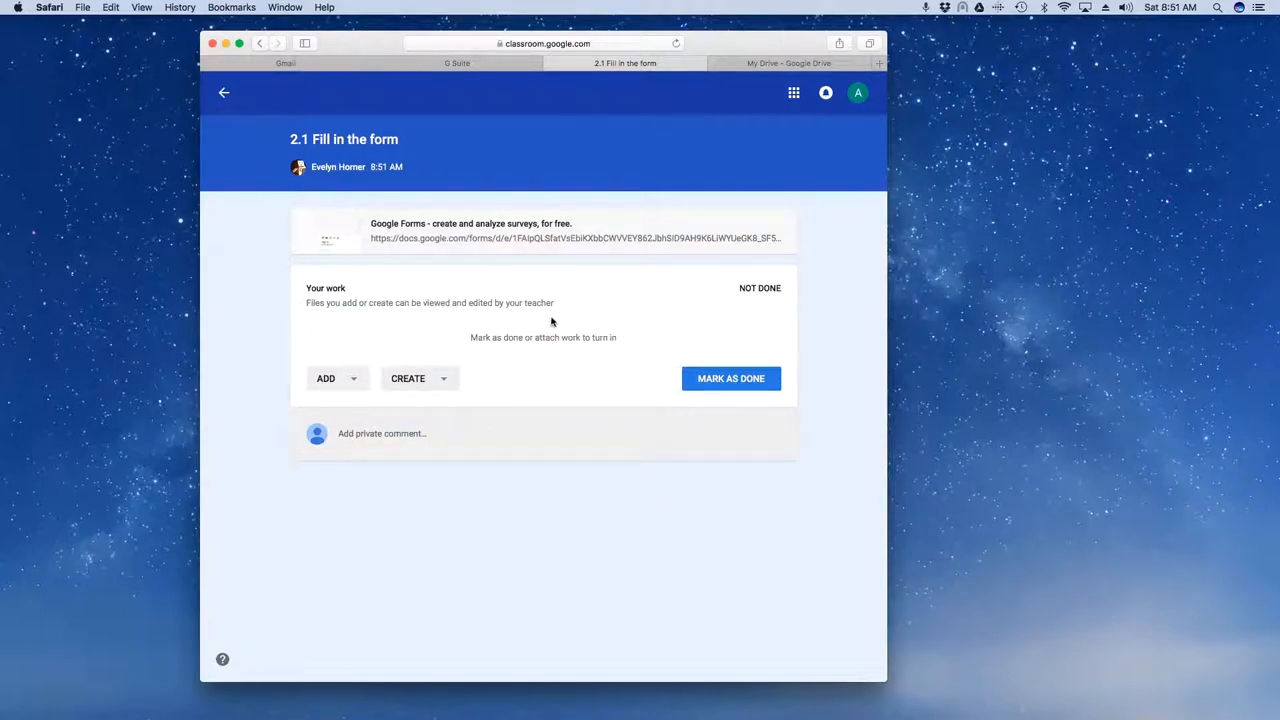
pyautogui.moveTo(440, 223)
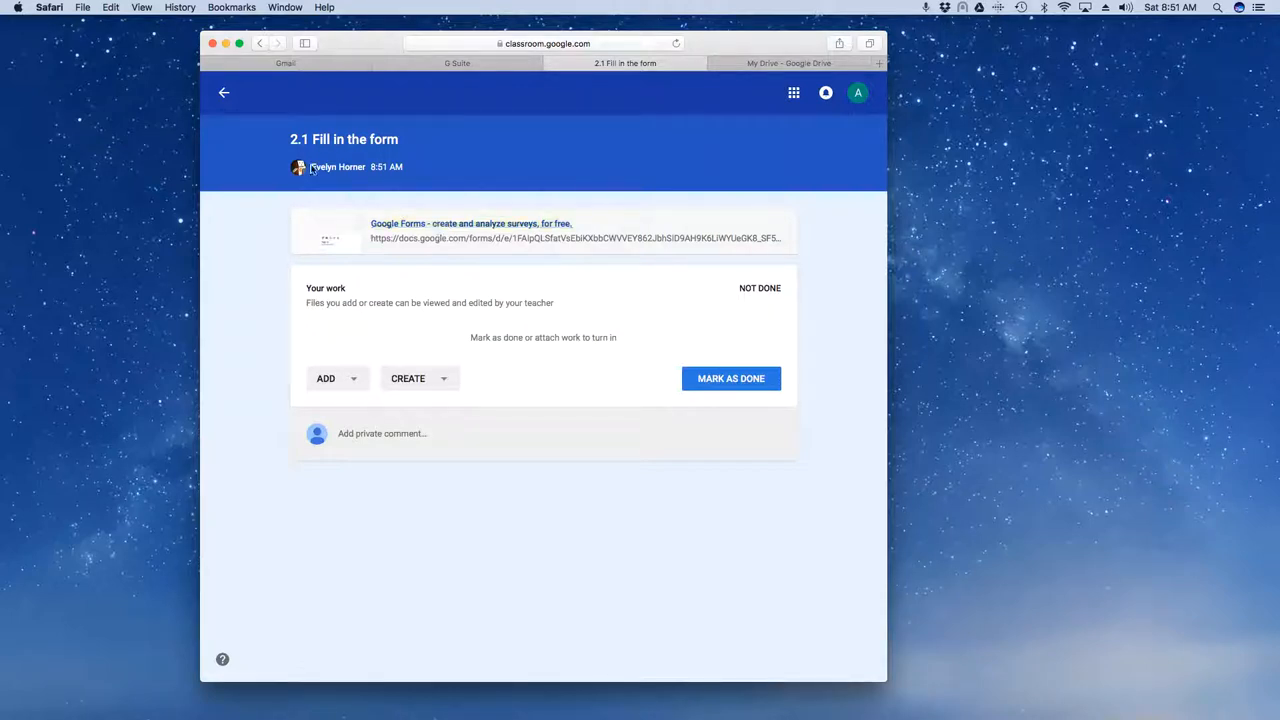
pyautogui.moveTo(521, 350)
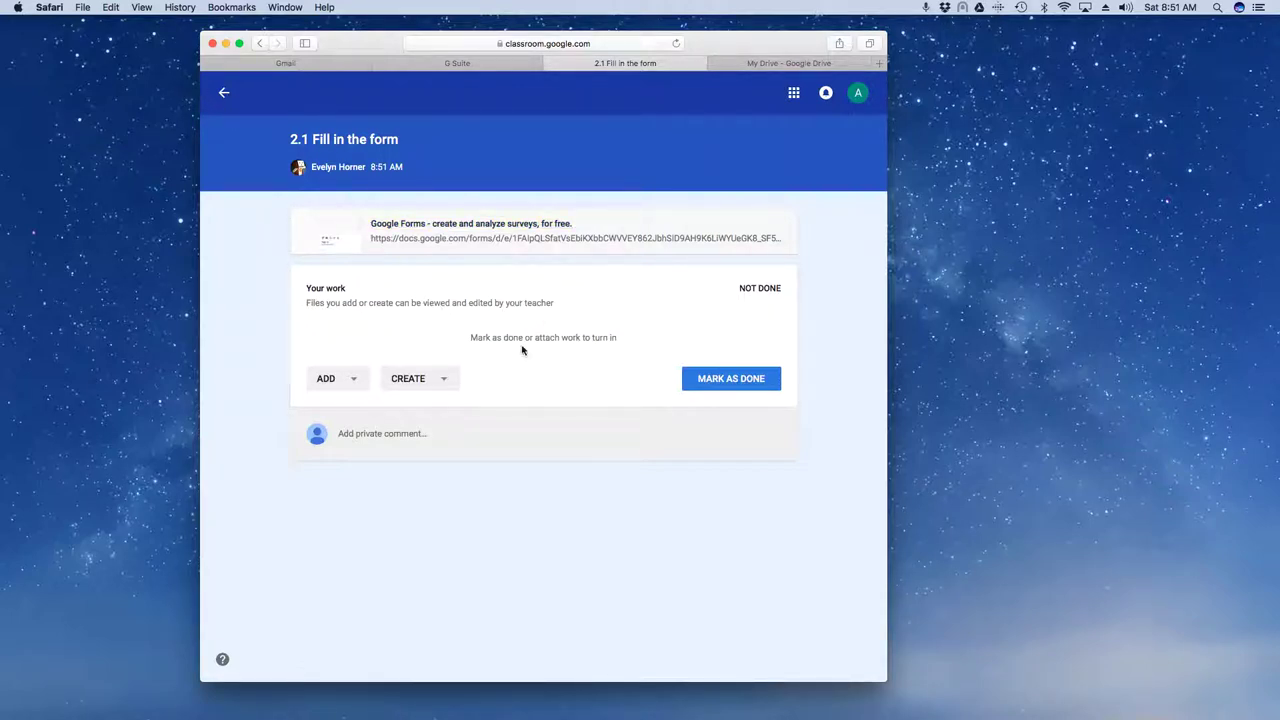
pyautogui.click(223, 92)
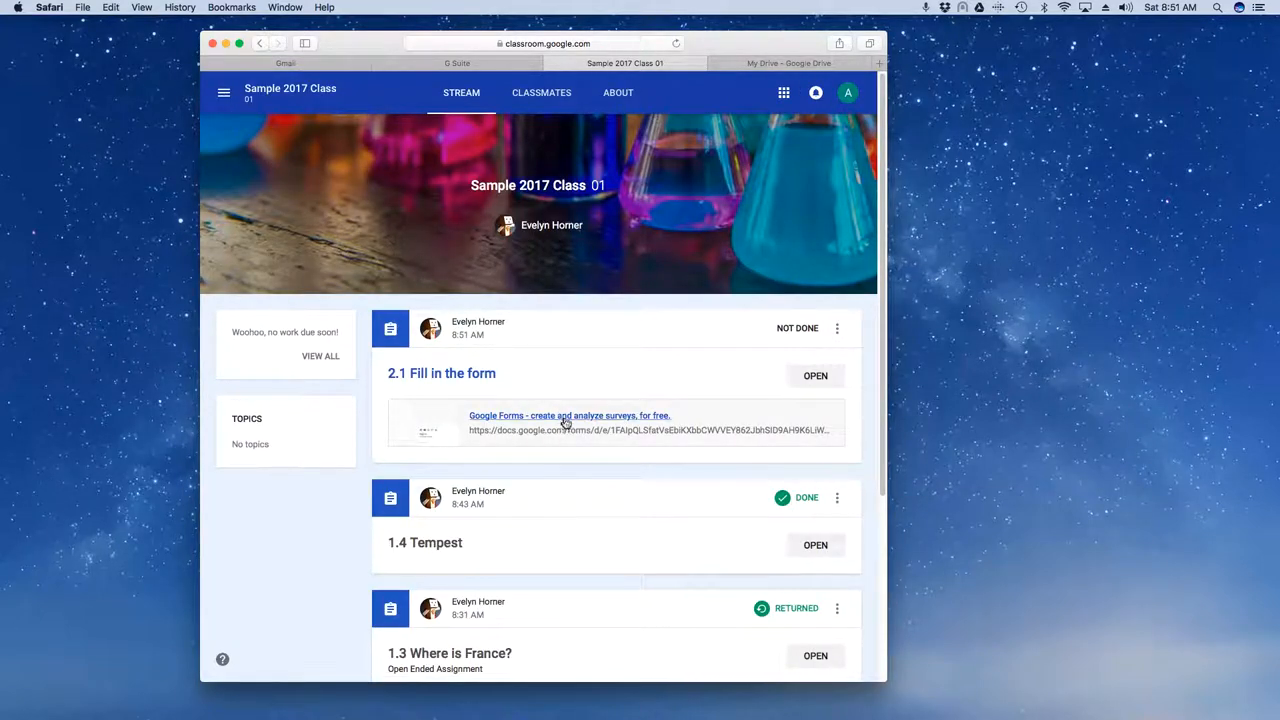
pyautogui.click(568, 415)
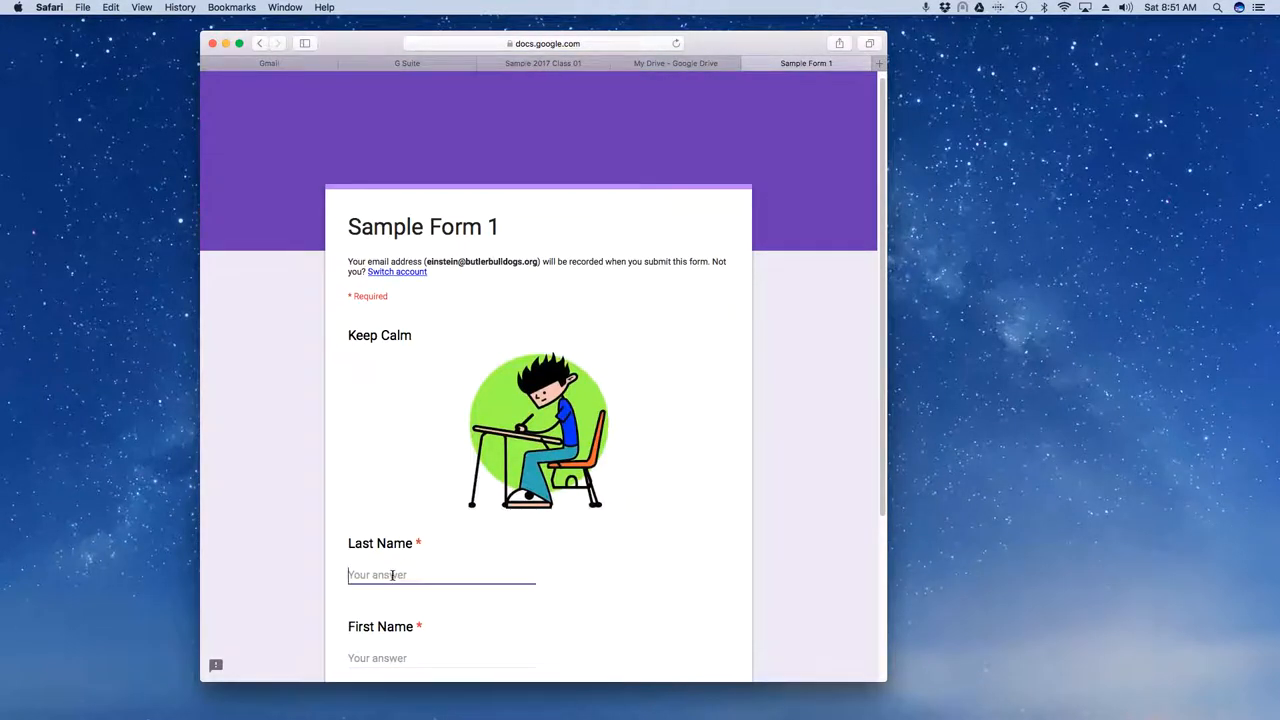
pyautogui.write('Horner')
pyautogui.click(441, 658)
pyautogui.write('eve')
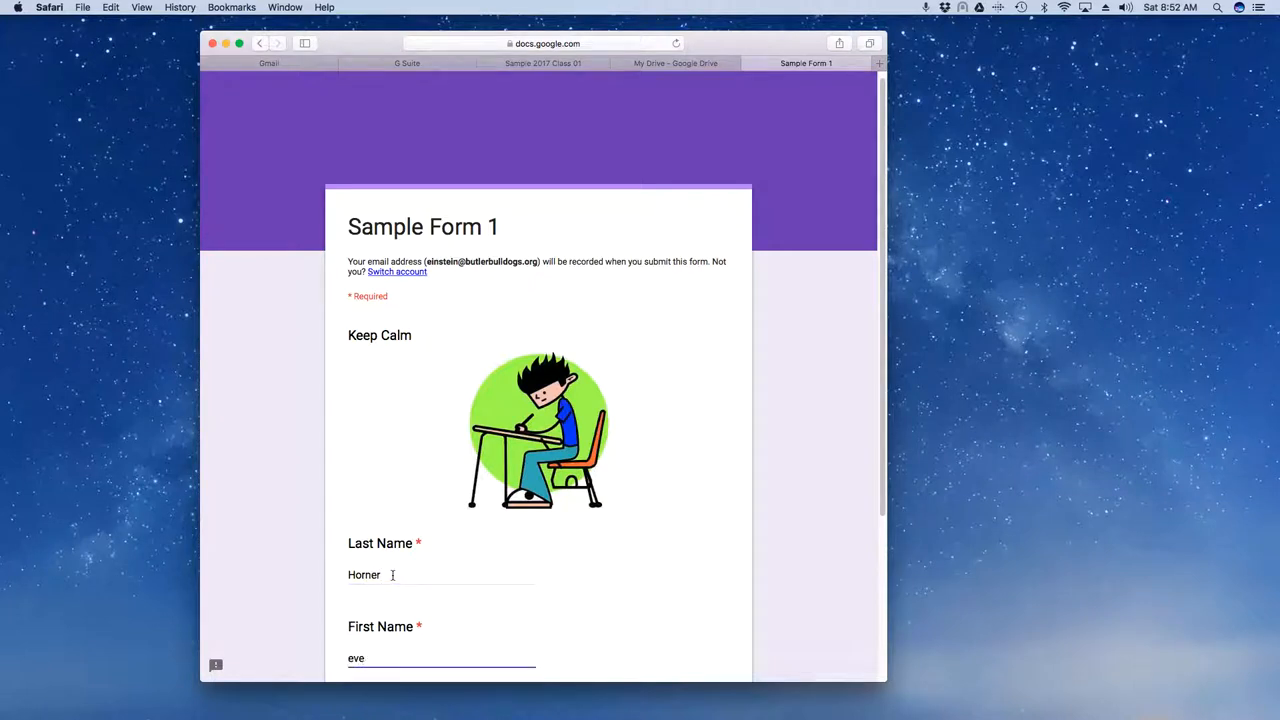
pyautogui.scroll(-3)
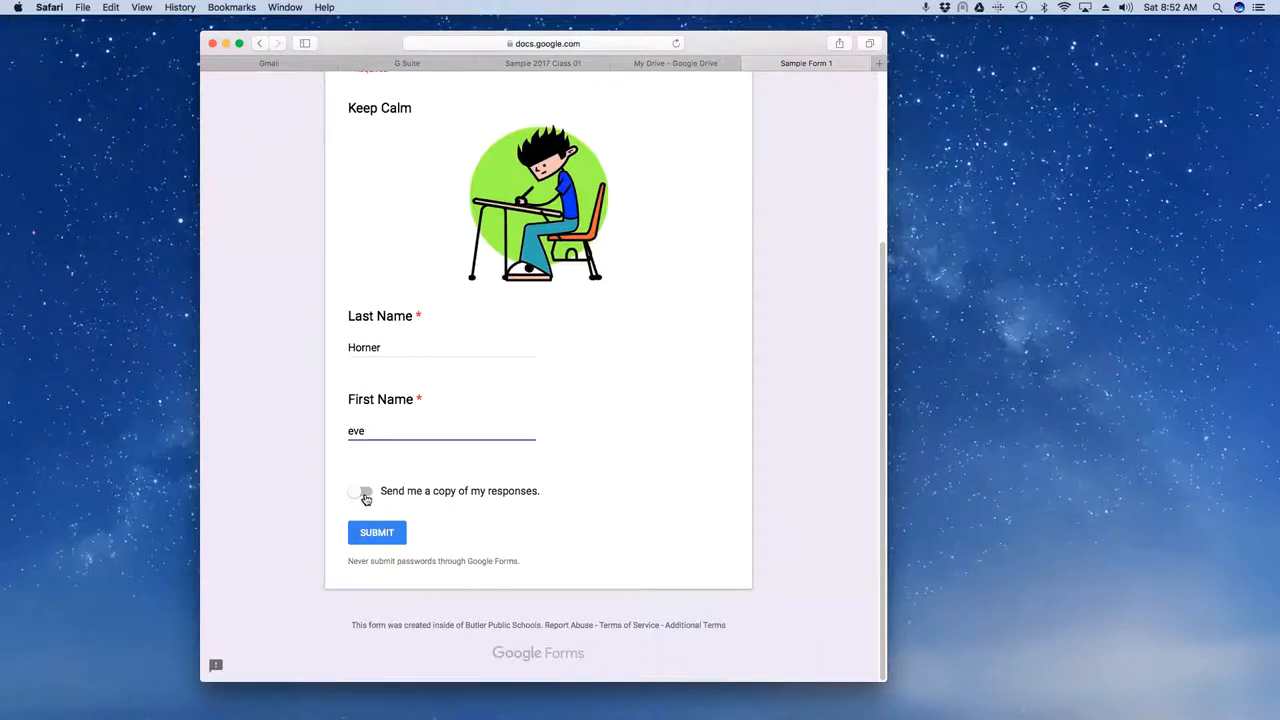
pyautogui.click(377, 532)
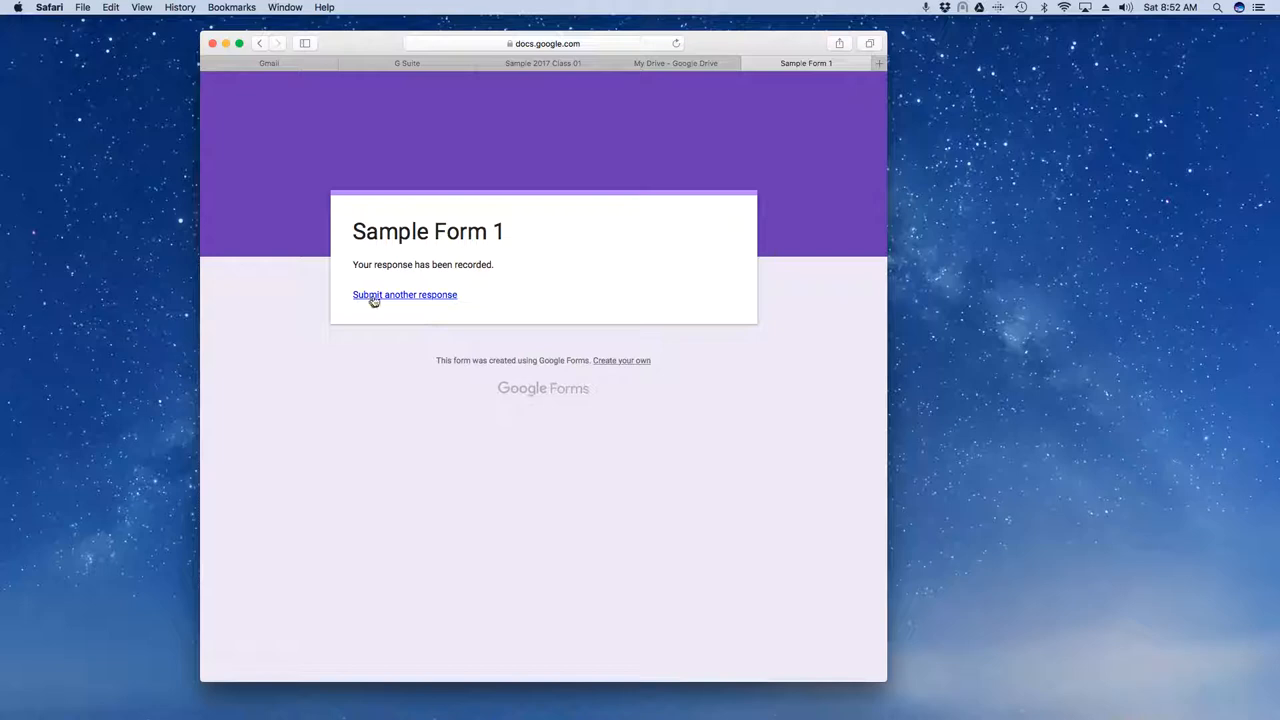
pyautogui.moveTo(772, 70)
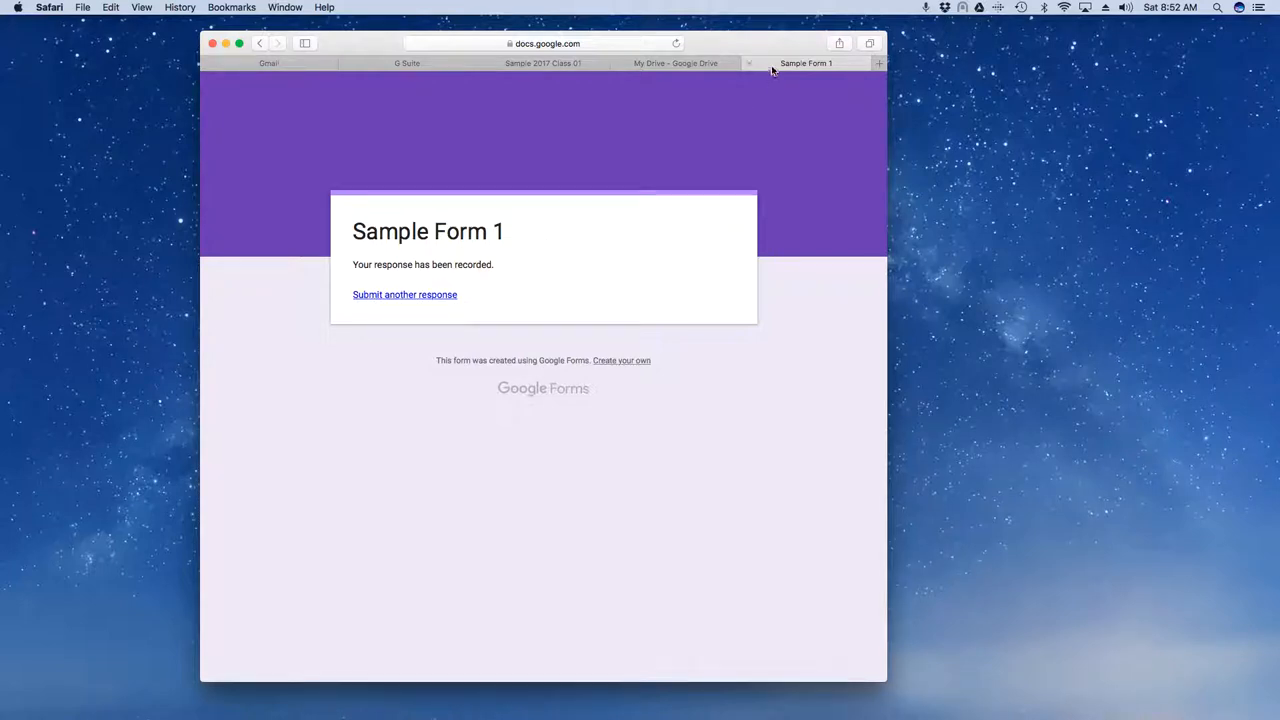
pyautogui.moveTo(750, 63)
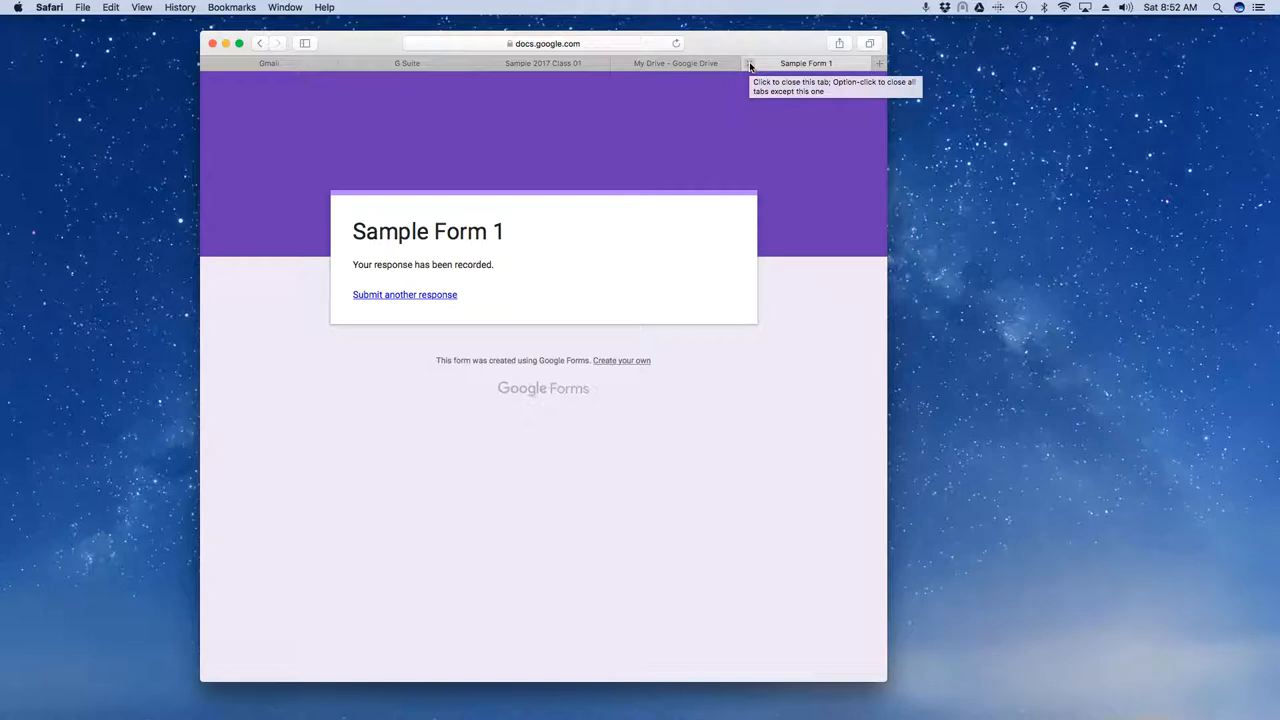
pyautogui.click(675, 63)
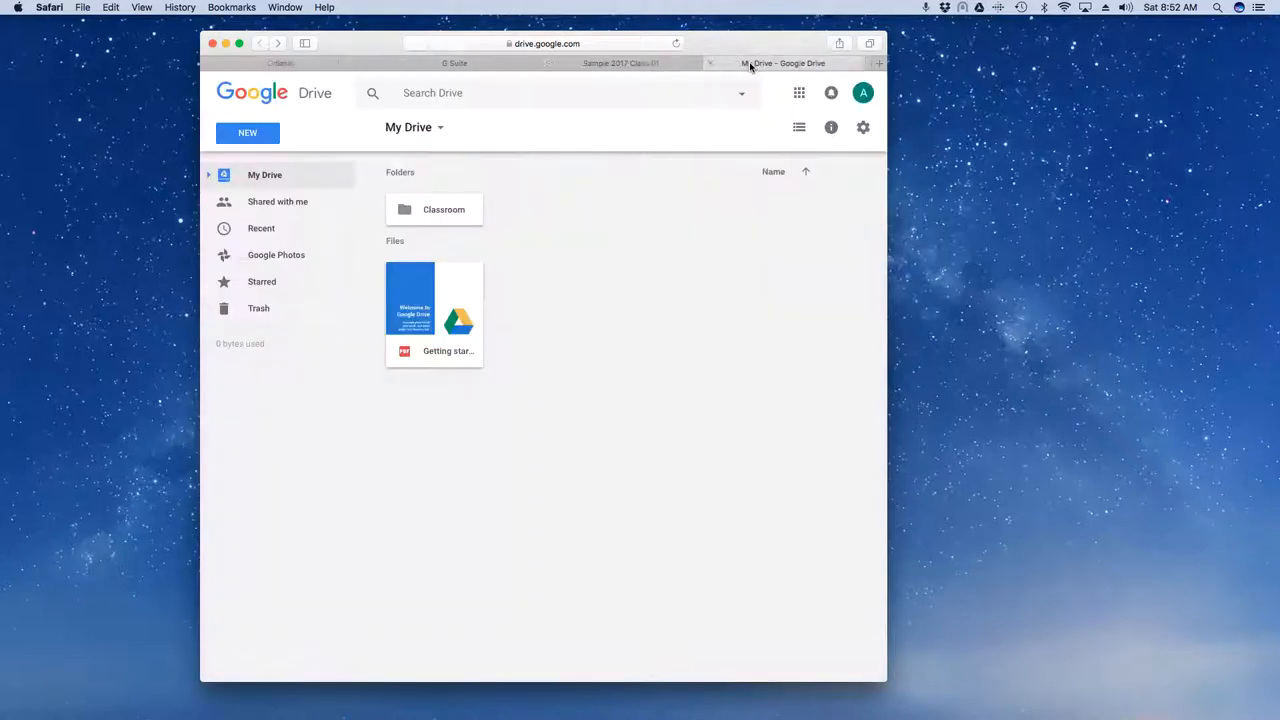
# Step: Return to the class stream, reopen and close the form, then open the assignment details
pyautogui.click(624, 63)
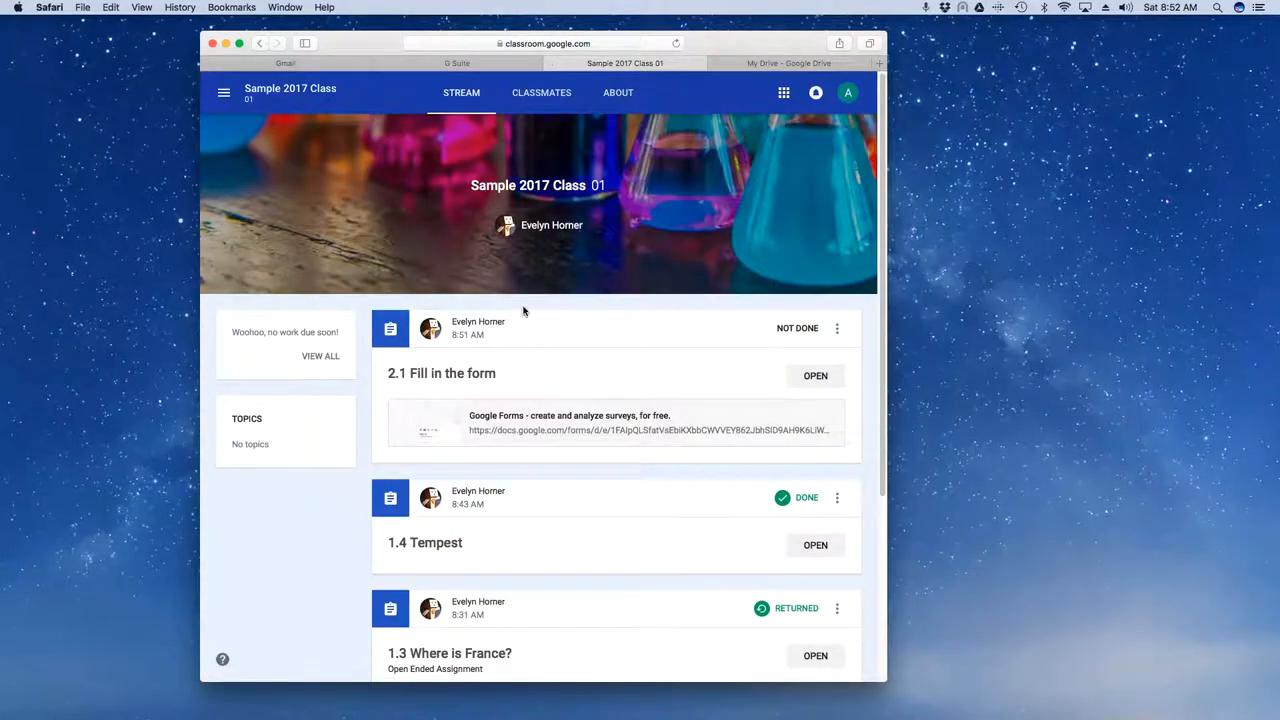
pyautogui.moveTo(303, 153)
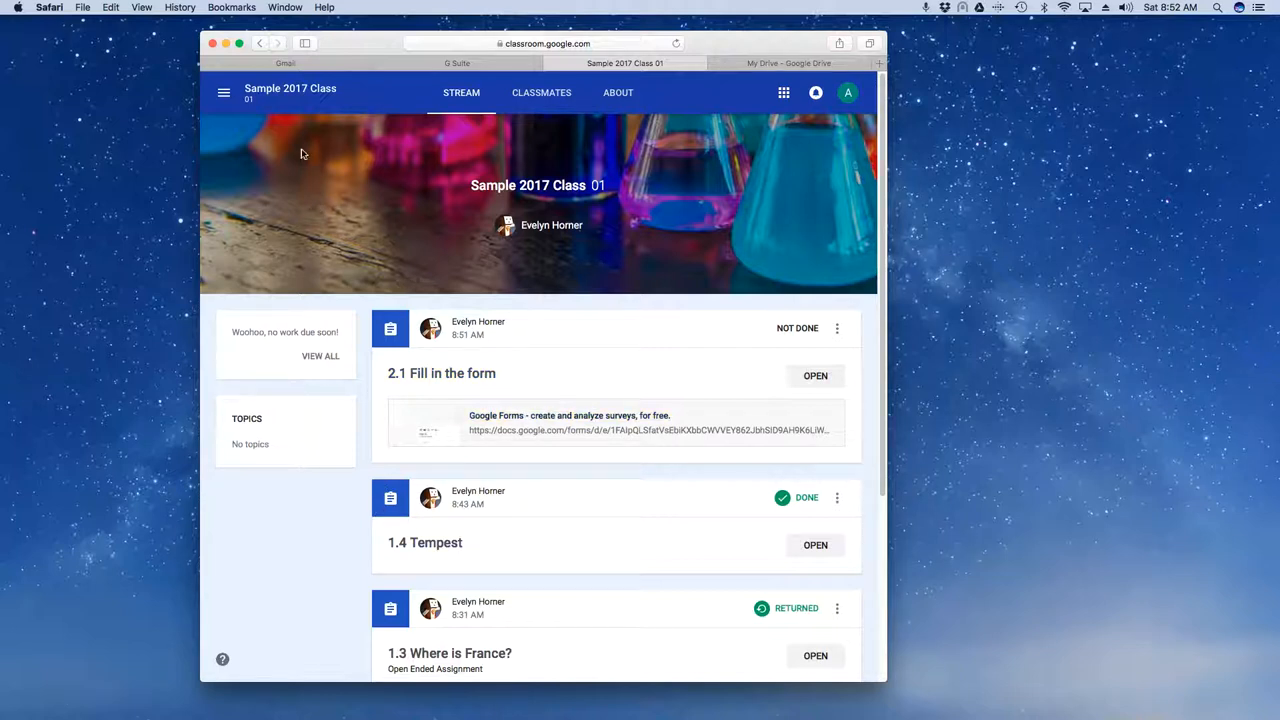
pyautogui.moveTo(265, 154)
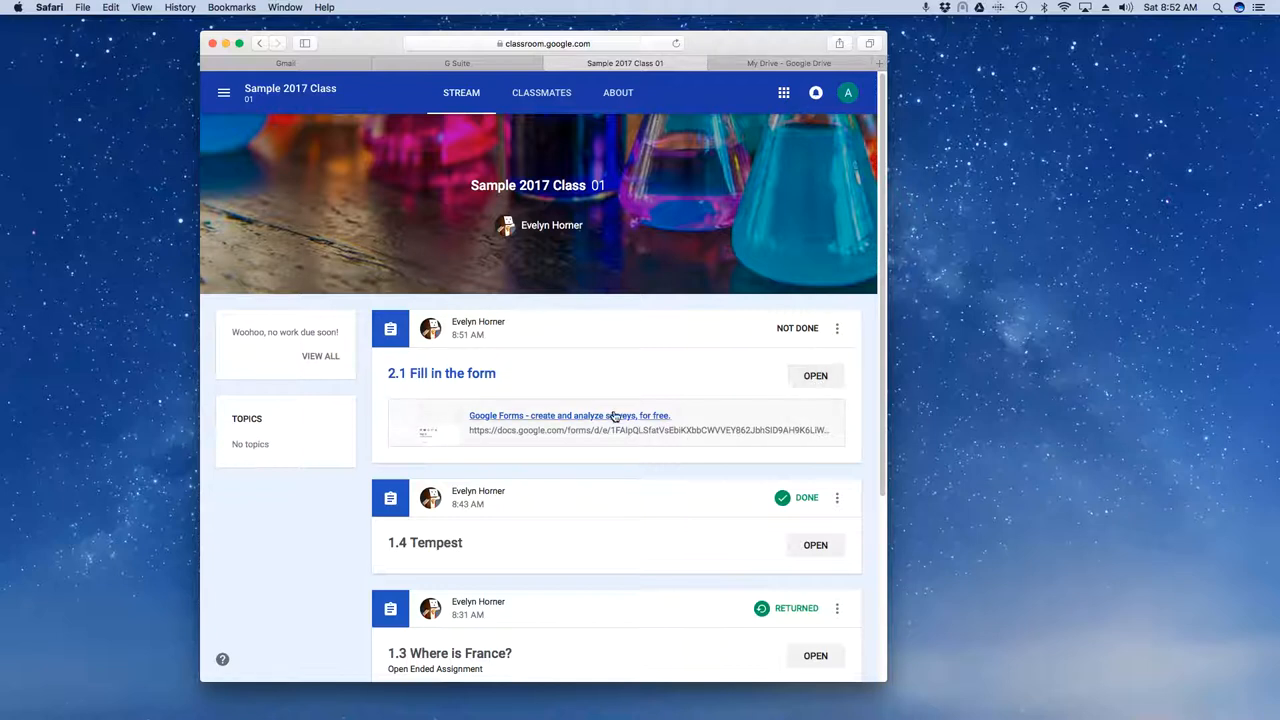
pyautogui.click(569, 415)
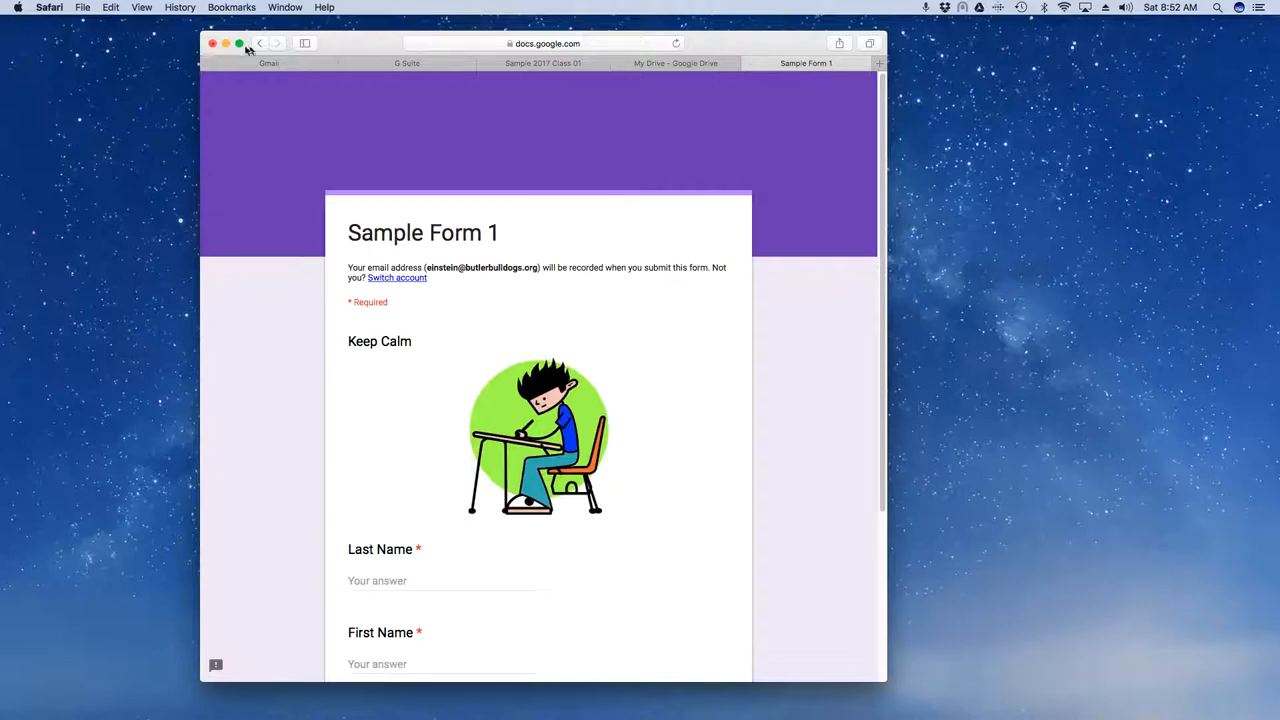
pyautogui.click(624, 63)
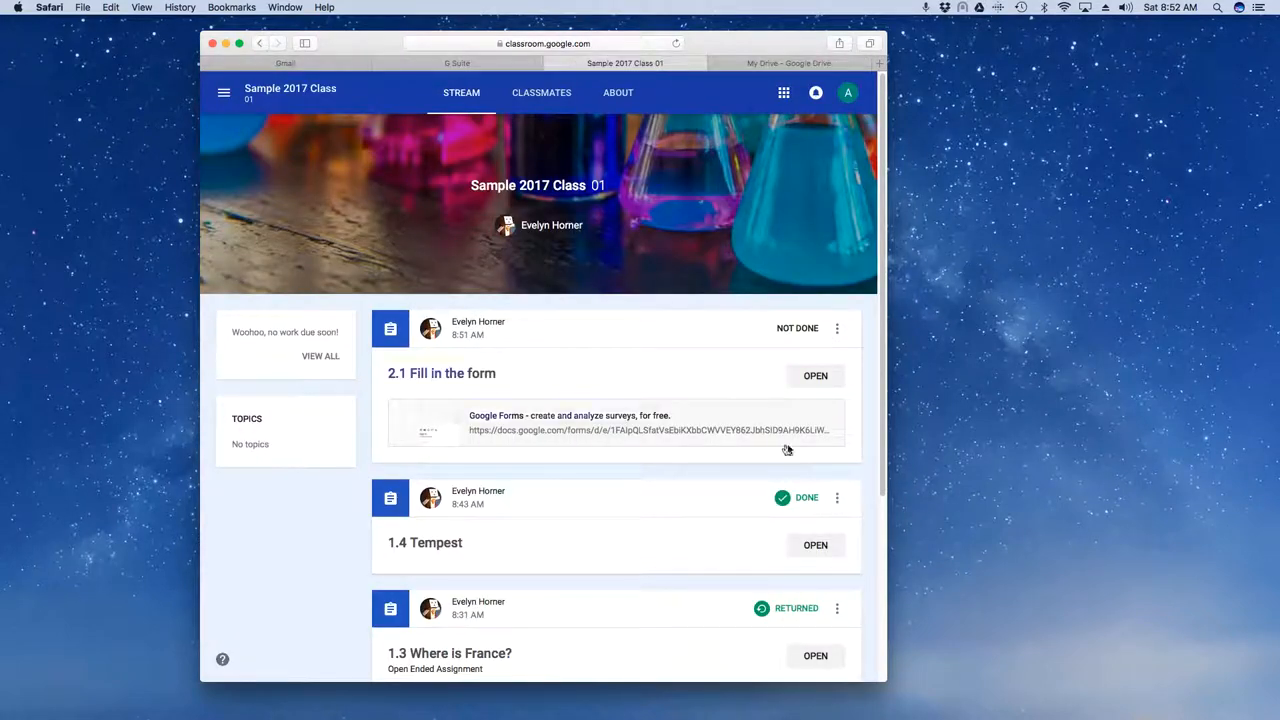
pyautogui.click(815, 375)
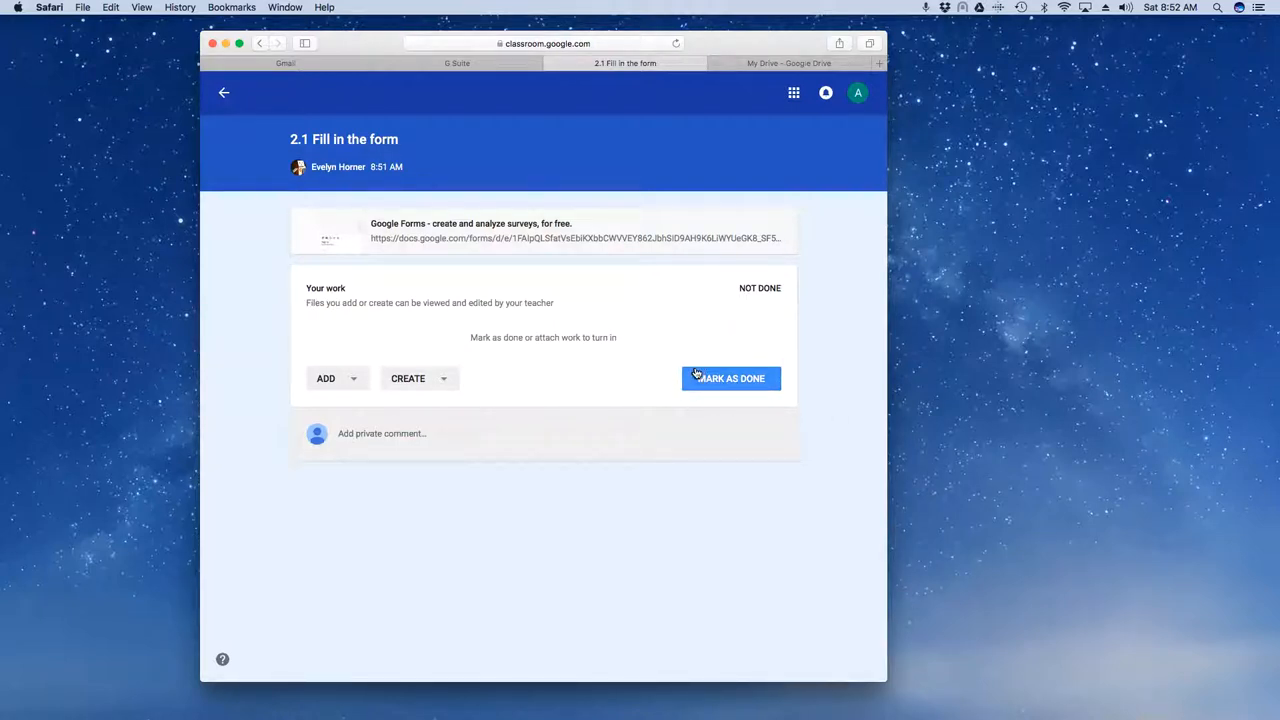
pyautogui.moveTo(333, 384)
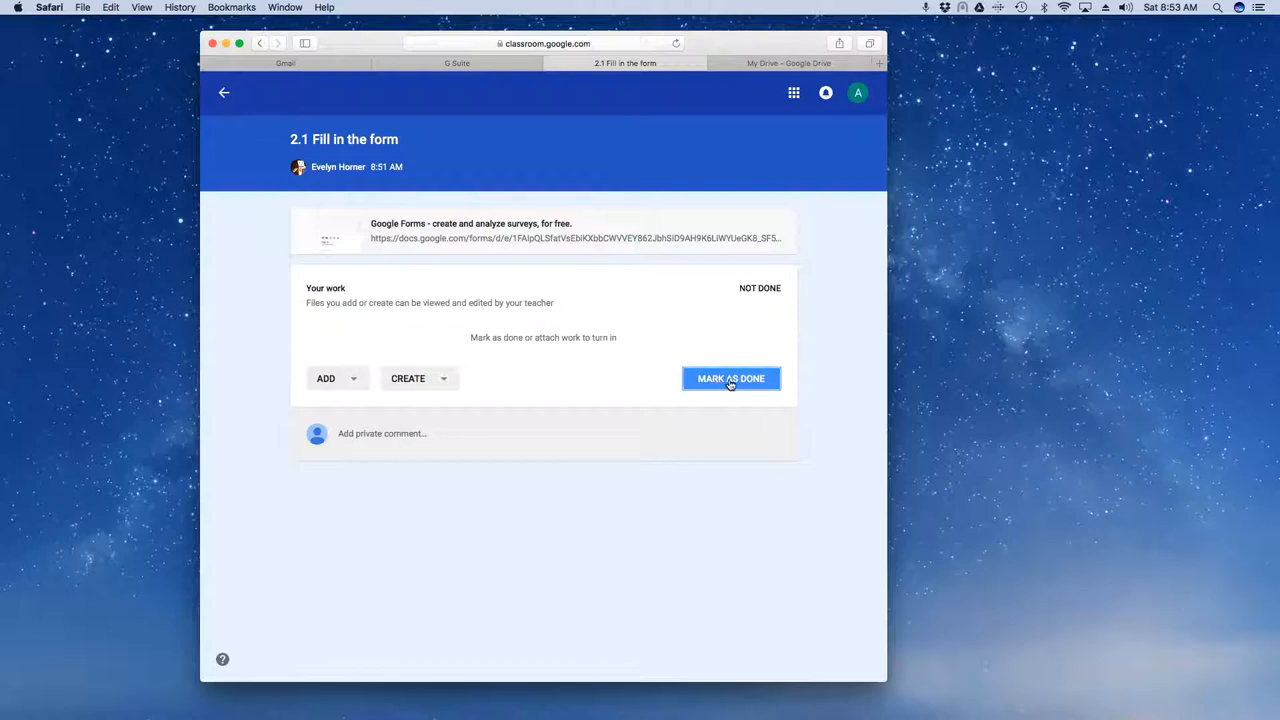
# Step: Mark '2.1 Fill in the form' as done and confirm in the dialog
pyautogui.click(730, 378)
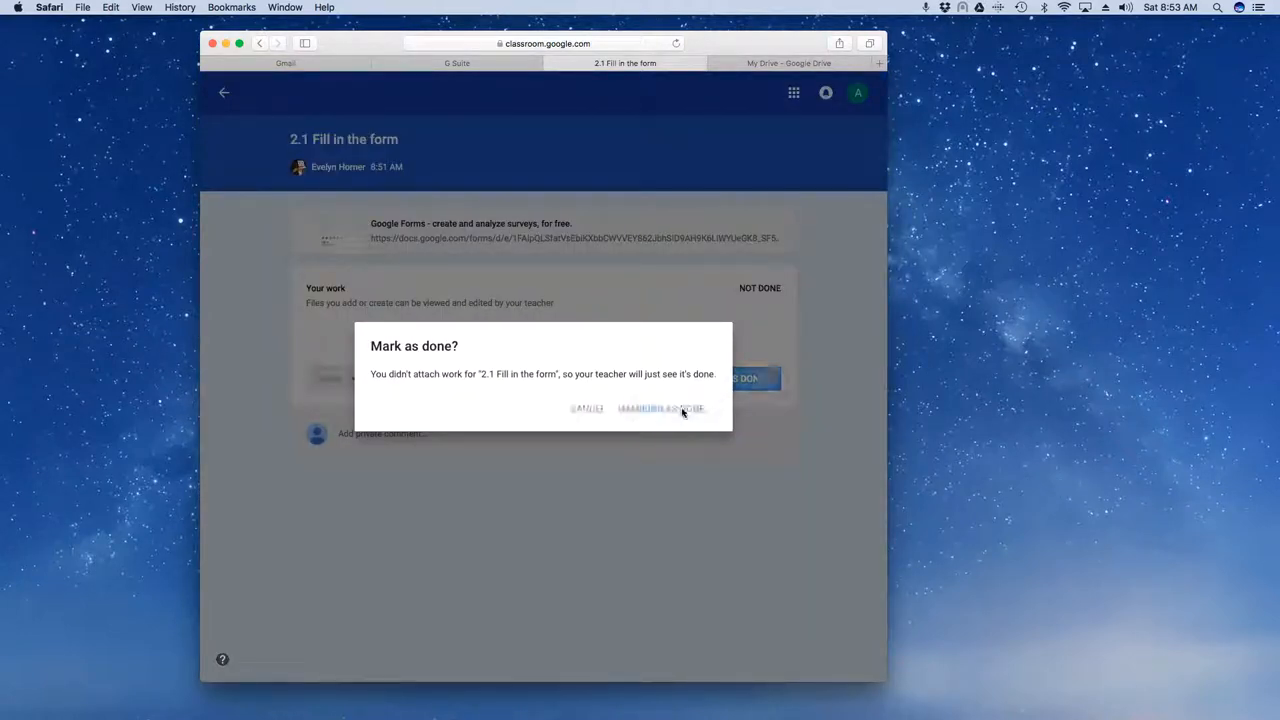
pyautogui.click(660, 408)
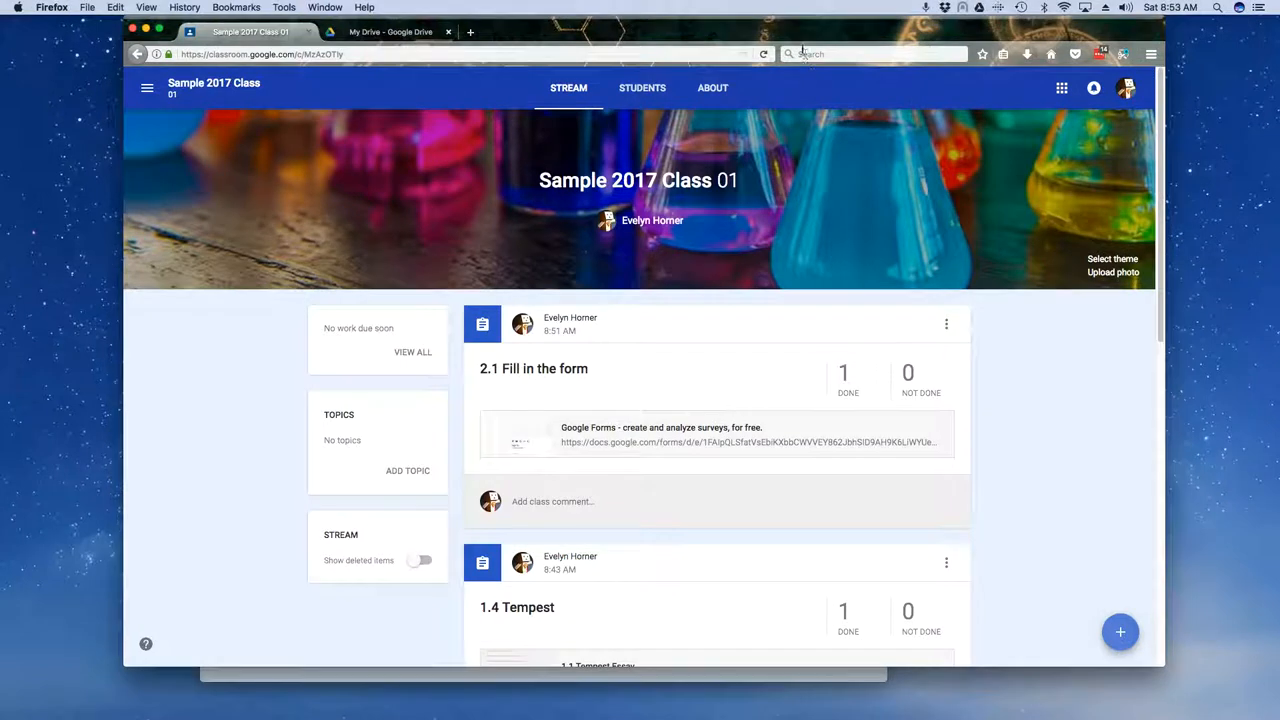
pyautogui.moveTo(848, 373)
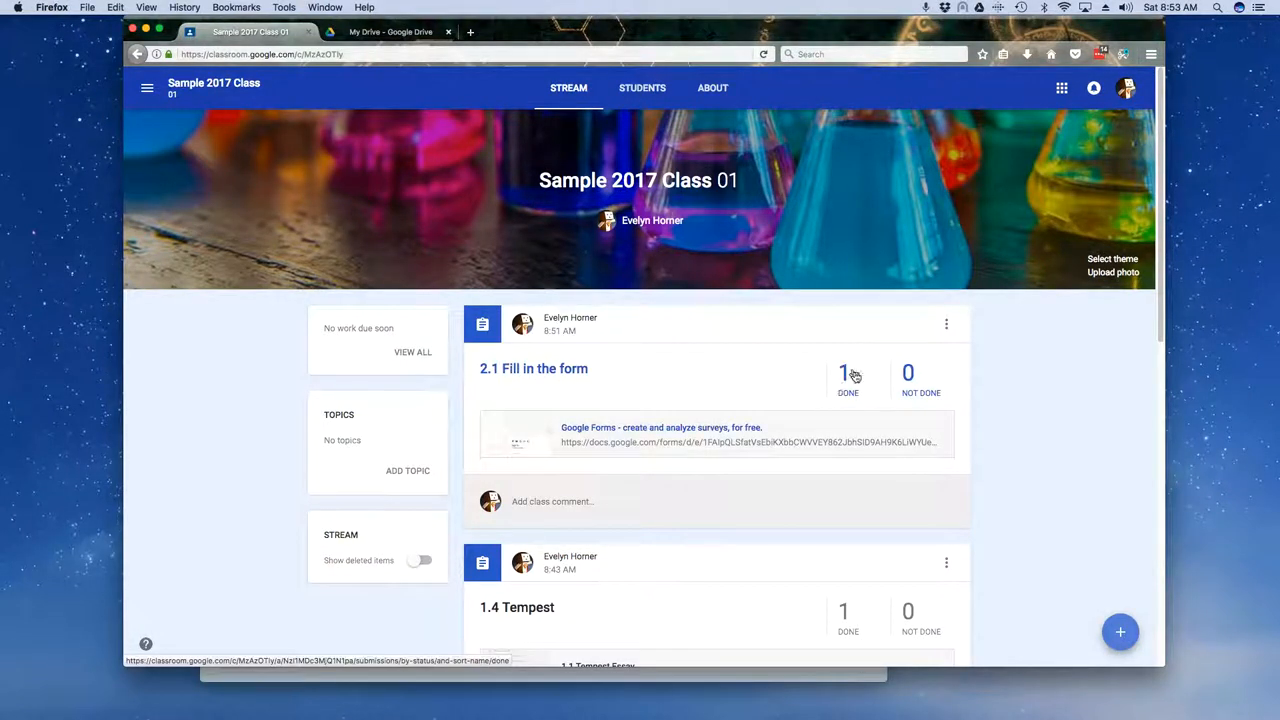
pyautogui.moveTo(845, 375)
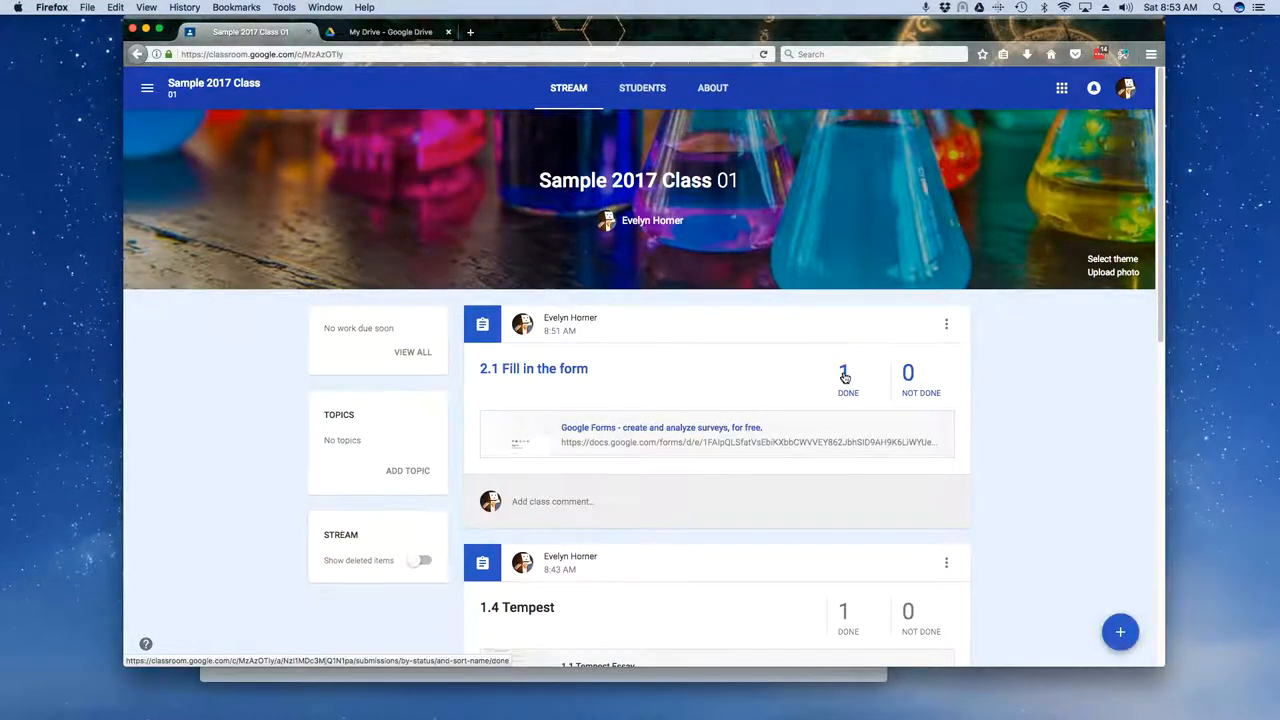
pyautogui.click(844, 375)
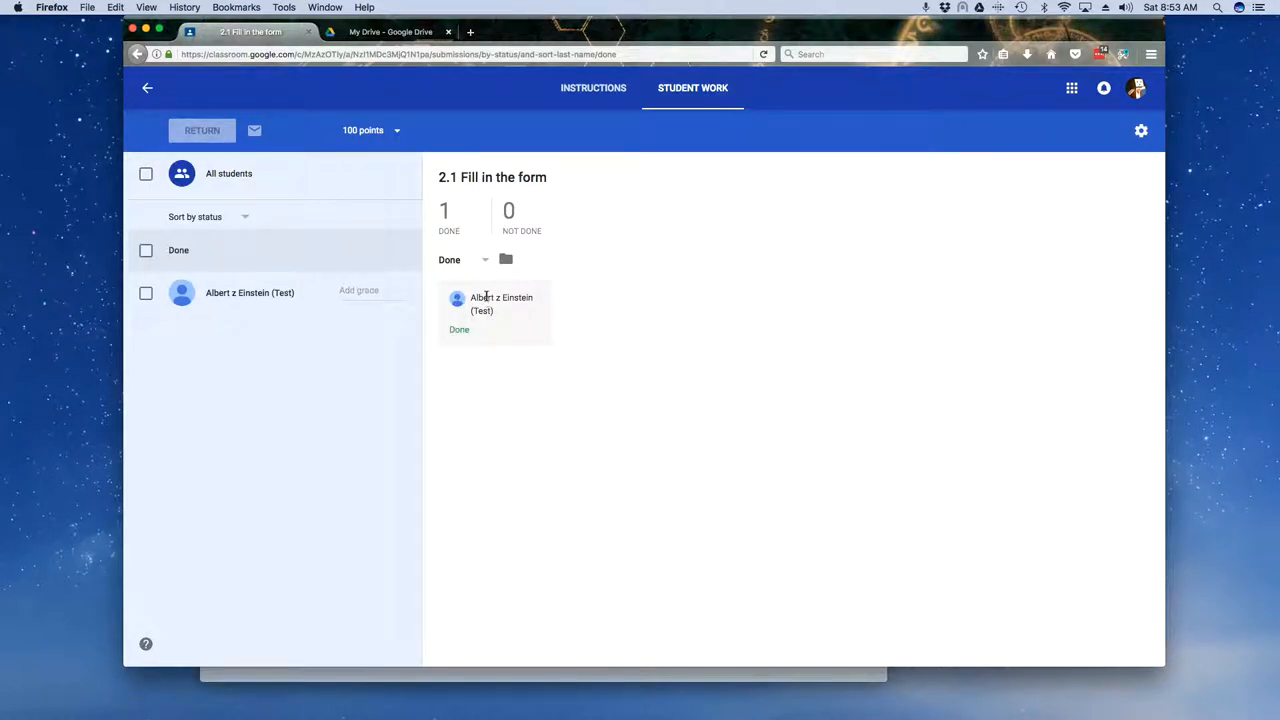
pyautogui.moveTo(472, 291)
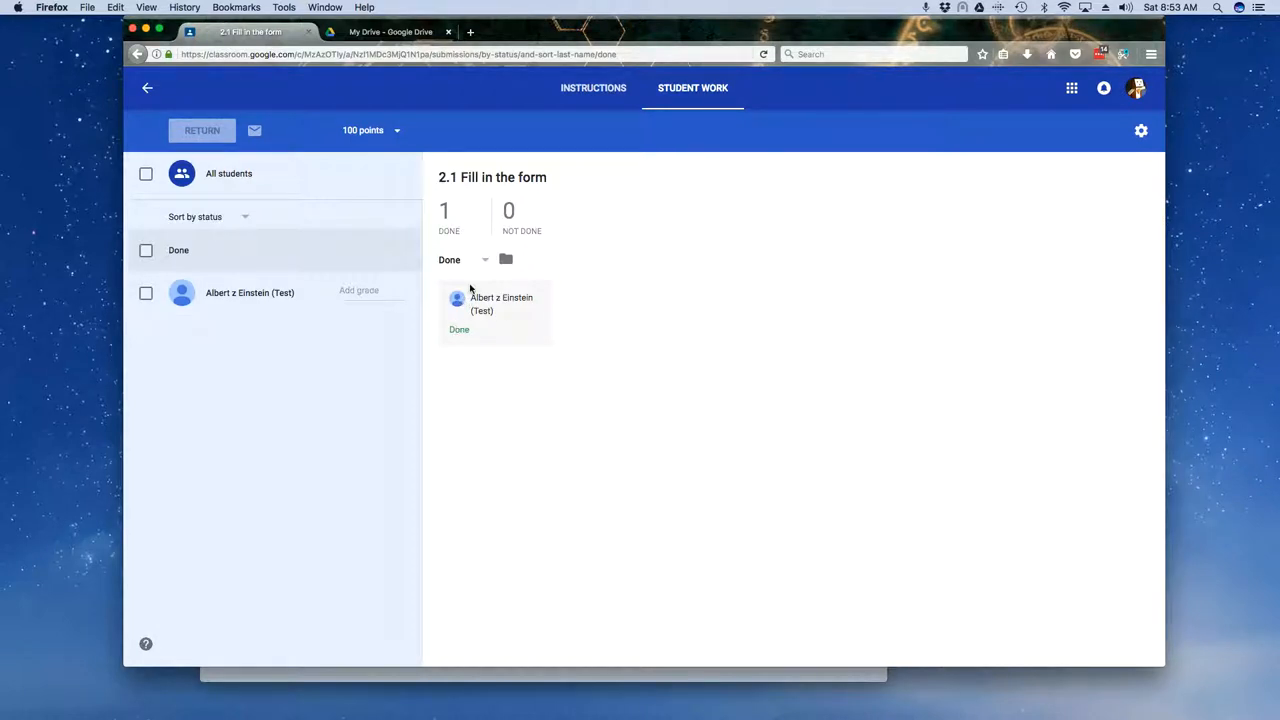
pyautogui.moveTo(147, 88)
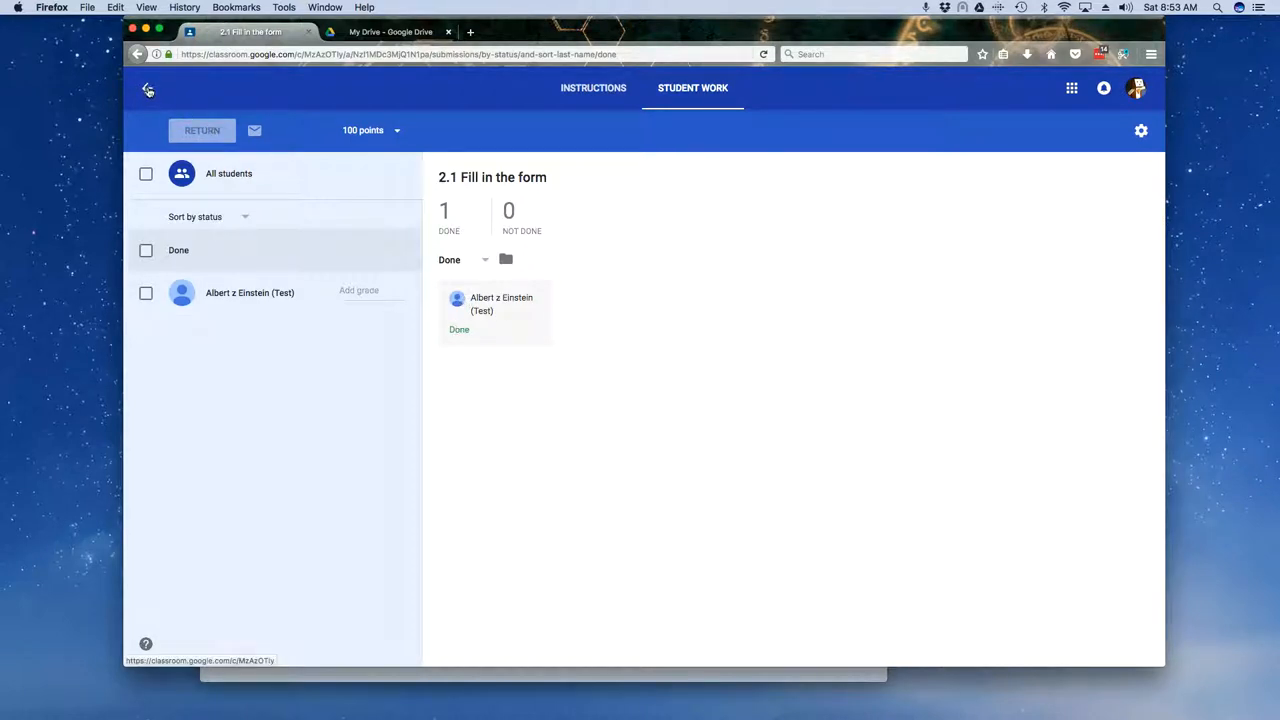
pyautogui.click(147, 89)
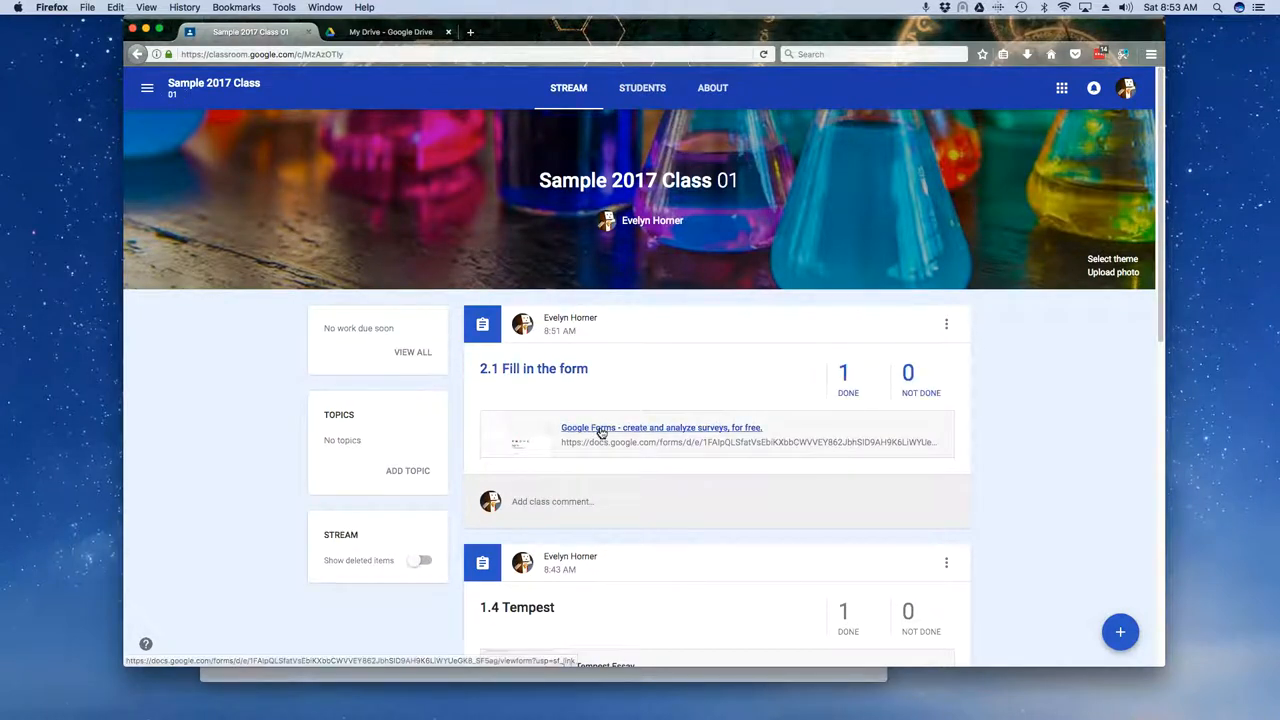
# Step: Open Sample Form 1 in the editor and view its one recorded response
pyautogui.click(661, 427)
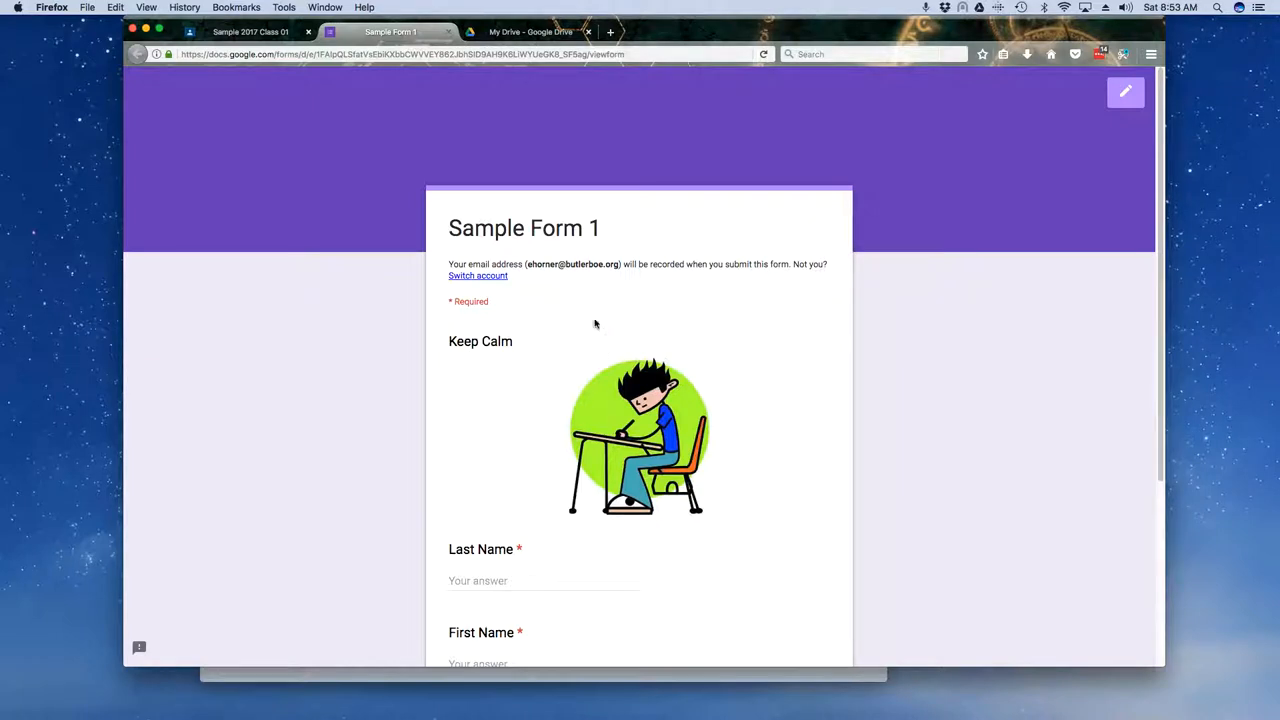
pyautogui.moveTo(1100, 134)
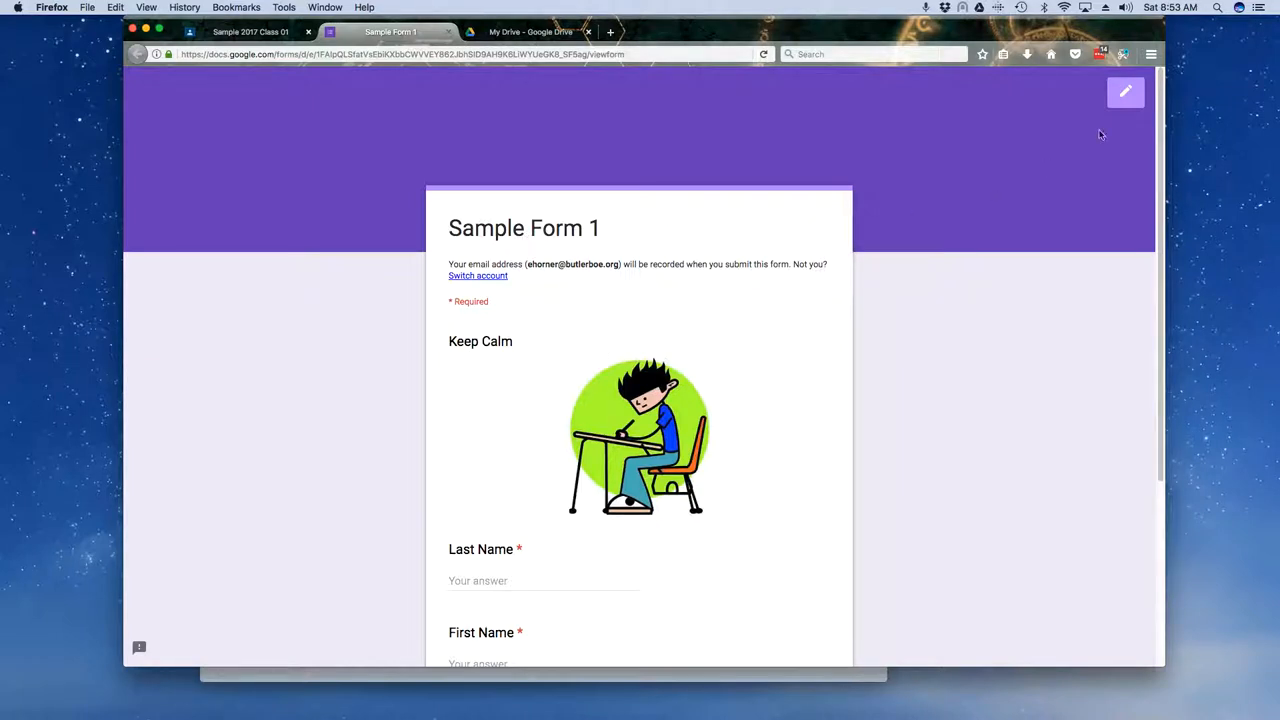
pyautogui.click(1125, 92)
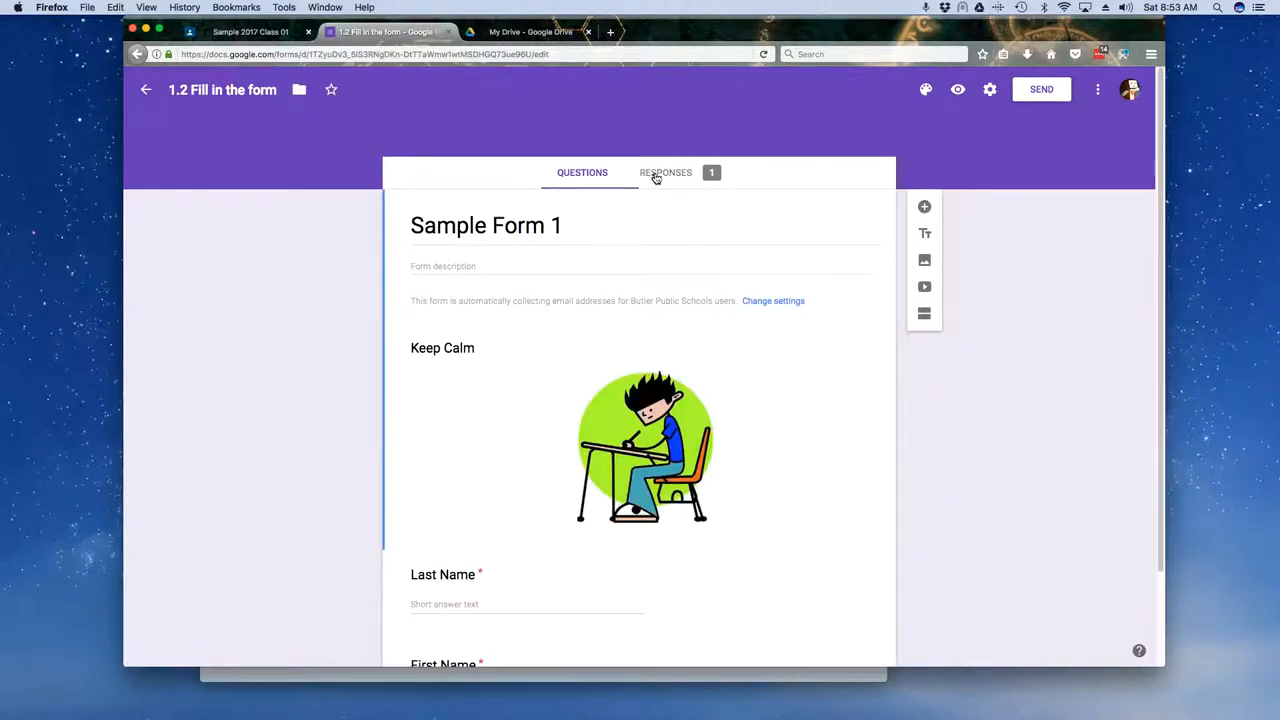
pyautogui.click(665, 172)
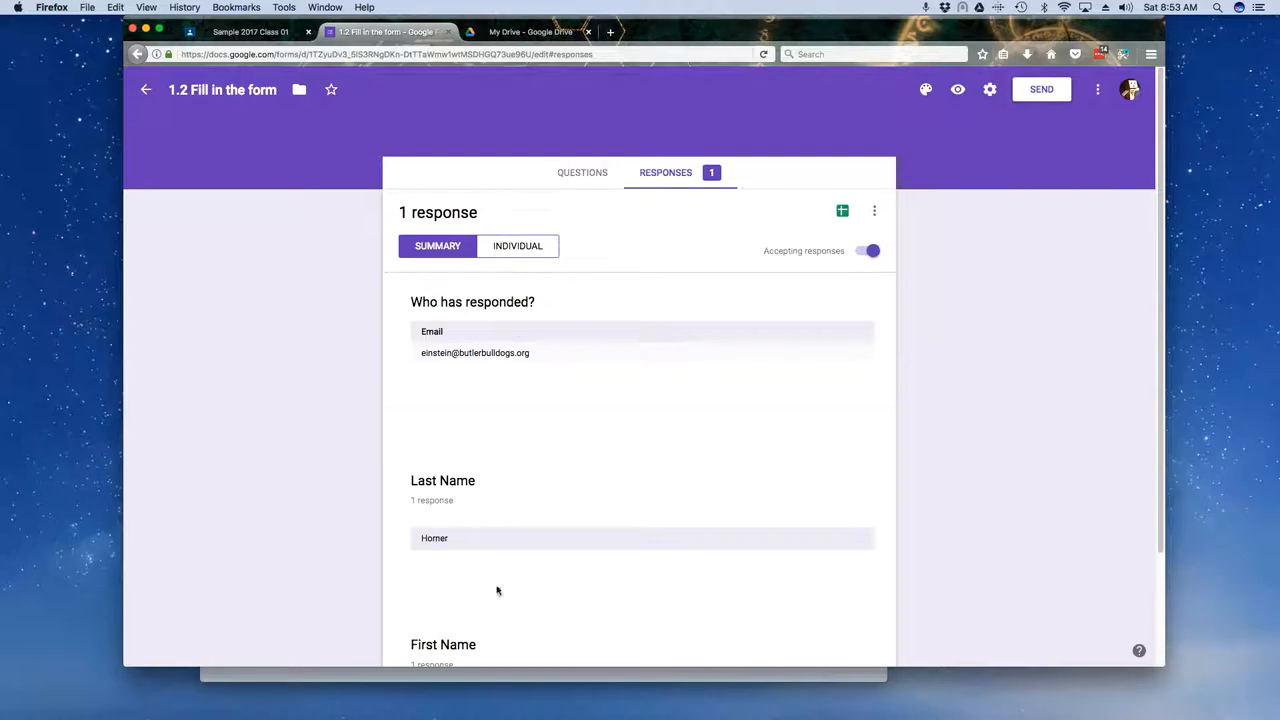
pyautogui.click(582, 172)
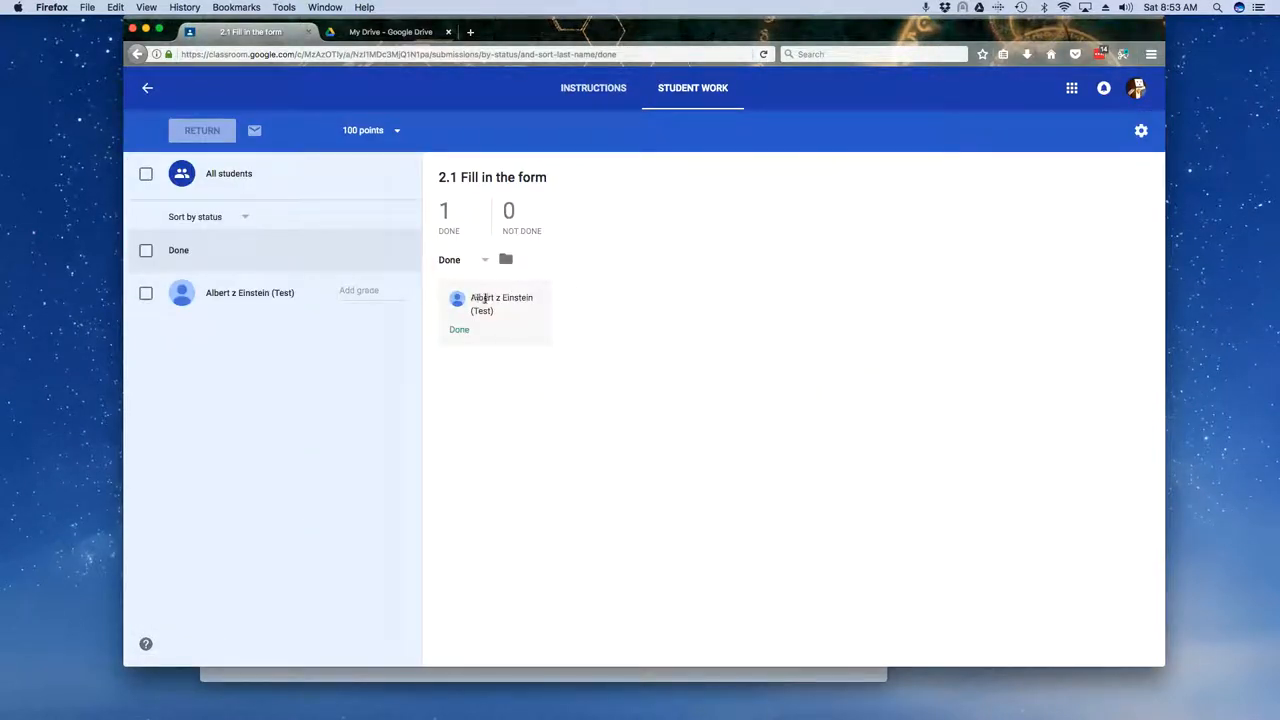
# Step: Give the student's work 100/100 and confirm returning it
pyautogui.click(370, 293)
pyautogui.write('100')
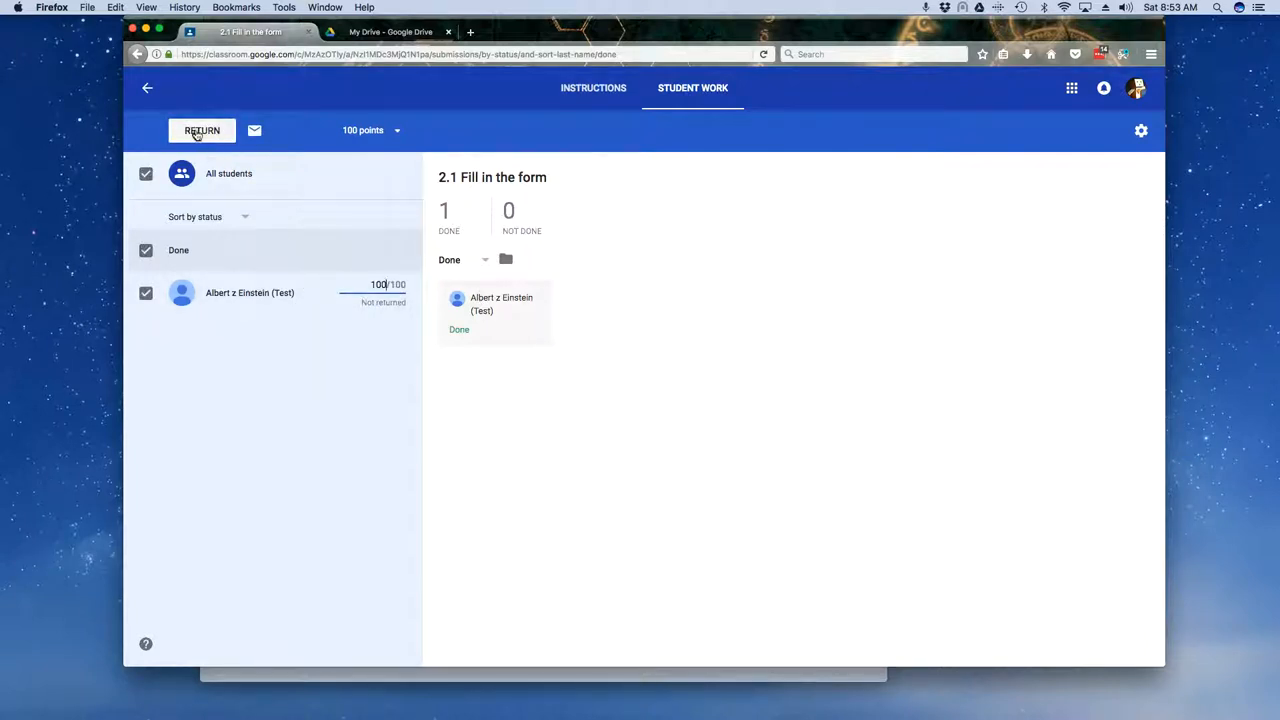
pyautogui.click(202, 130)
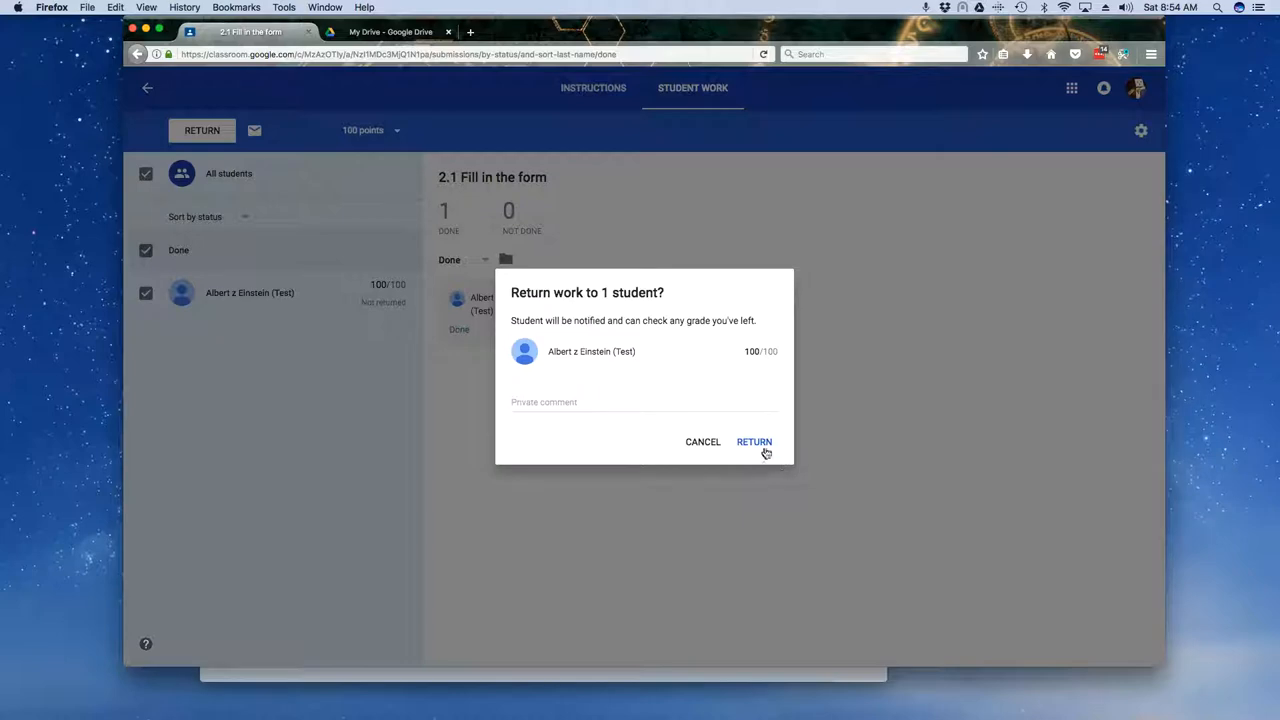
pyautogui.click(754, 442)
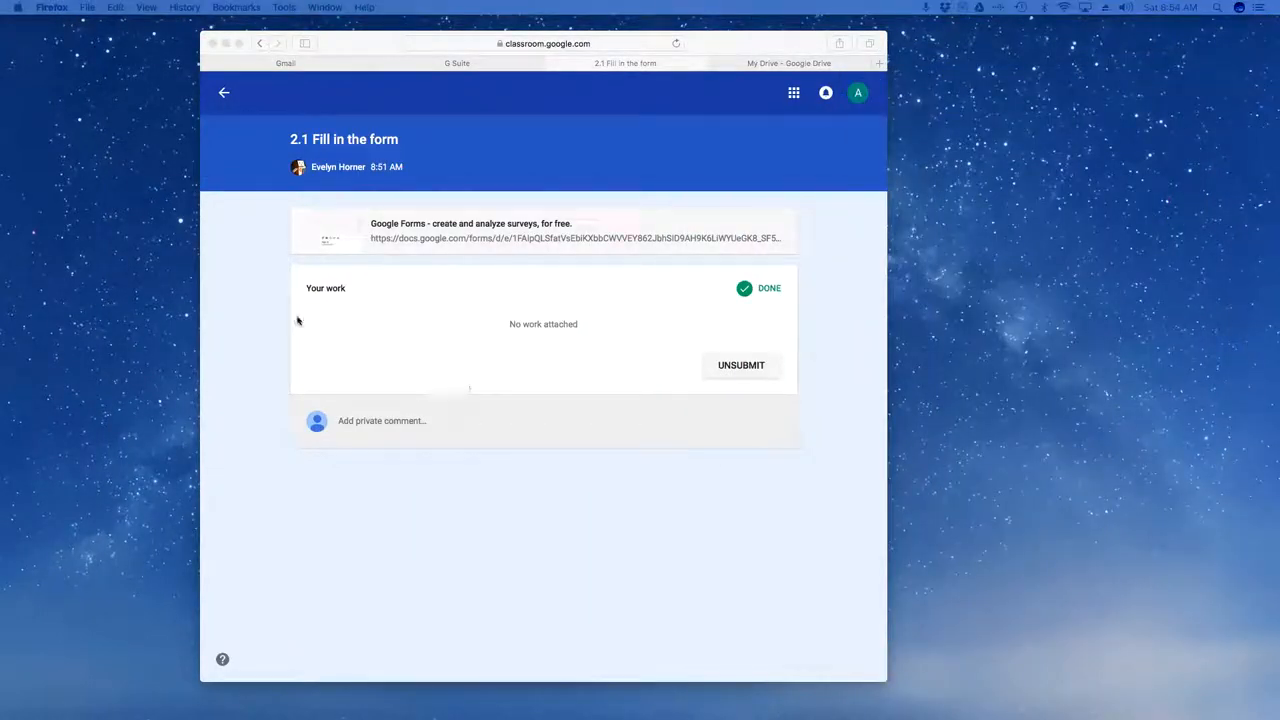
# Step: Reload and reopen '2.1 Fill in the form' to confirm it's returned with 100/100
pyautogui.click(224, 92)
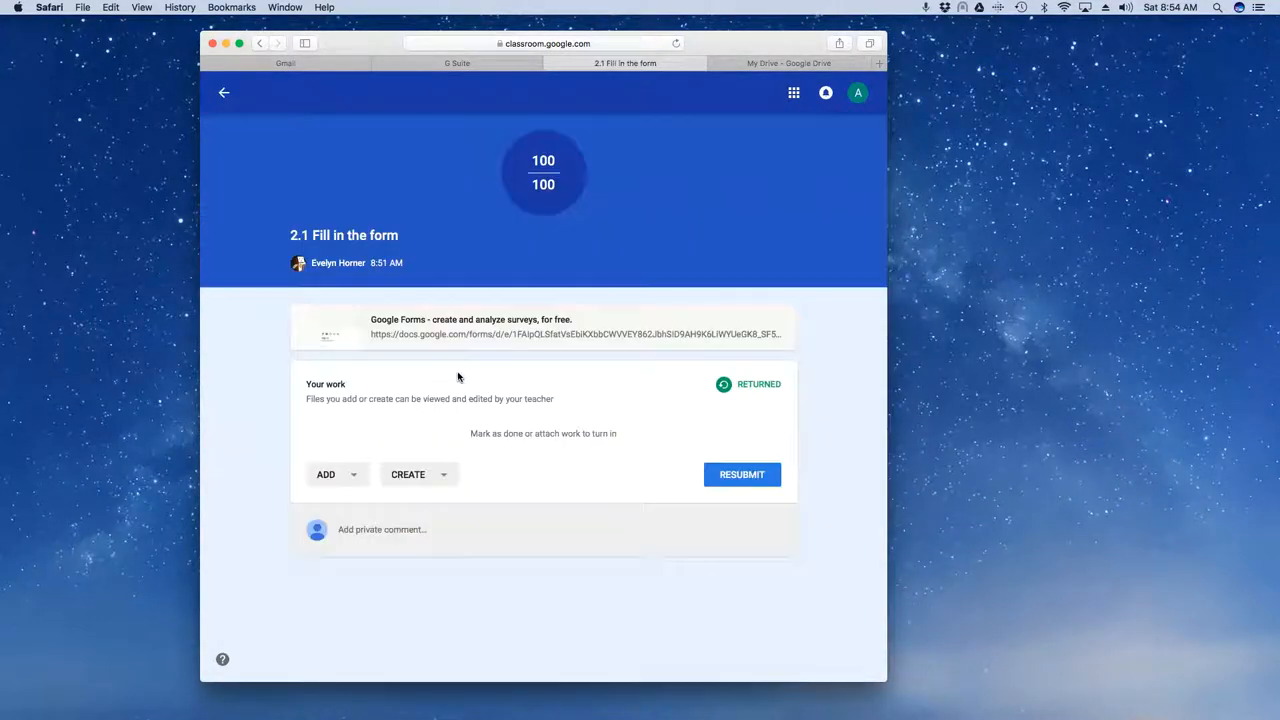
pyautogui.moveTo(573, 176)
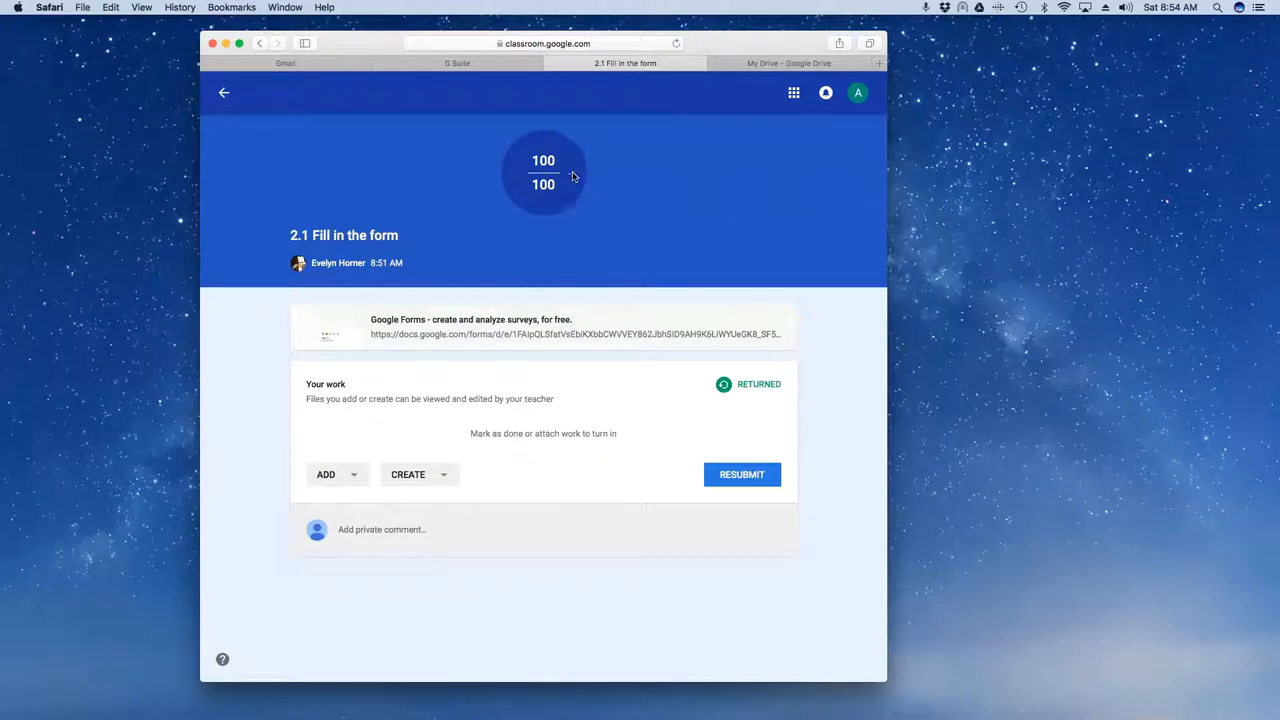
pyautogui.moveTo(557, 189)
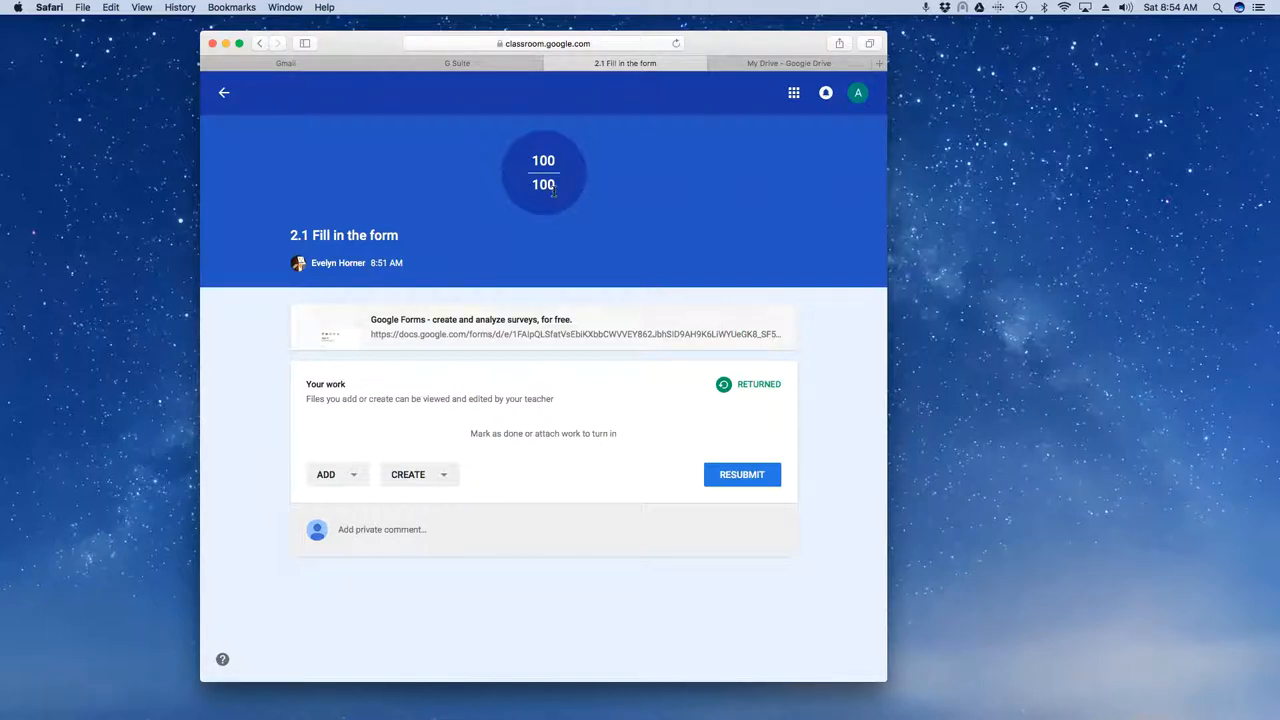
pyautogui.moveTo(720, 444)
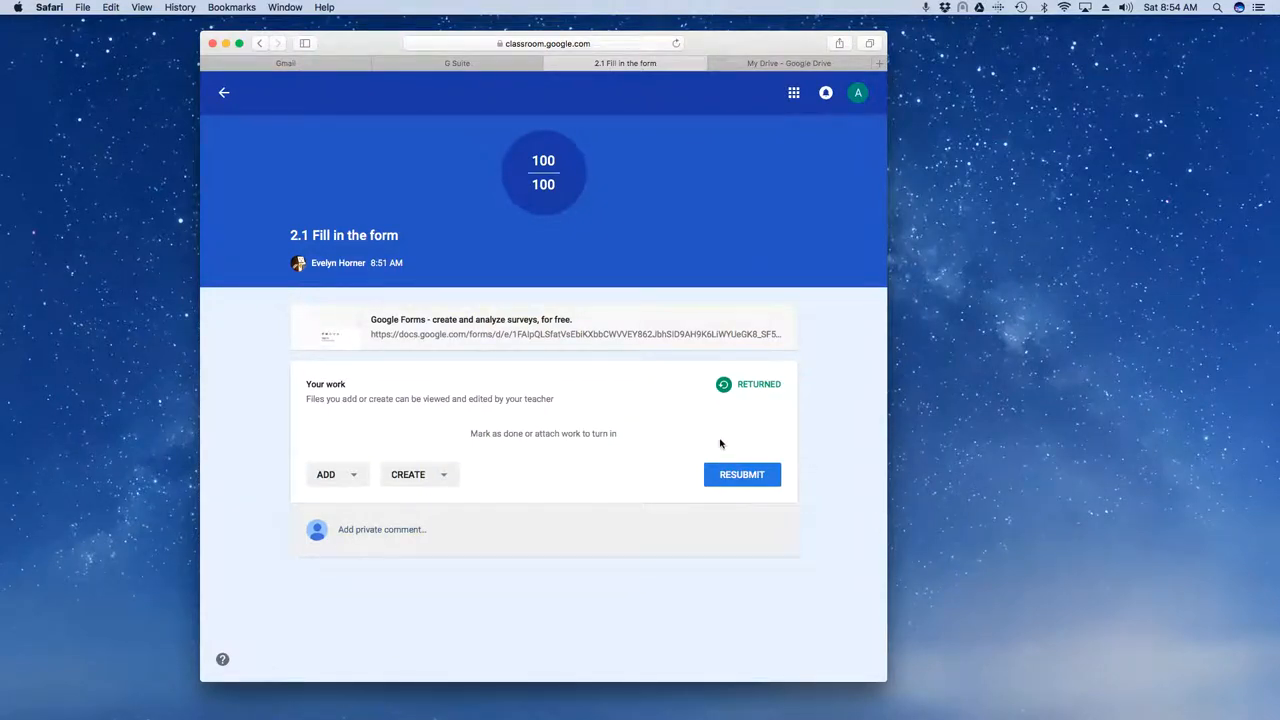
pyautogui.click(223, 92)
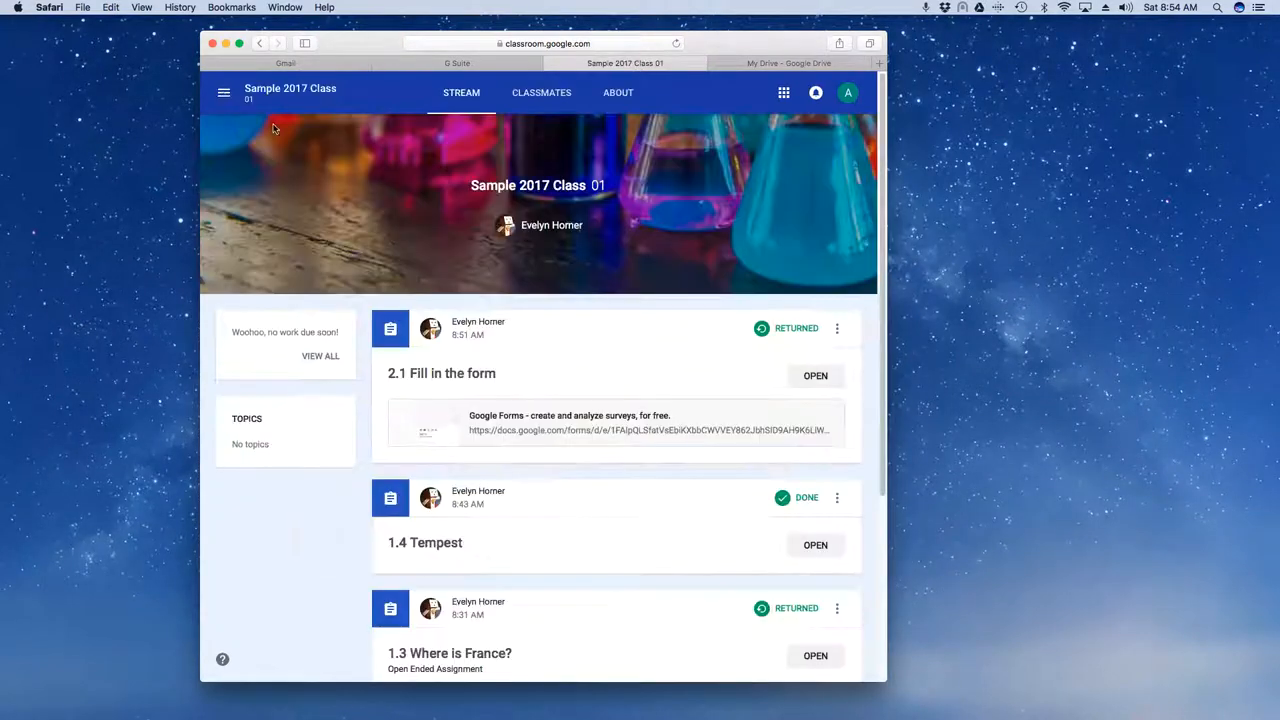
pyautogui.click(815, 375)
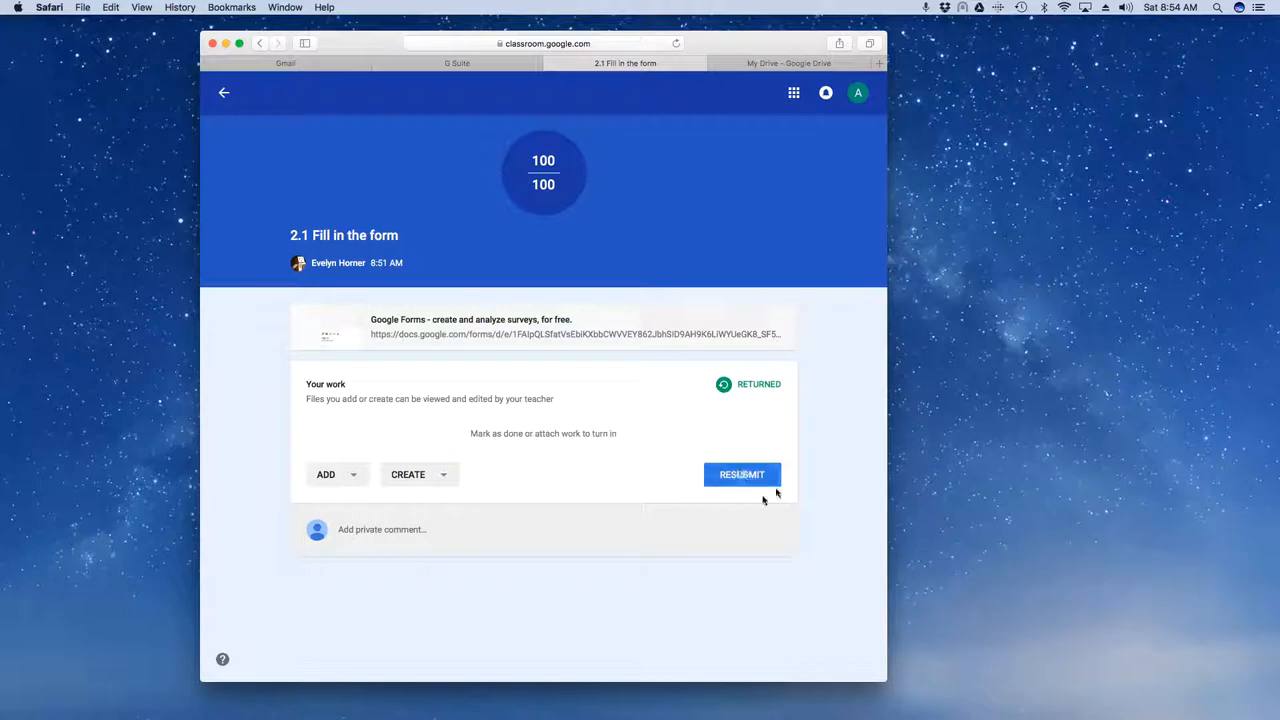
pyautogui.moveTo(710, 459)
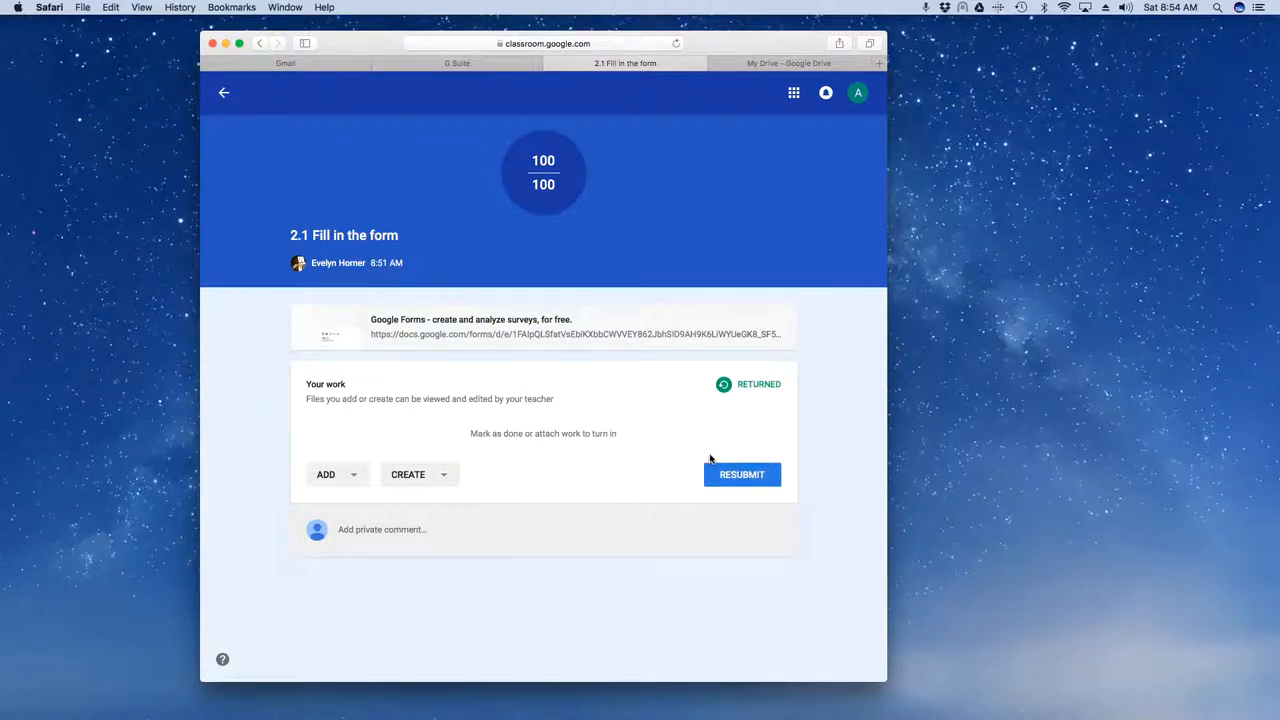